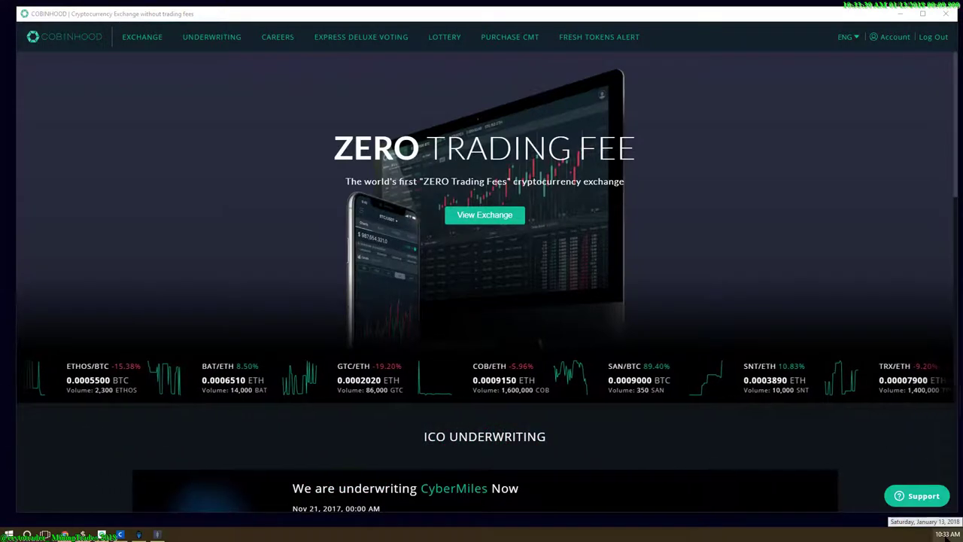
Step: Put away the Cobinhood 'Deposit Confirmed' email so the Cobinhood home page shows again
left_click(936, 532)
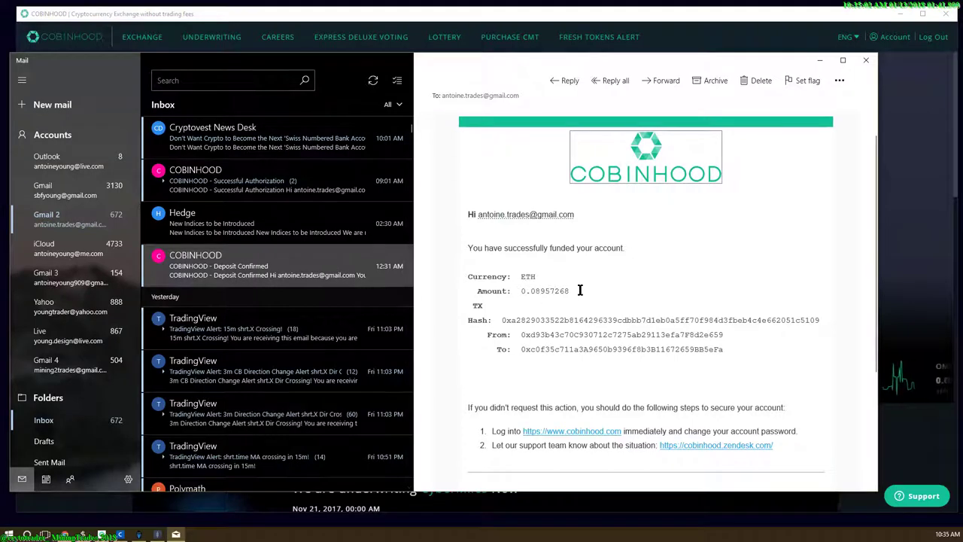
mouse_move(560, 334)
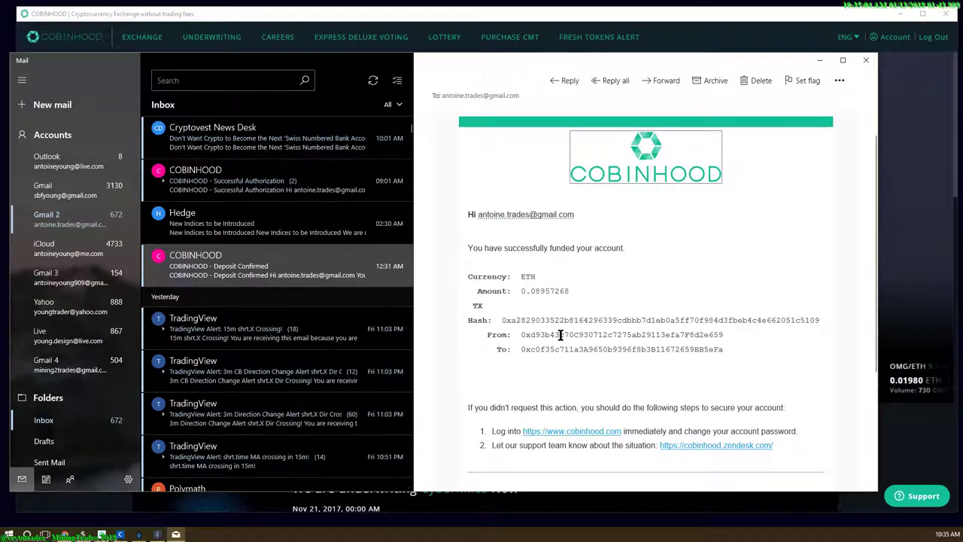
mouse_move(529, 298)
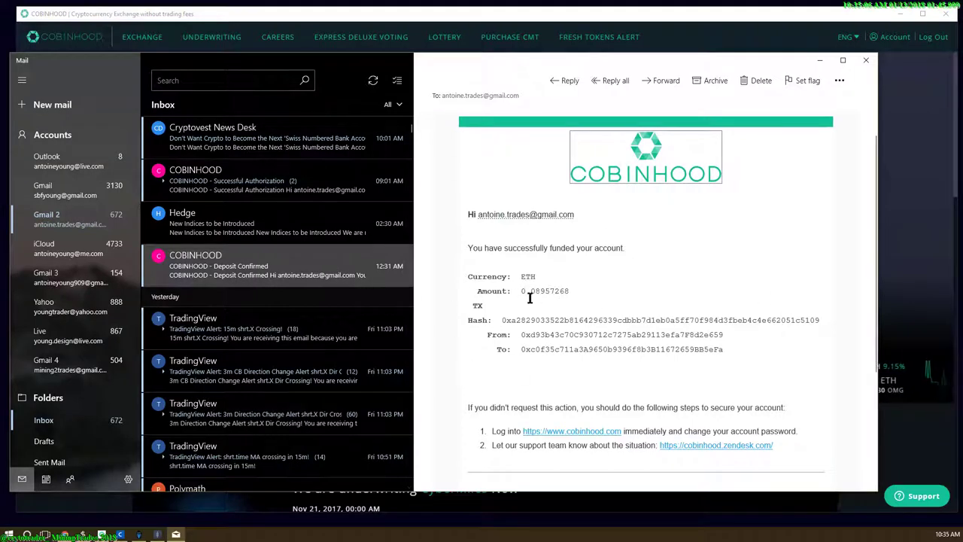
mouse_move(641, 322)
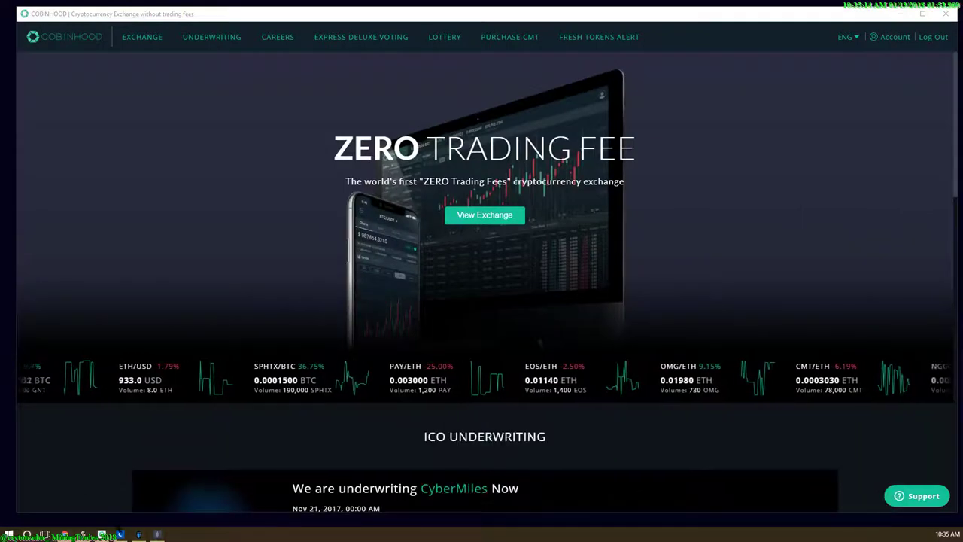
Step: Bring up the Coinbase dashboard listing the roughly 0.0997 ETH sent out
left_click(99, 533)
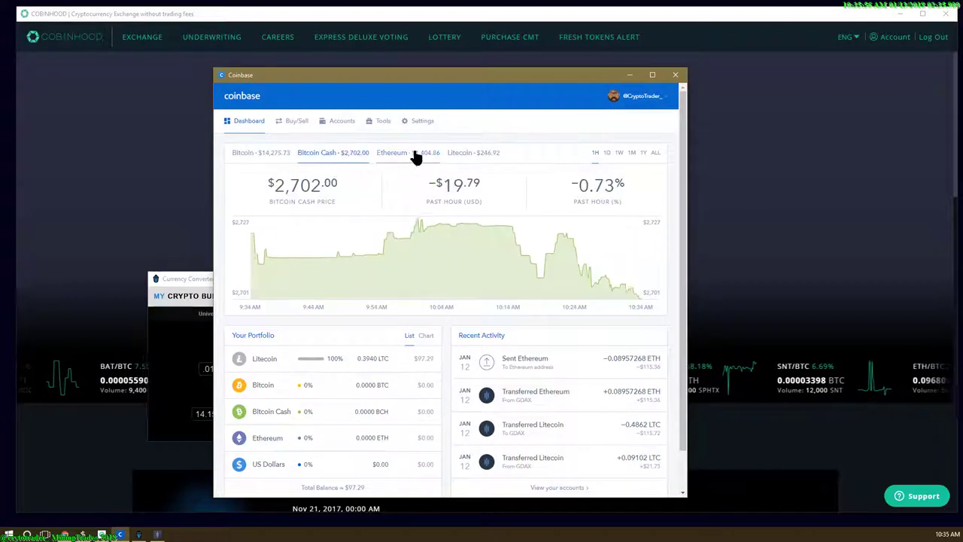
Step: View Coinbase's Ethereum price chart, then switch to CoinMarketCap's Cobinhood (COB) page
left_click(395, 152)
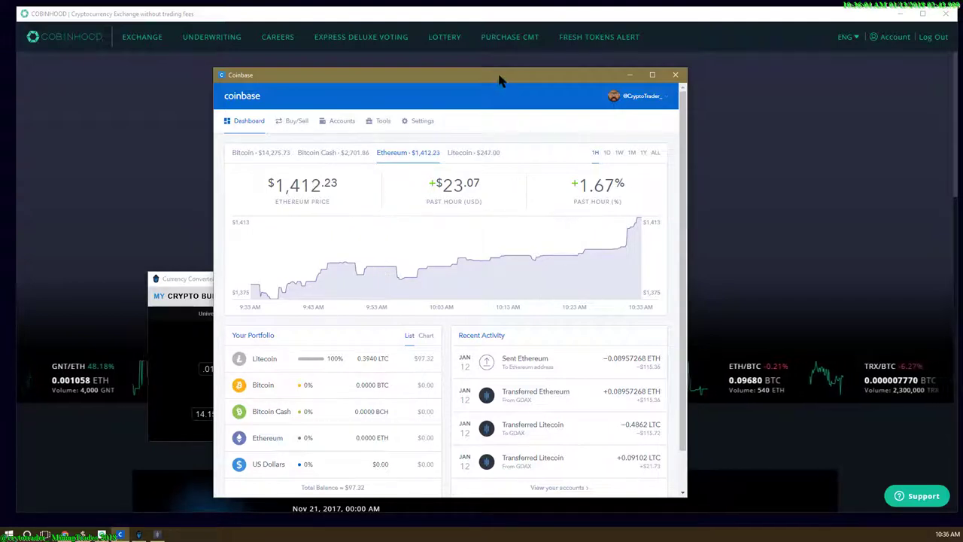
left_click(674, 75)
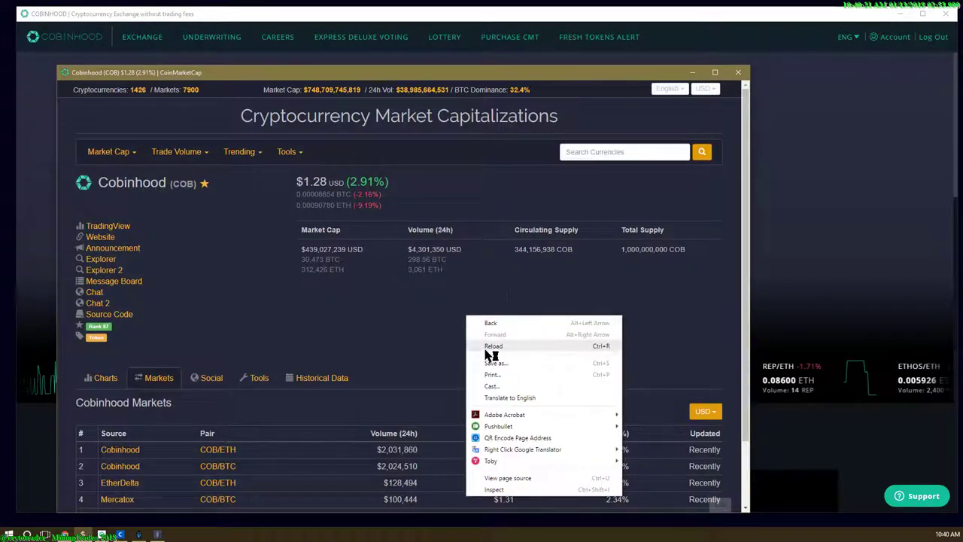
Step: Reload the COB page and look over its updated price, market cap and supply figures
left_click(494, 344)
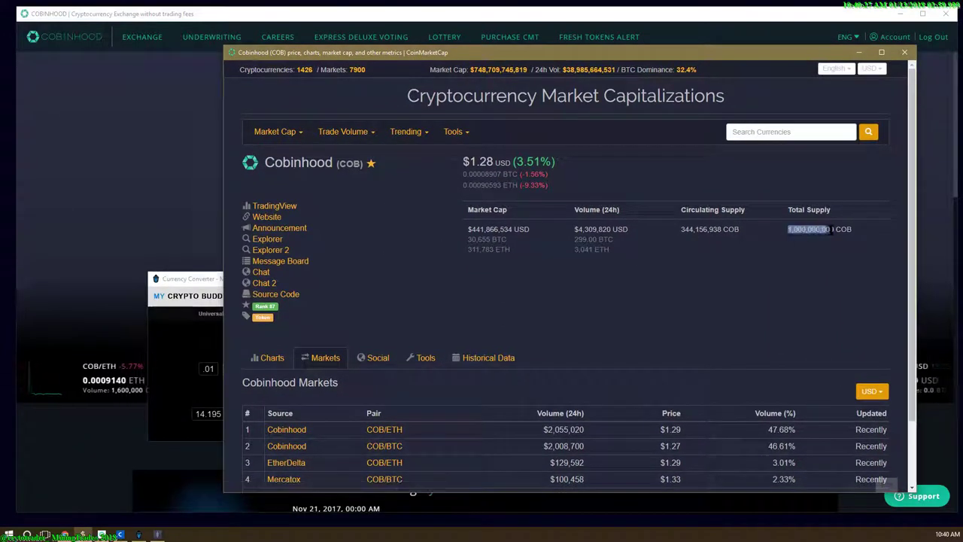
mouse_move(789, 272)
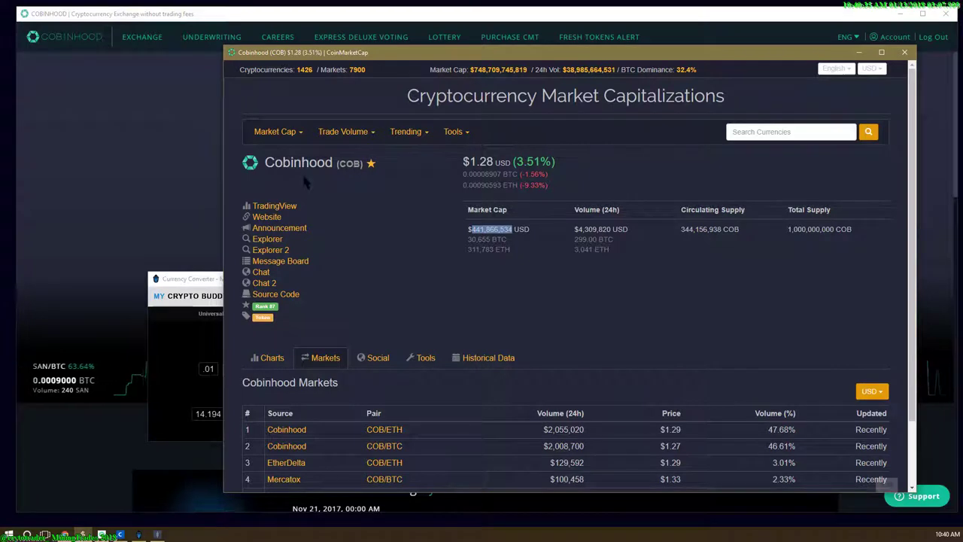
mouse_move(698, 299)
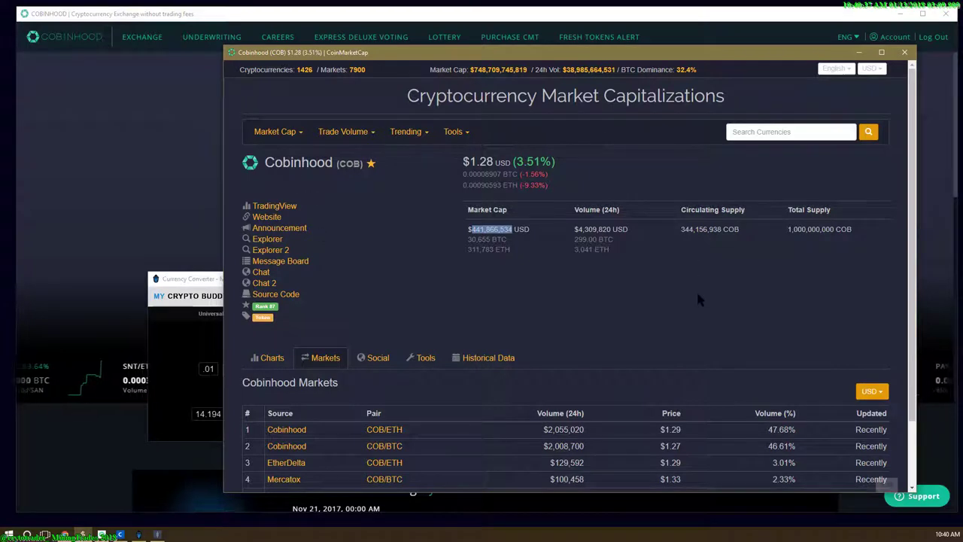
scroll("down", 3)
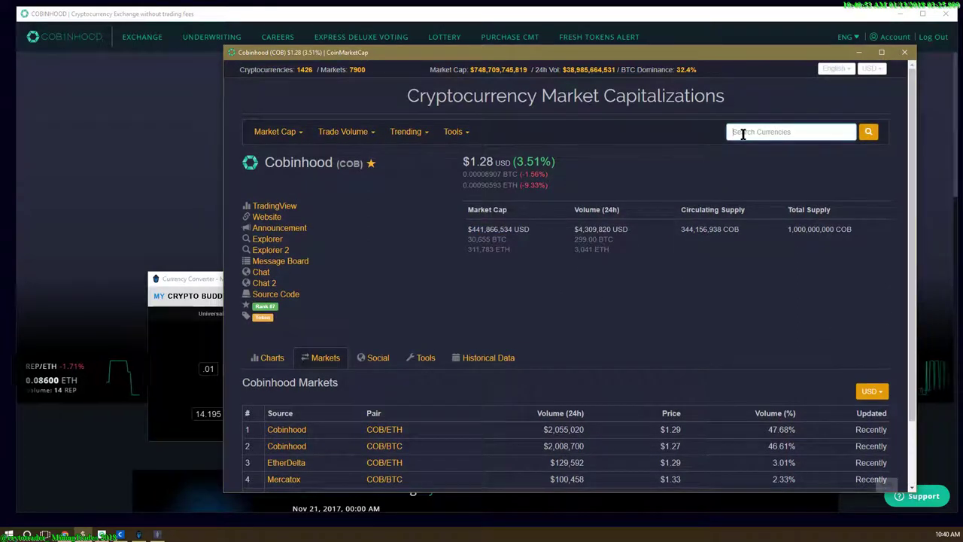
Step: Search 'bnb' and open the Binance Coin (BNB) page at $21.75
type("bnb")
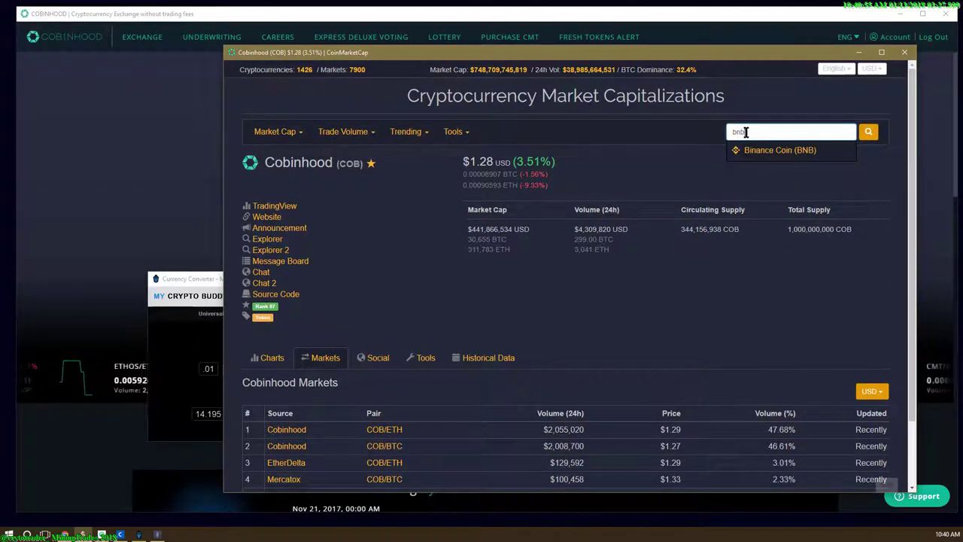
left_click(792, 151)
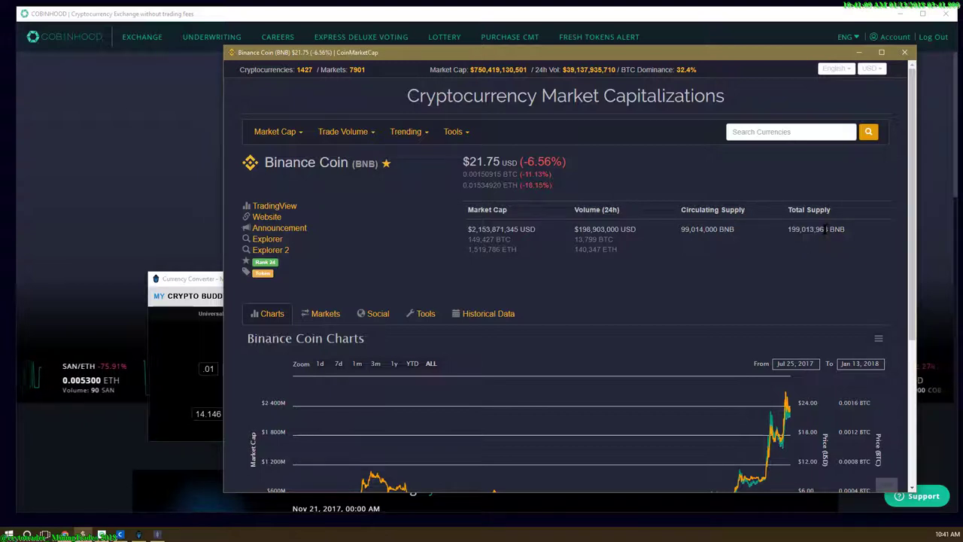
double_click(806, 228)
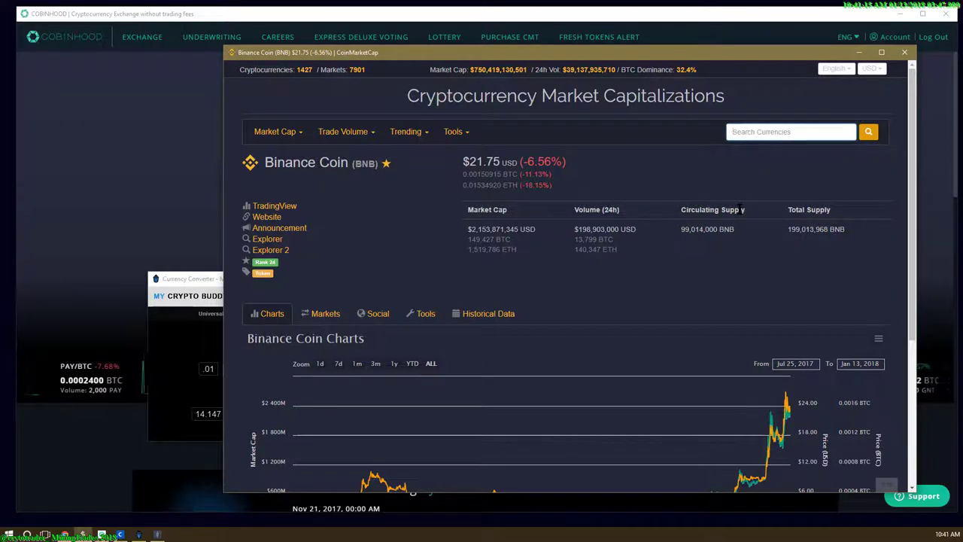
Step: Search 'ku' and open the KuCoin Shares (KCS) page showing $17.08
type("k")
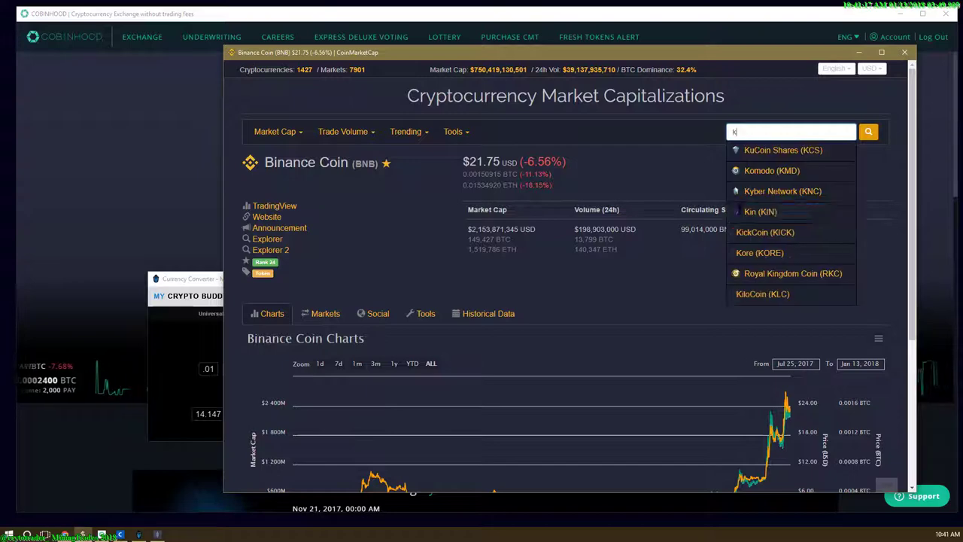
type("u")
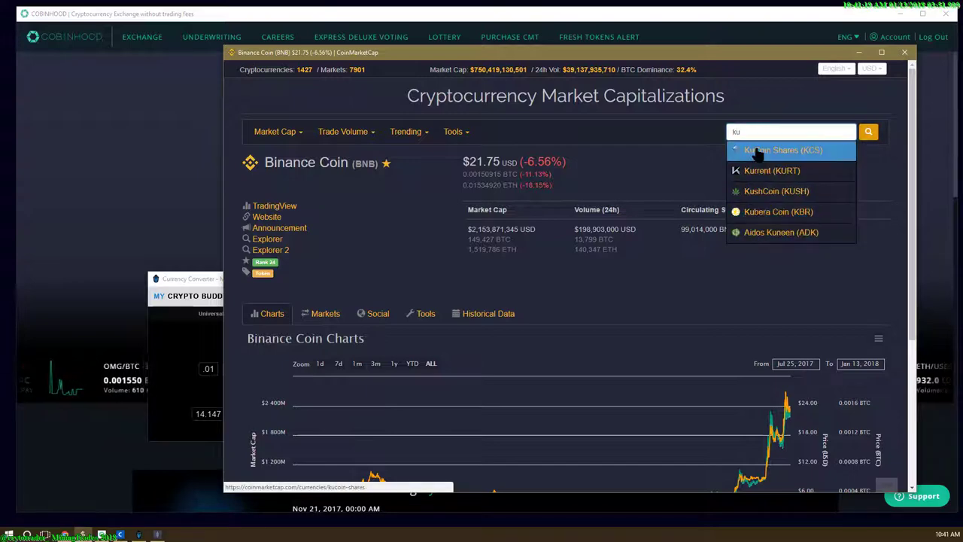
left_click(775, 150)
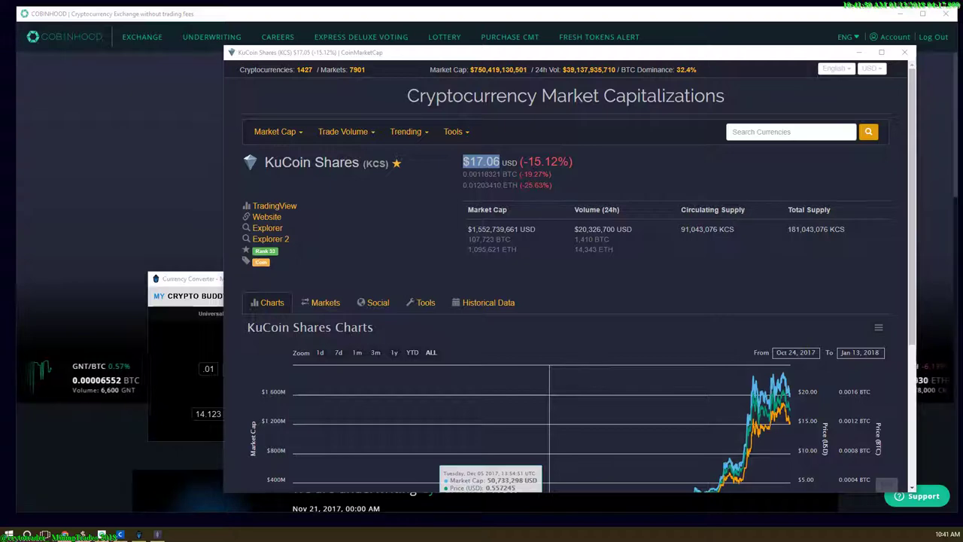
left_click(904, 52)
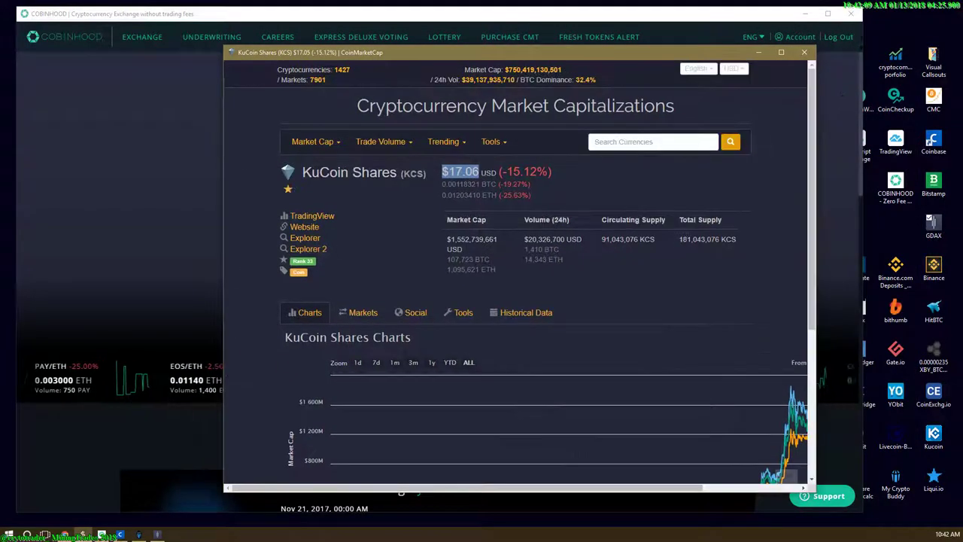
Step: Filter Live Coin Watch's coin table by 'ku' to show KuCoin Shares at $17.04
left_click(803, 51)
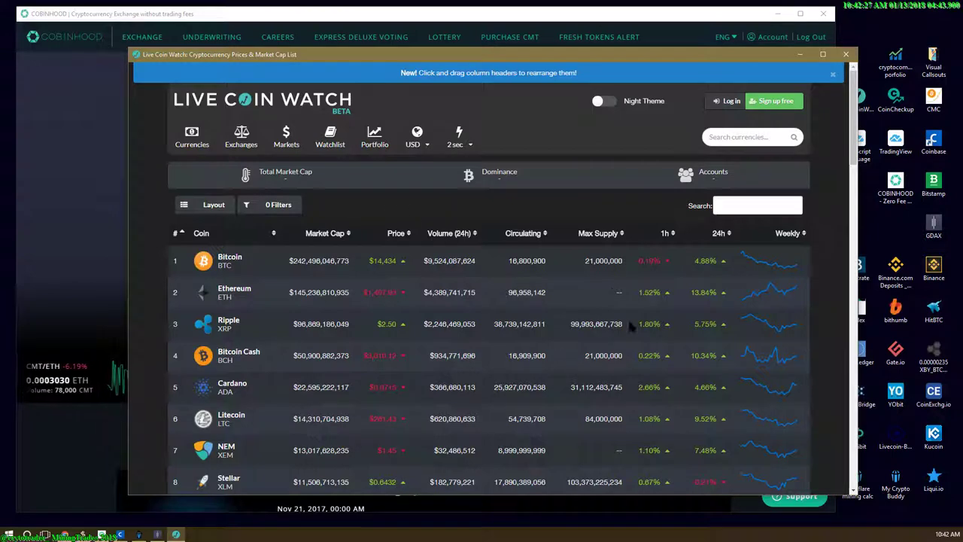
mouse_move(590, 337)
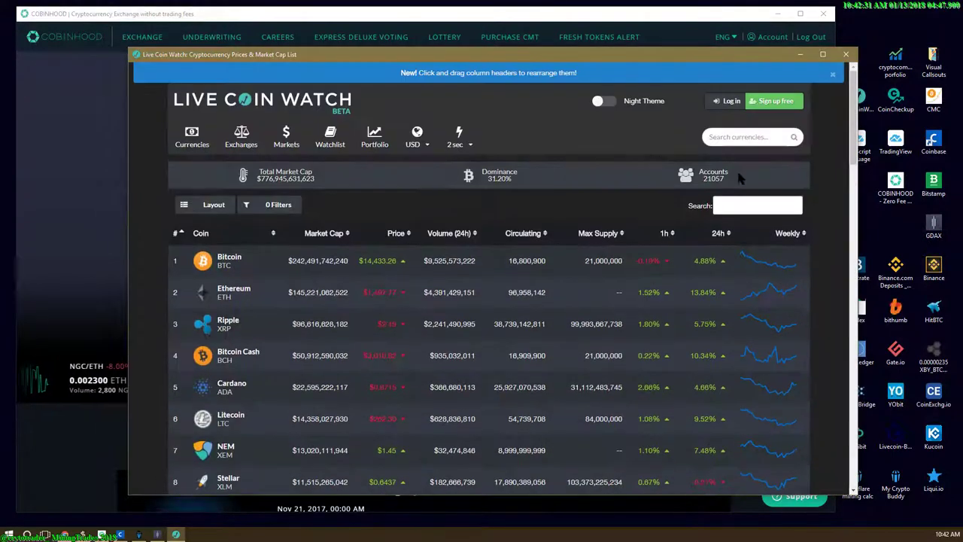
left_click(755, 205)
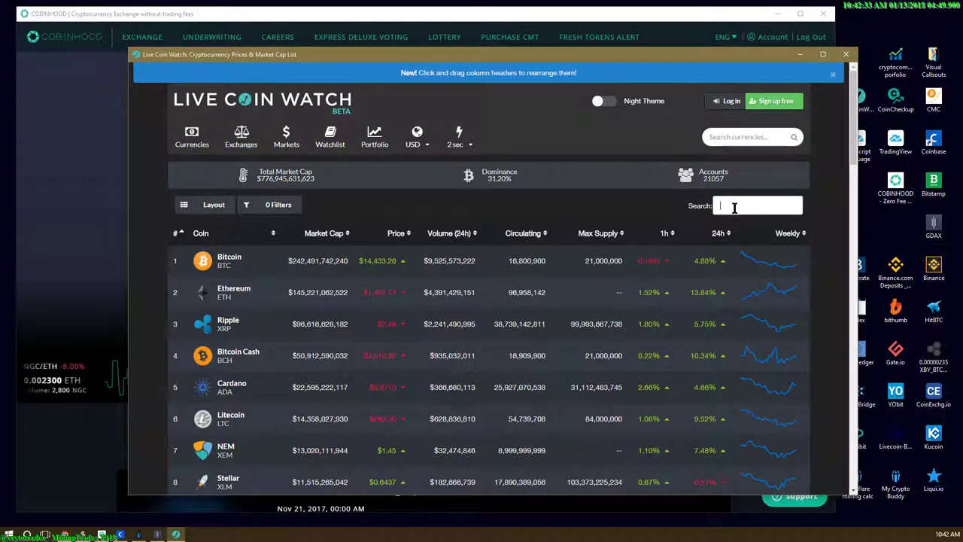
type("ku")
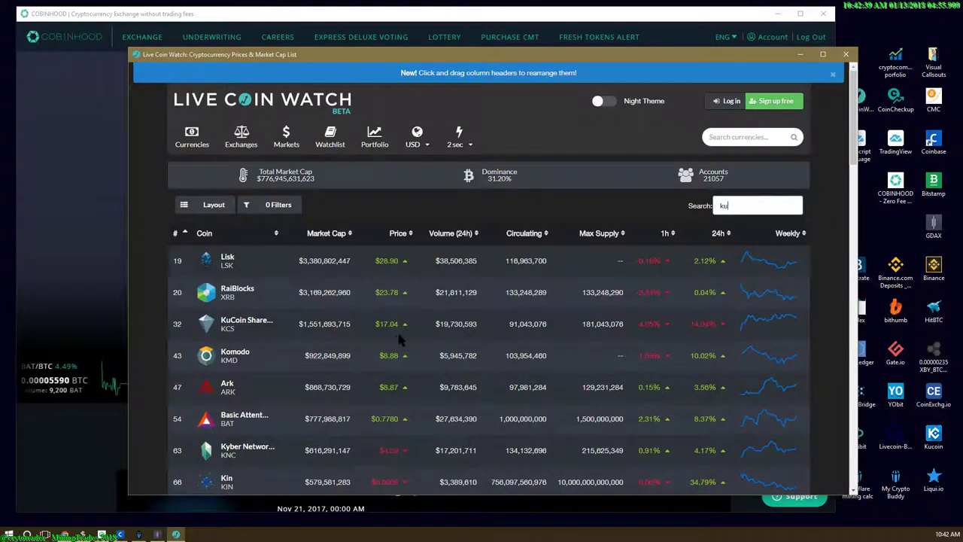
mouse_move(609, 339)
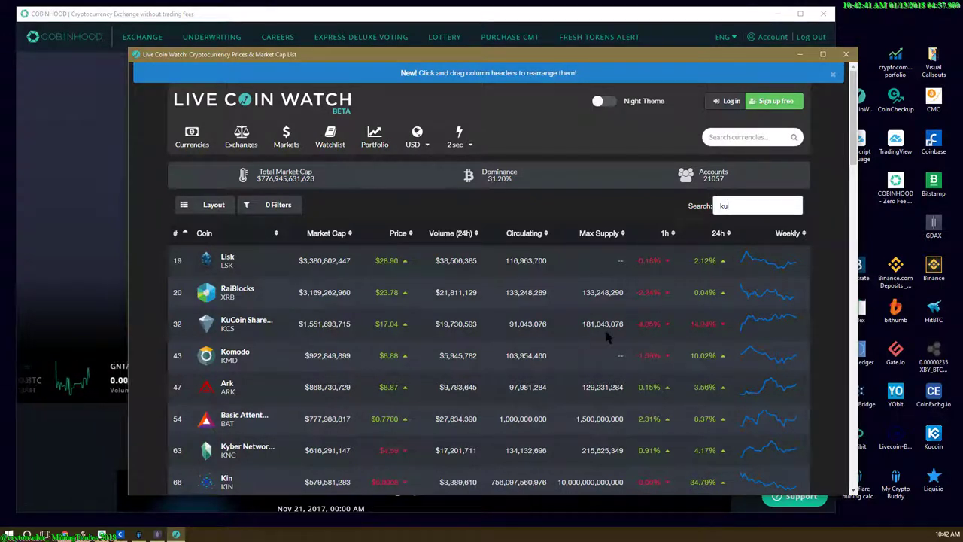
mouse_move(618, 340)
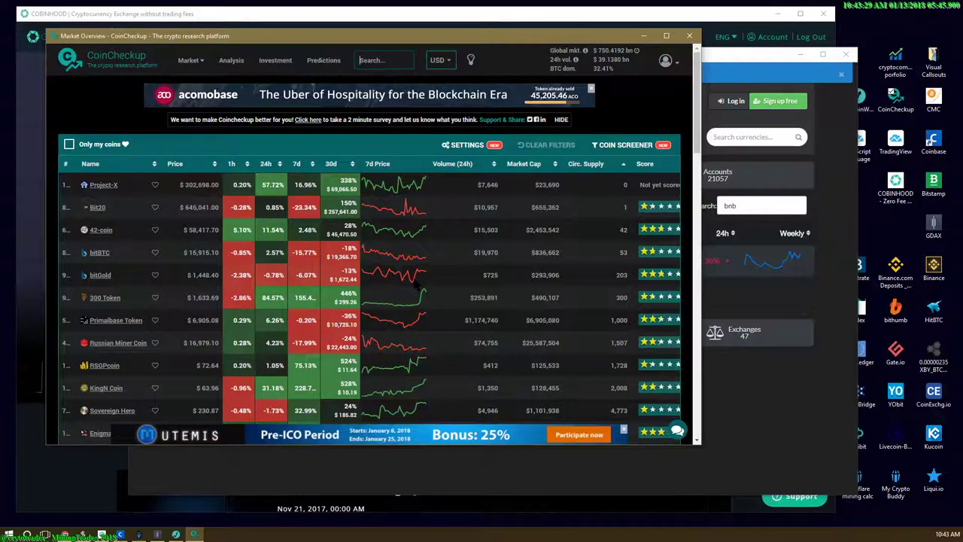
Step: Search 'bnb' on CoinCheckup and open Binance Coin's charts page at $21.76
type("bnb")
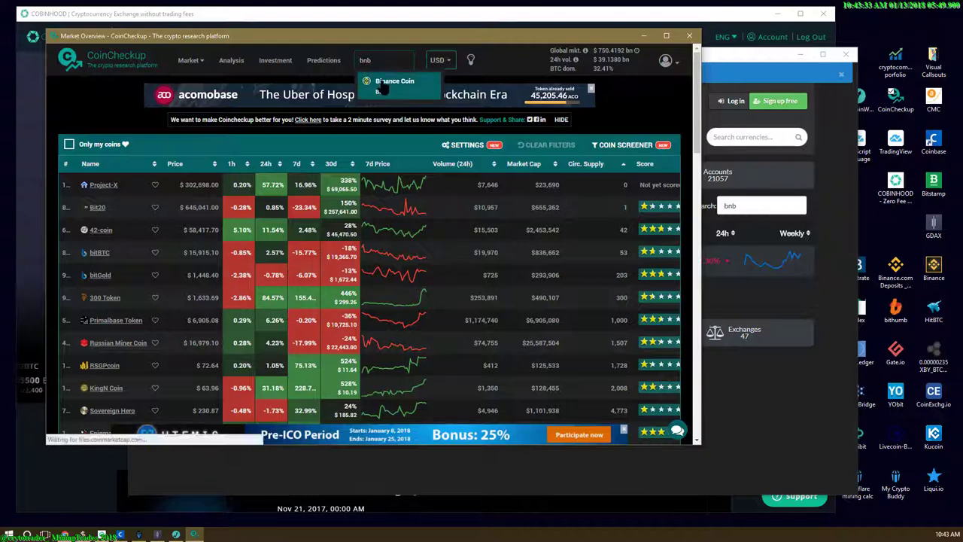
left_click(393, 81)
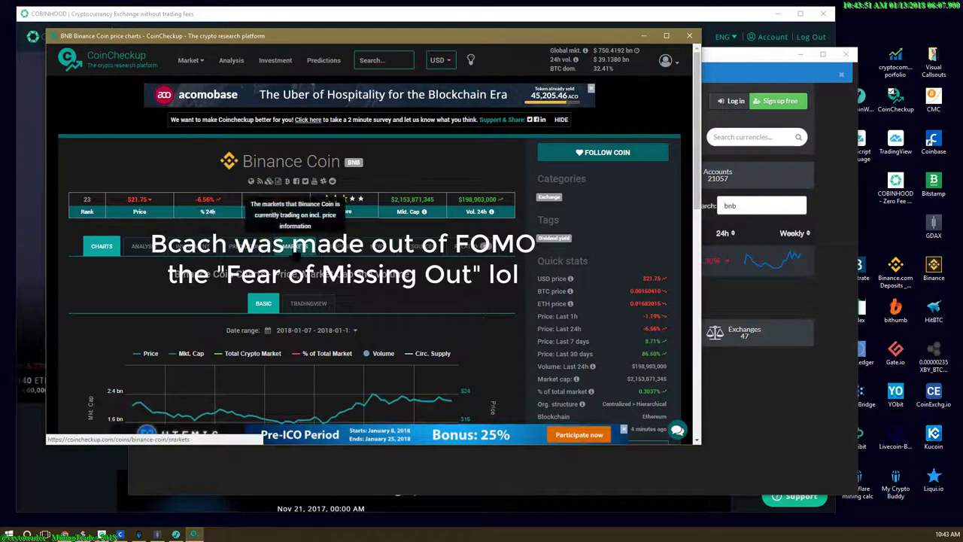
left_click(295, 247)
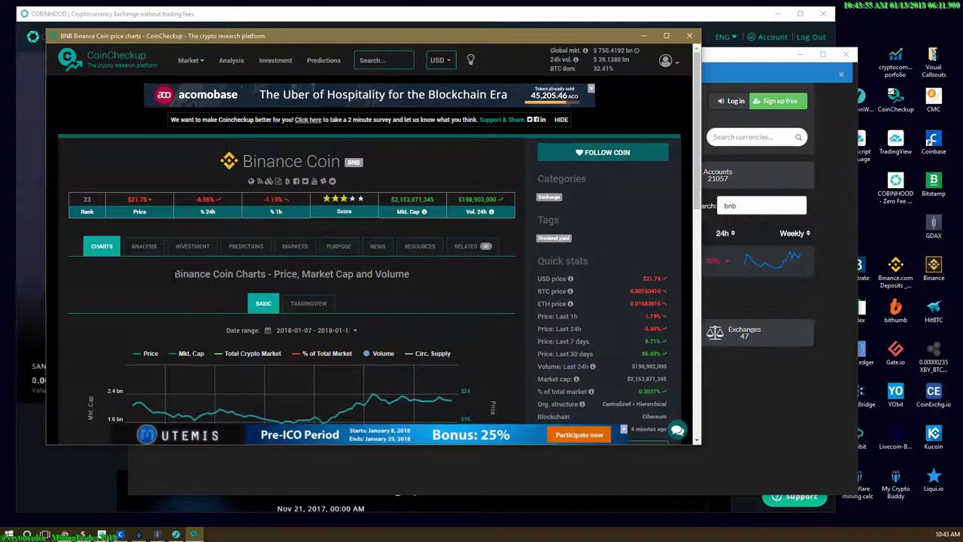
double_click(219, 274)
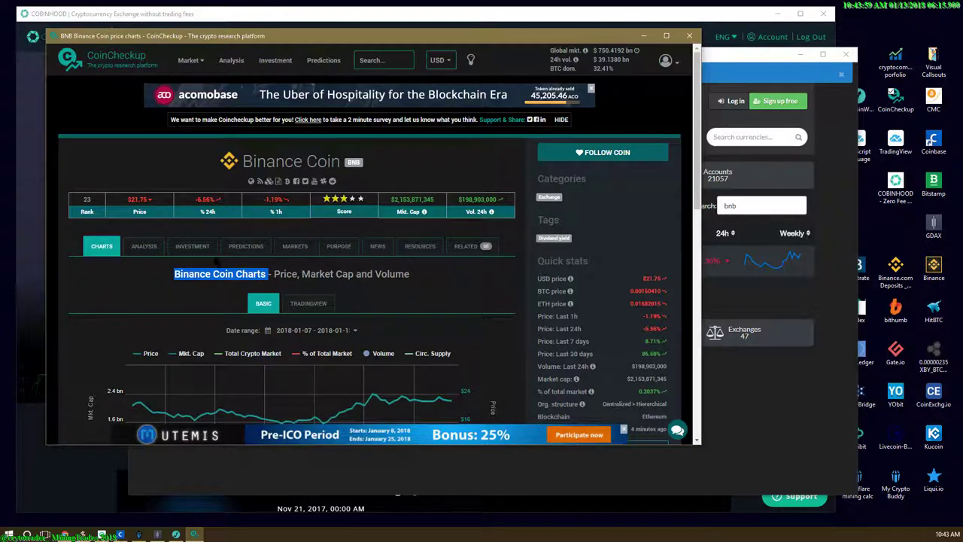
mouse_move(245, 247)
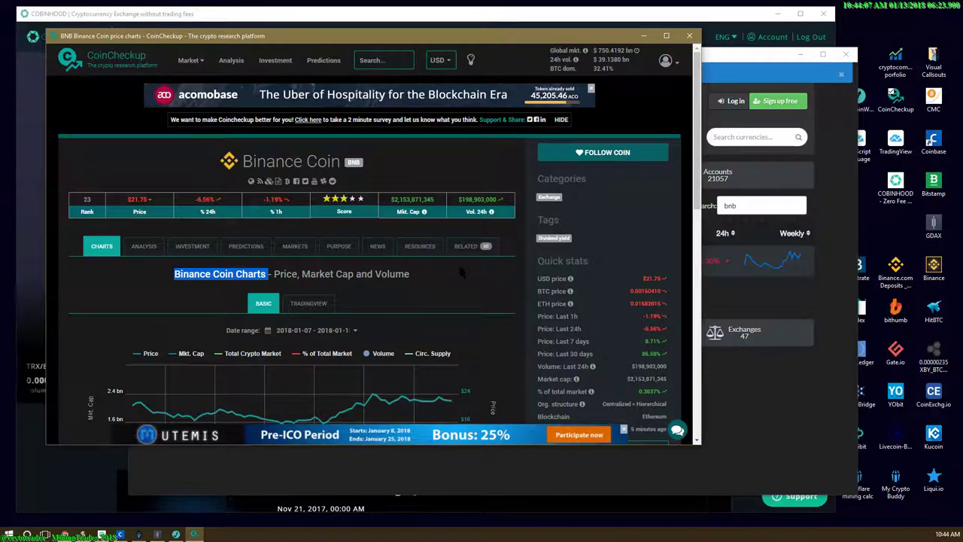
Step: Open Binance Coin's facts and select its total coin supply of 199,013,968
left_click(142, 246)
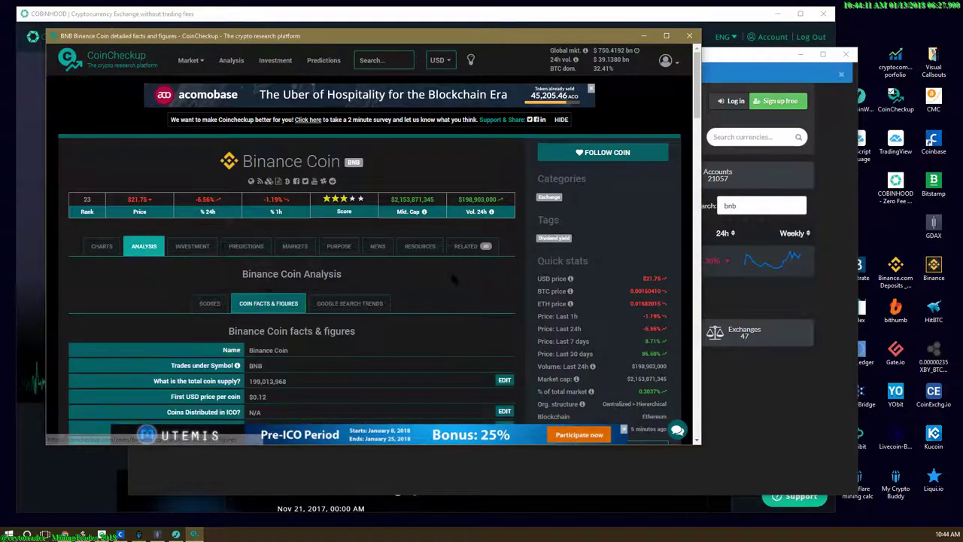
scroll("down", 3)
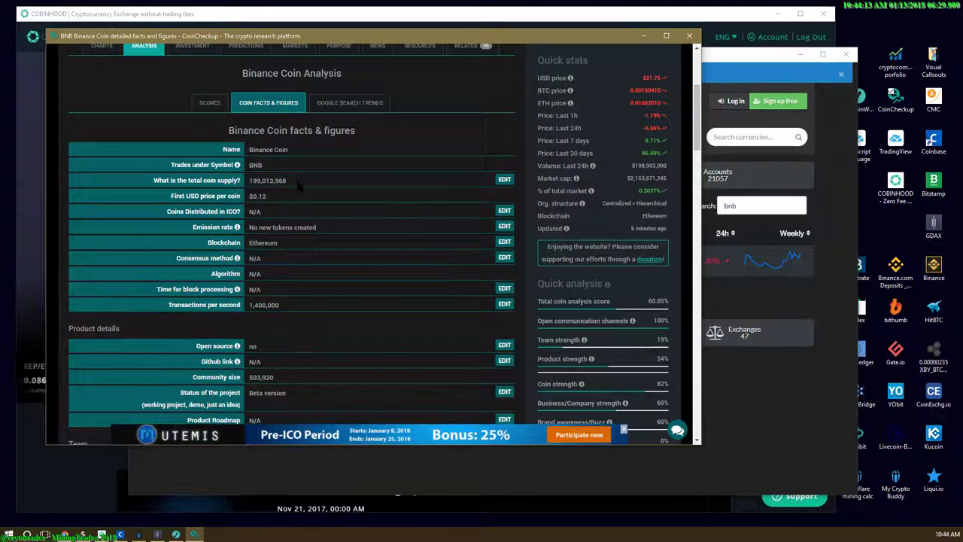
double_click(280, 180)
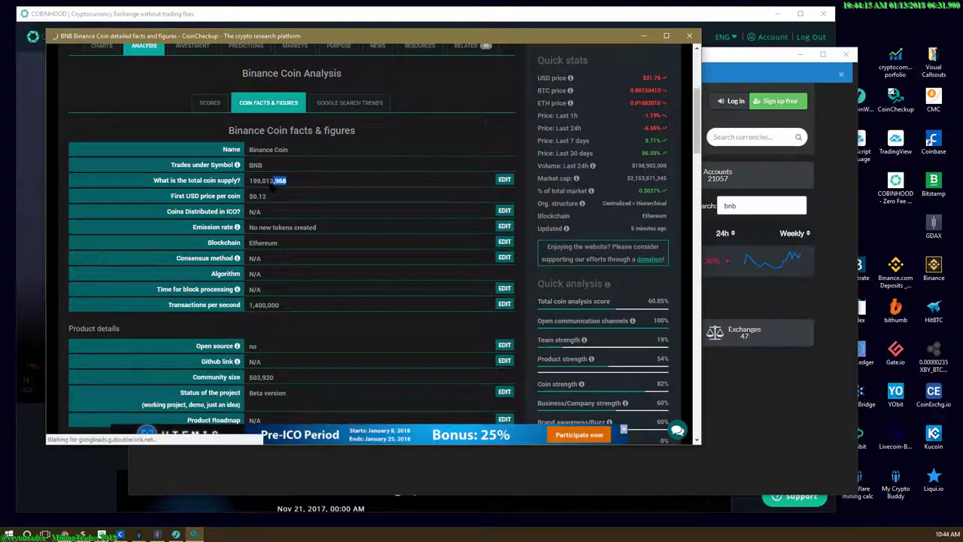
double_click(268, 180)
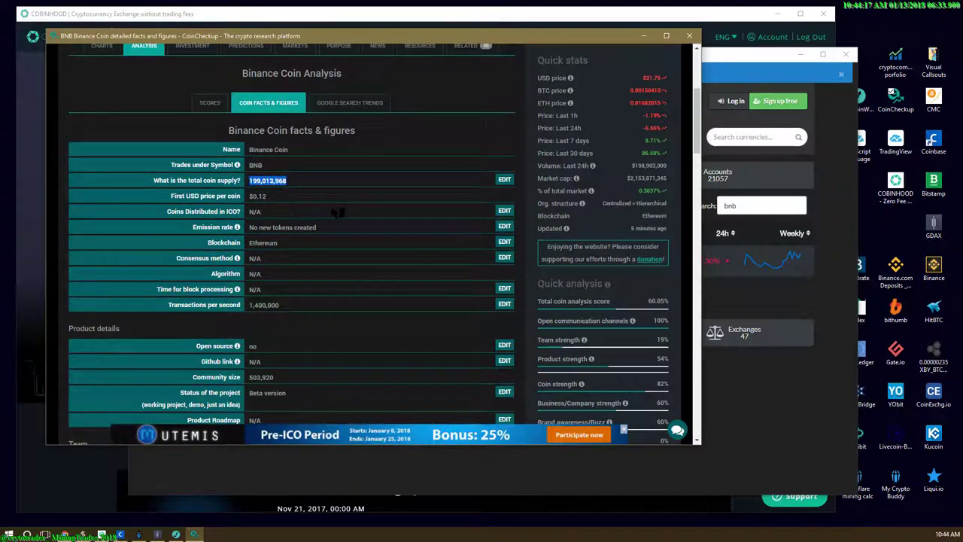
scroll("up", 3)
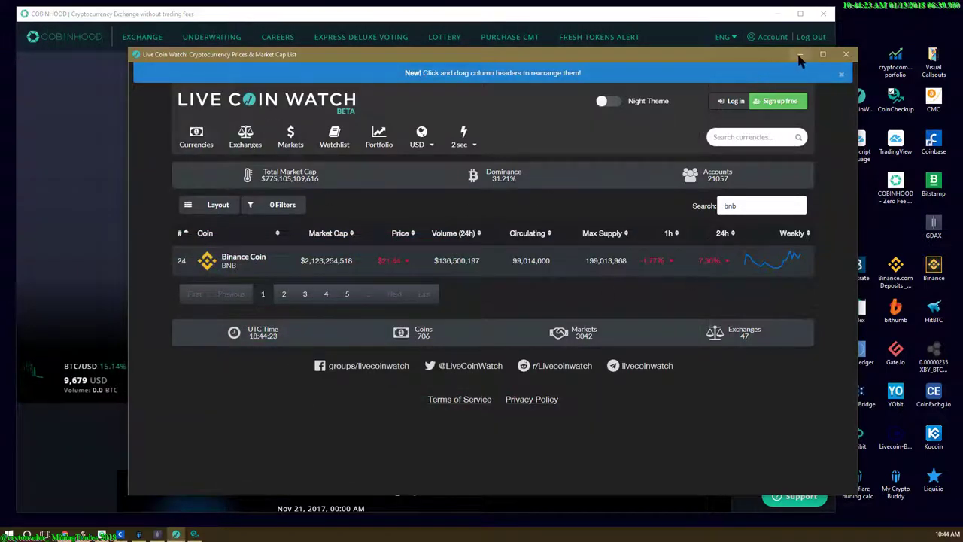
Step: Close Live Coin Watch and search 'ti' on CoinMarketCap's KuCoin Shares page
left_click(843, 54)
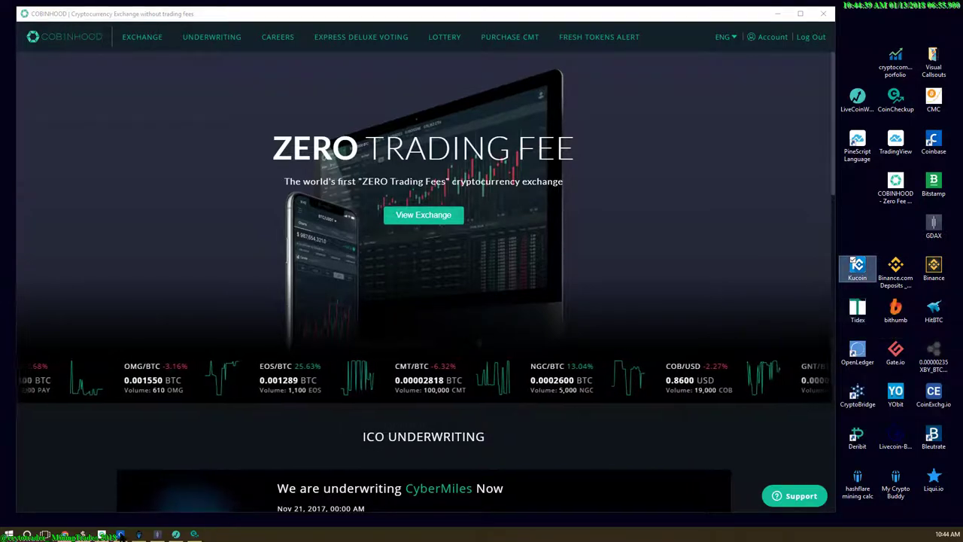
left_click(857, 265)
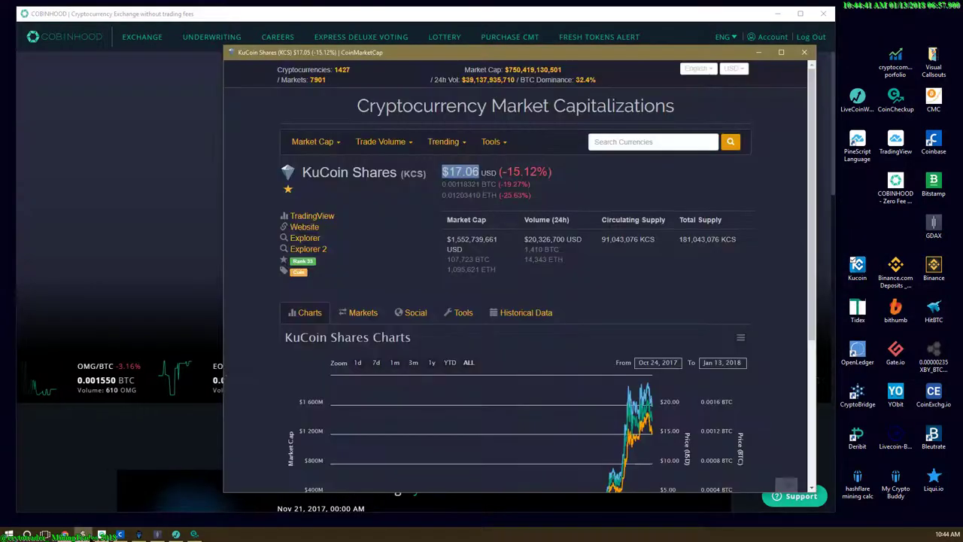
left_click(653, 141)
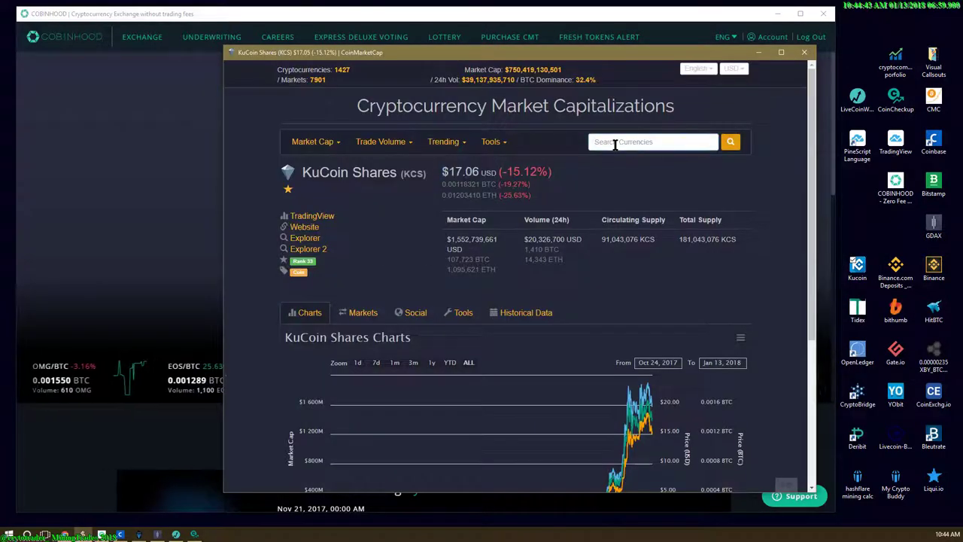
type("ti")
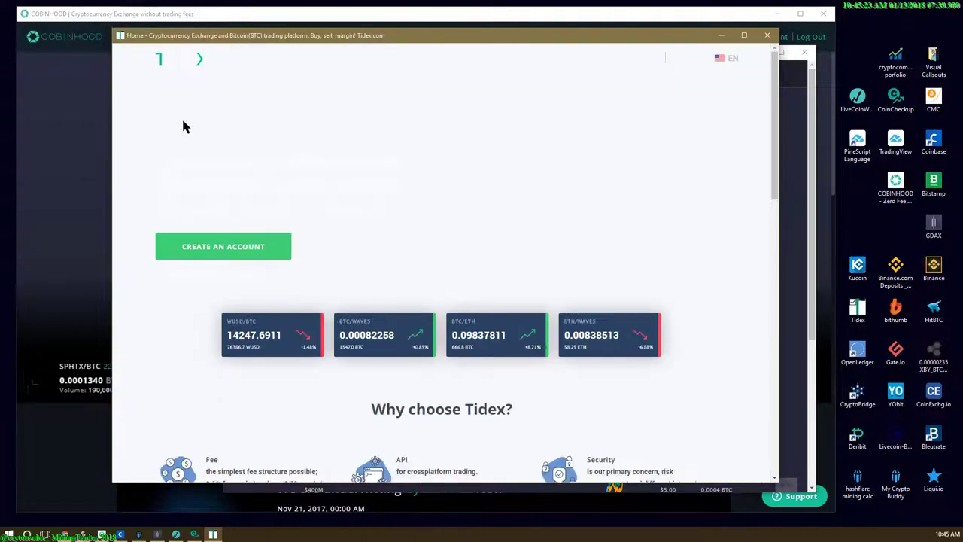
Step: Scroll the Tidex homepage through its features down to the footer with the Loyalty Program link
scroll("down", 3)
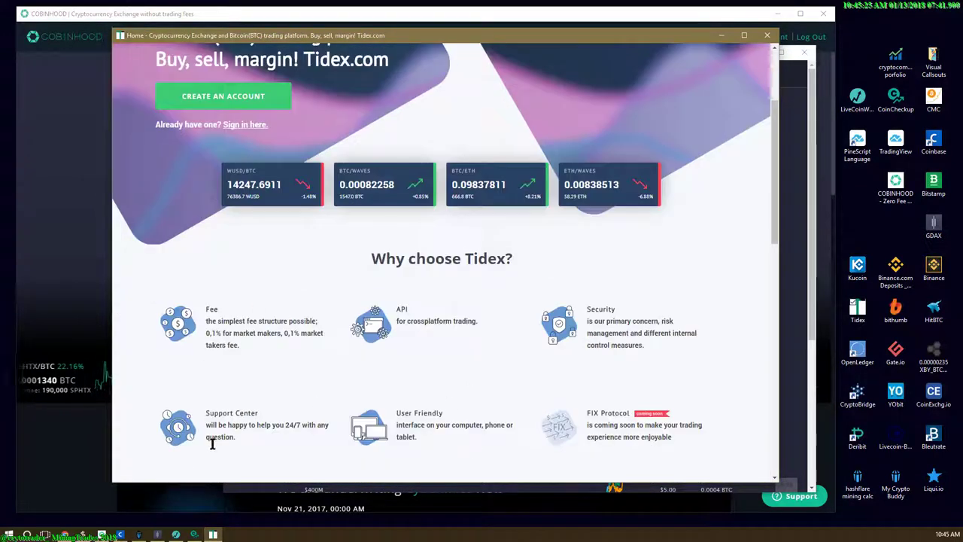
scroll("down", 3)
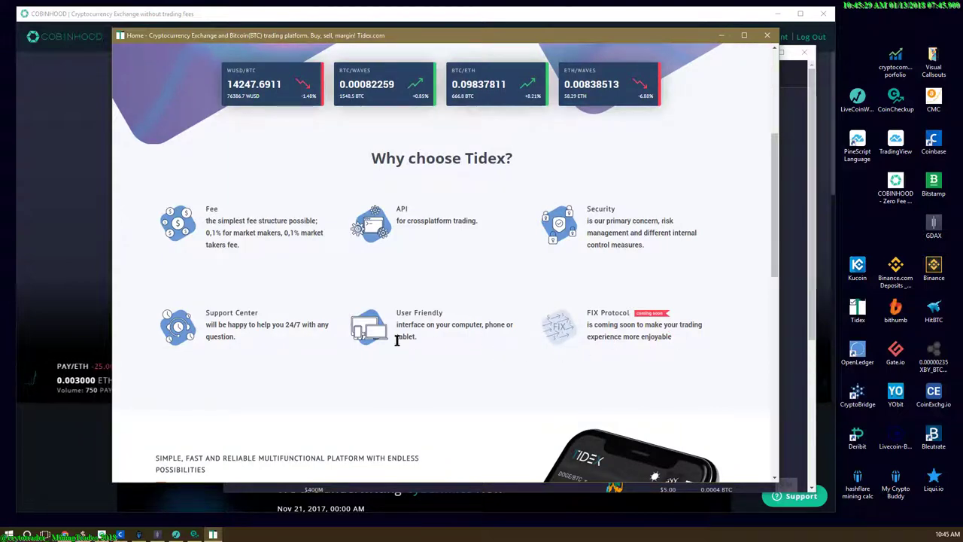
scroll("down", 3)
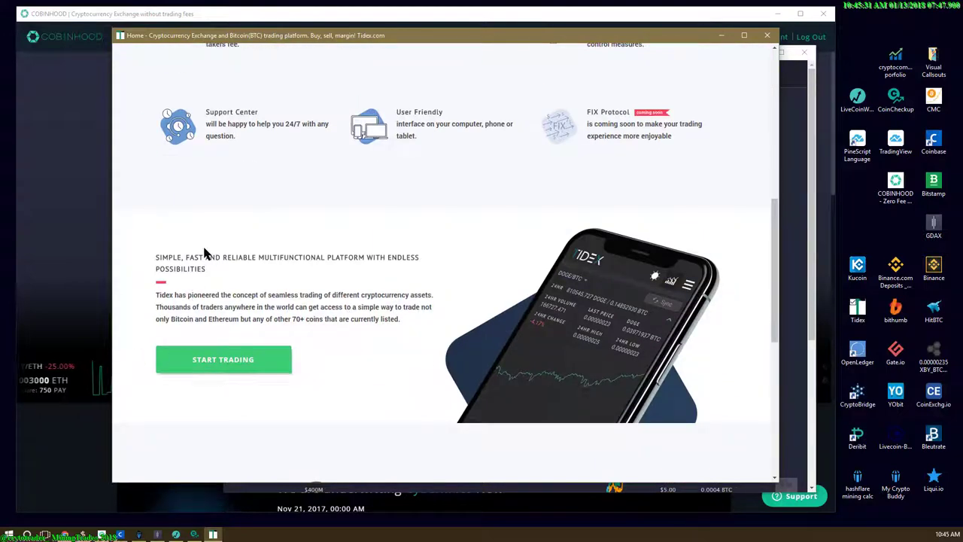
scroll("up", 3)
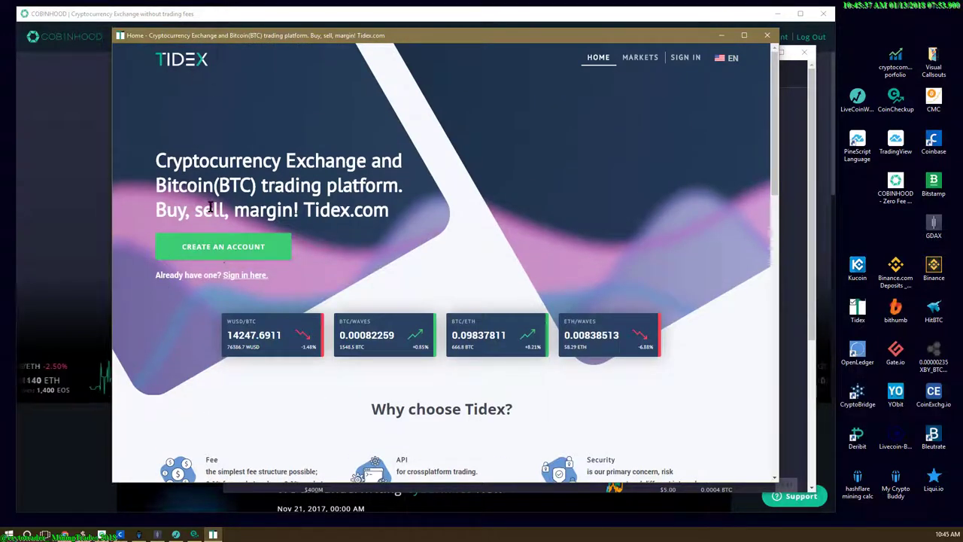
scroll("down", 3)
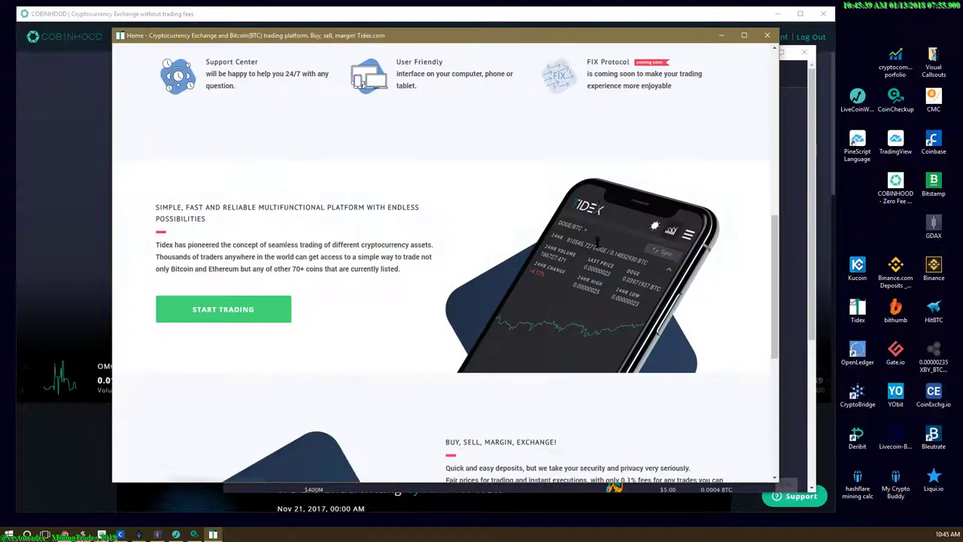
scroll("up", 3)
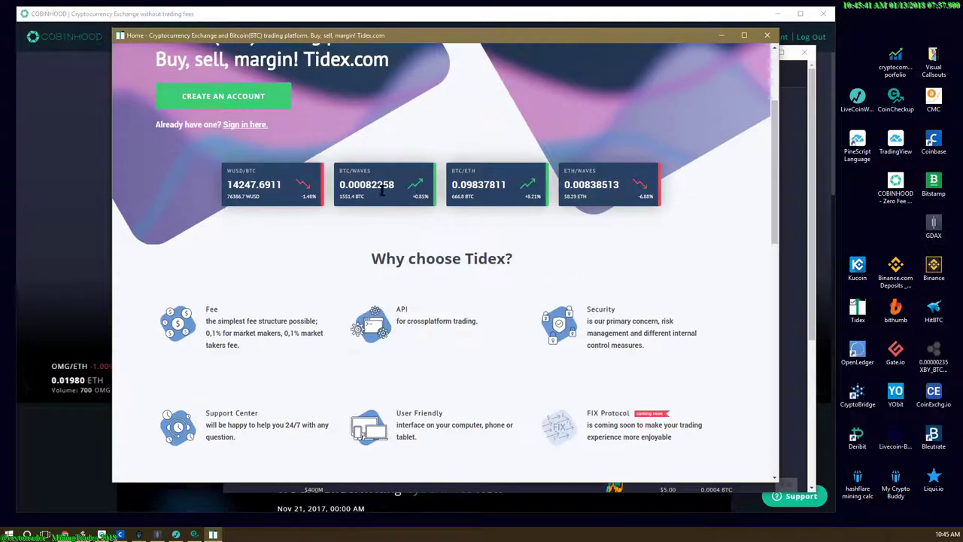
scroll("down", 3)
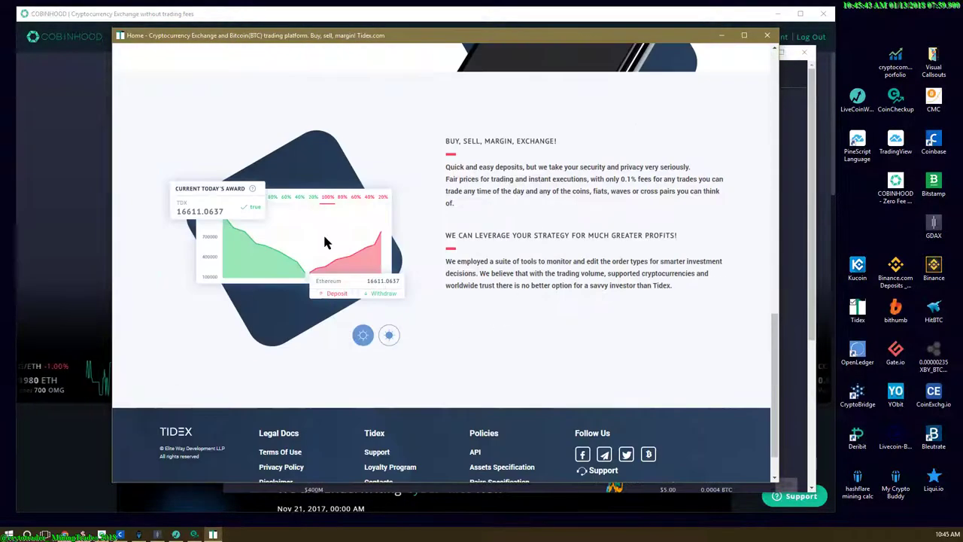
scroll("down", 3)
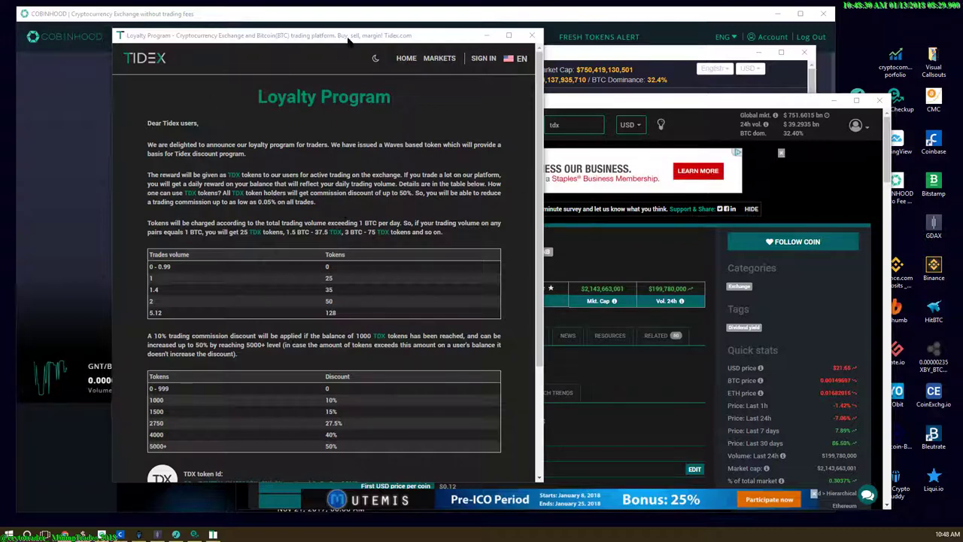
Step: Close the Tidex page and scroll the CoinCheckup Binance Coin page down to Coin Facts & Figures
left_click(530, 36)
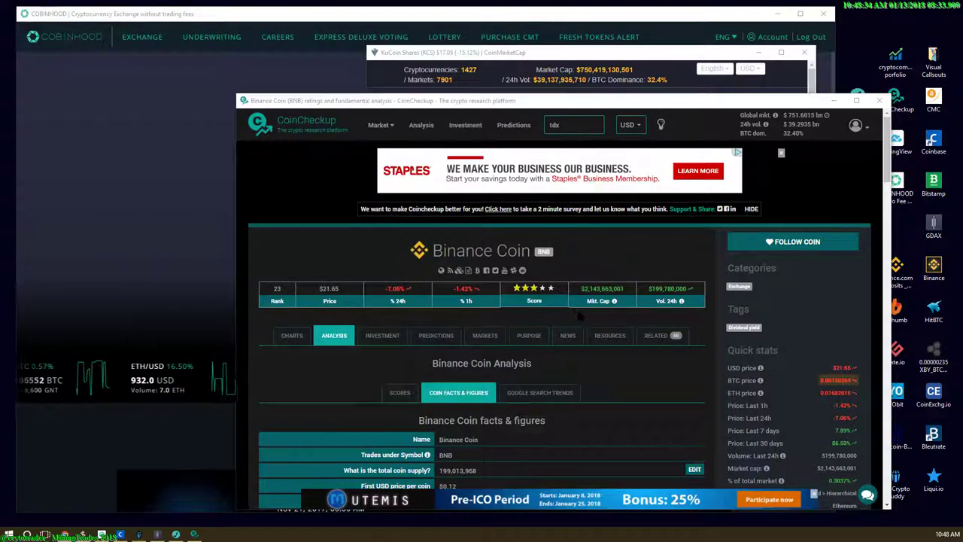
scroll("down", 3)
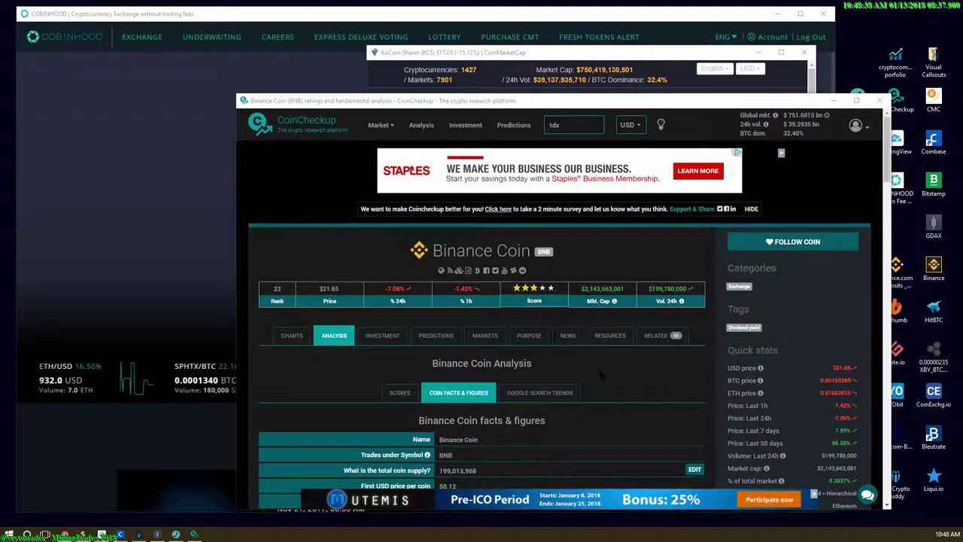
scroll("down", 3)
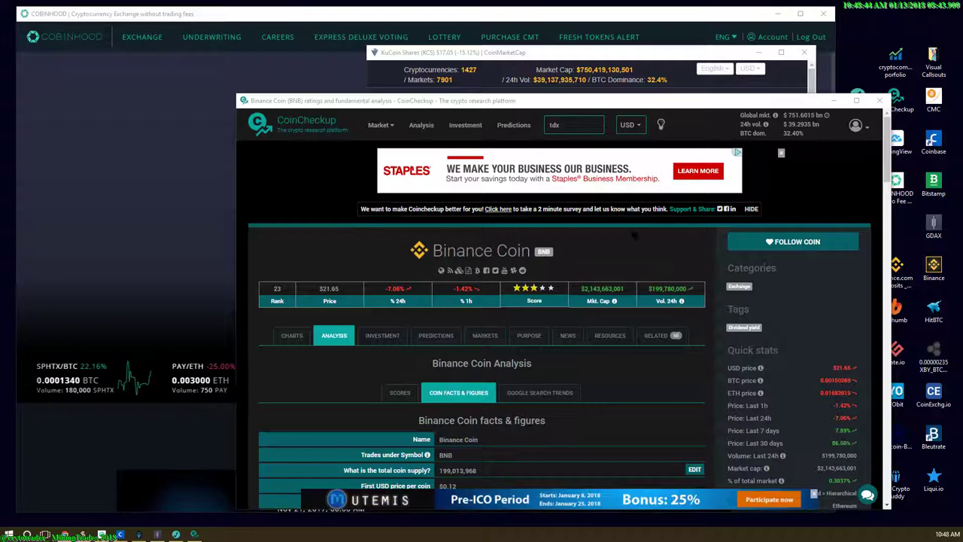
scroll("down", 3)
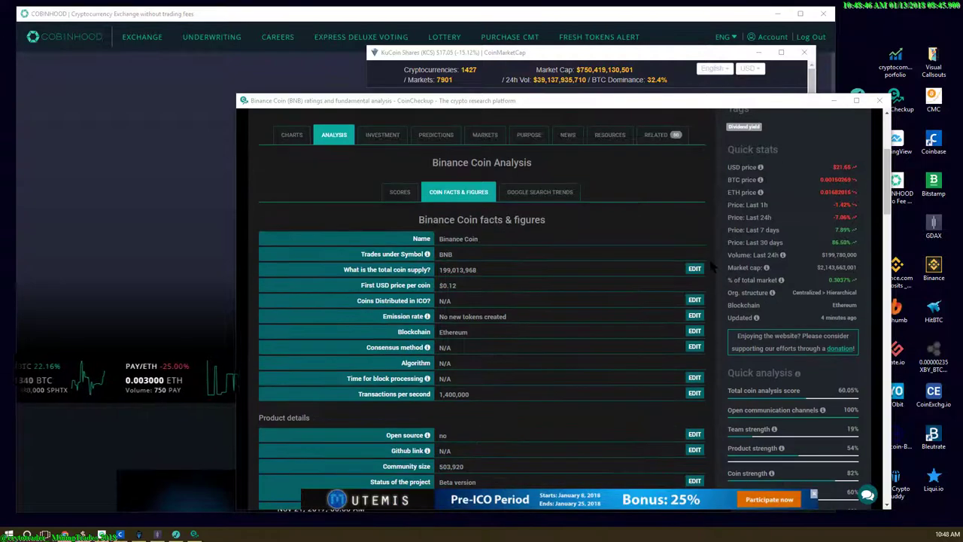
scroll("down", 3)
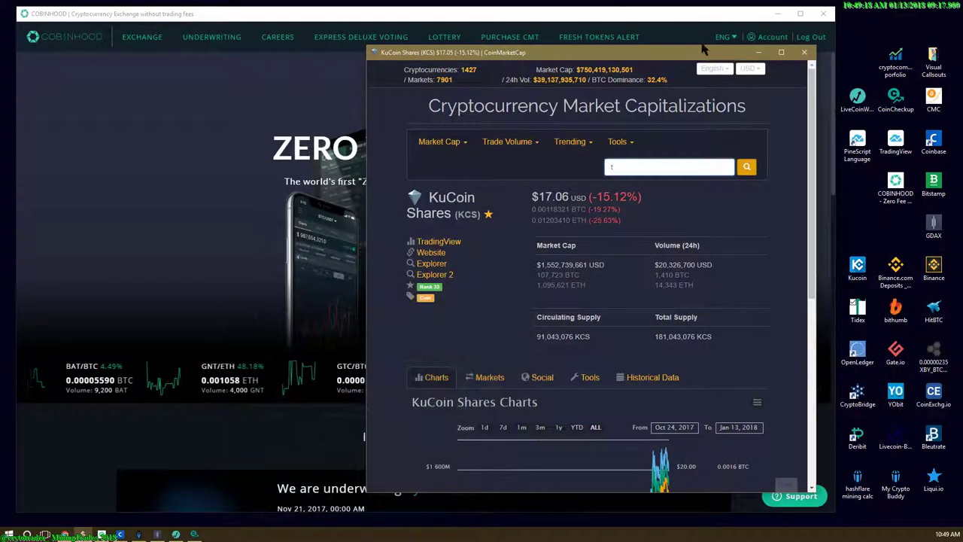
Step: Close the CoinMarketCap KuCoin Shares window, leaving the Cobinhood home page
left_click(803, 51)
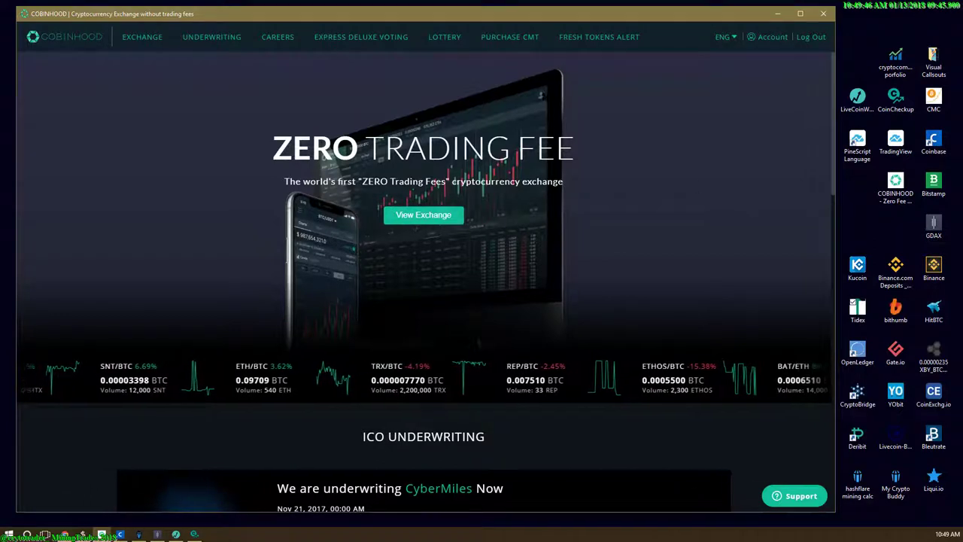
scroll("down", 3)
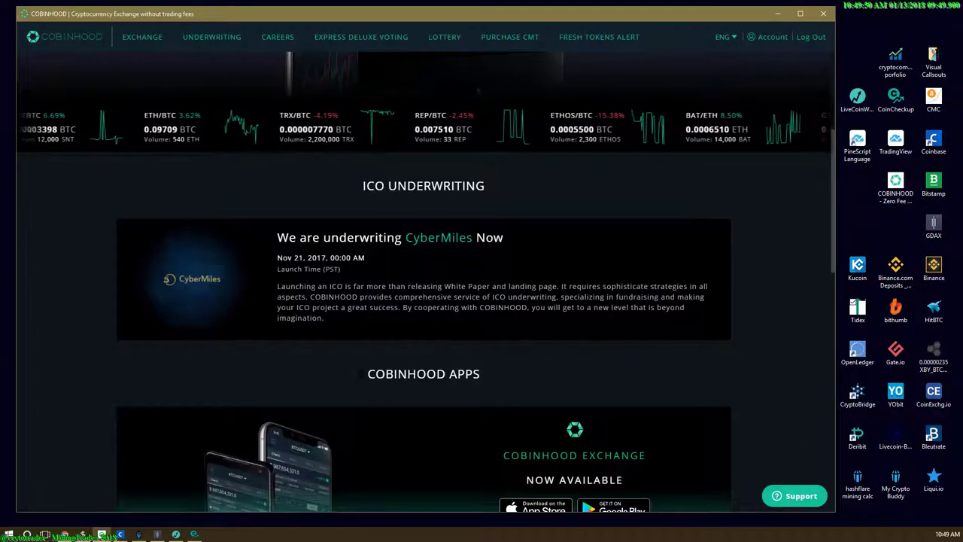
scroll("down", 3)
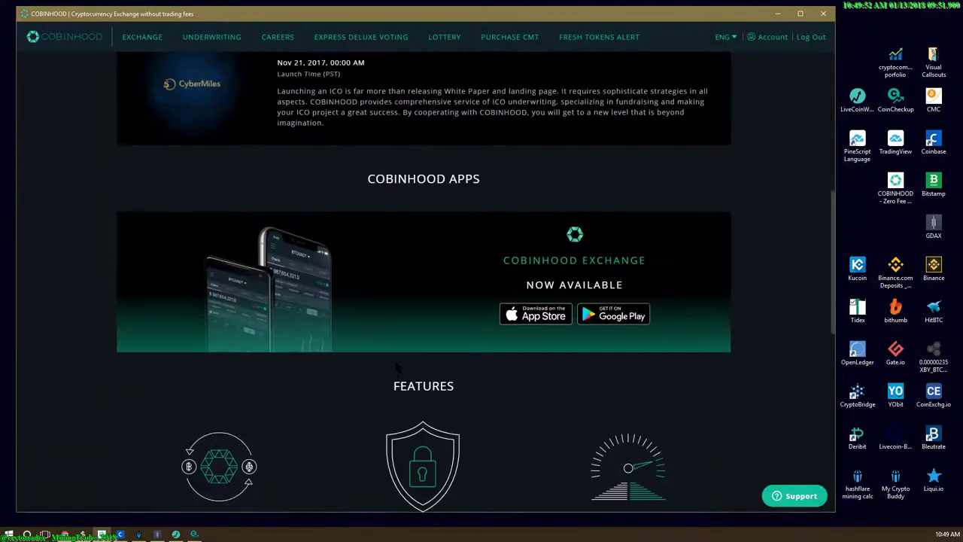
scroll("up", 3)
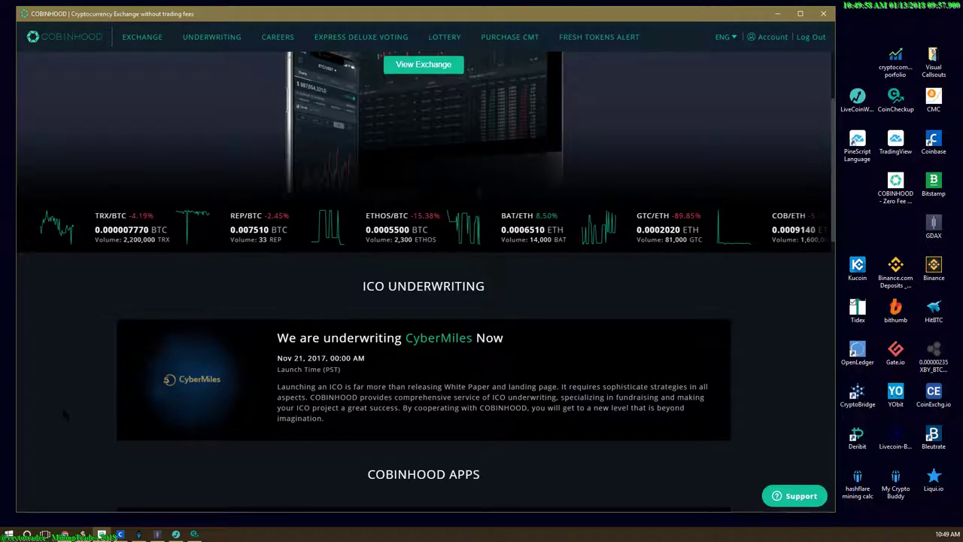
scroll("up", 3)
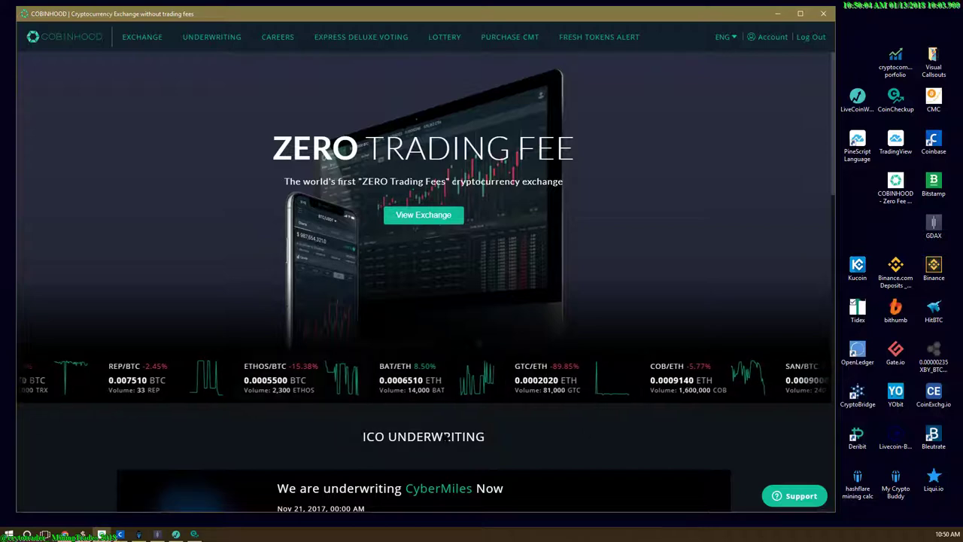
scroll("down", 3)
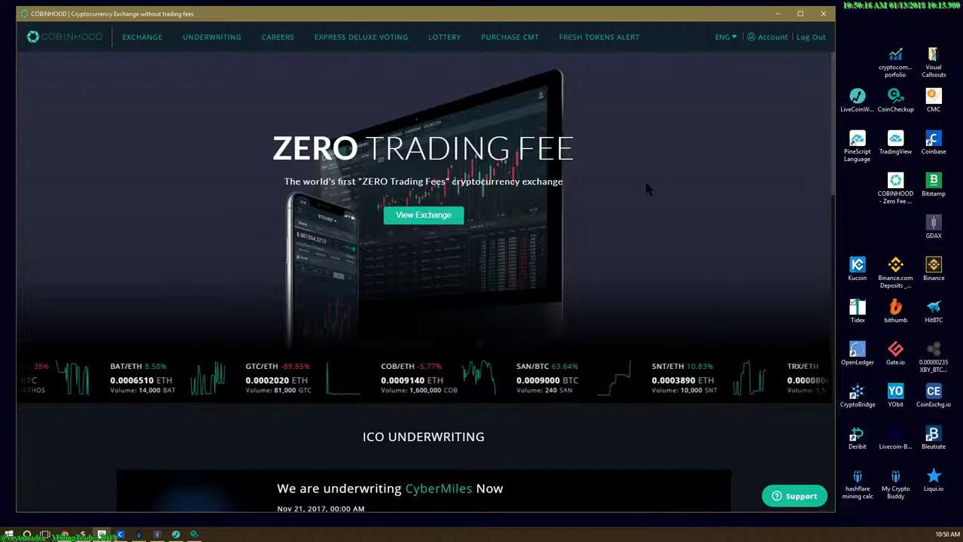
scroll("down", 3)
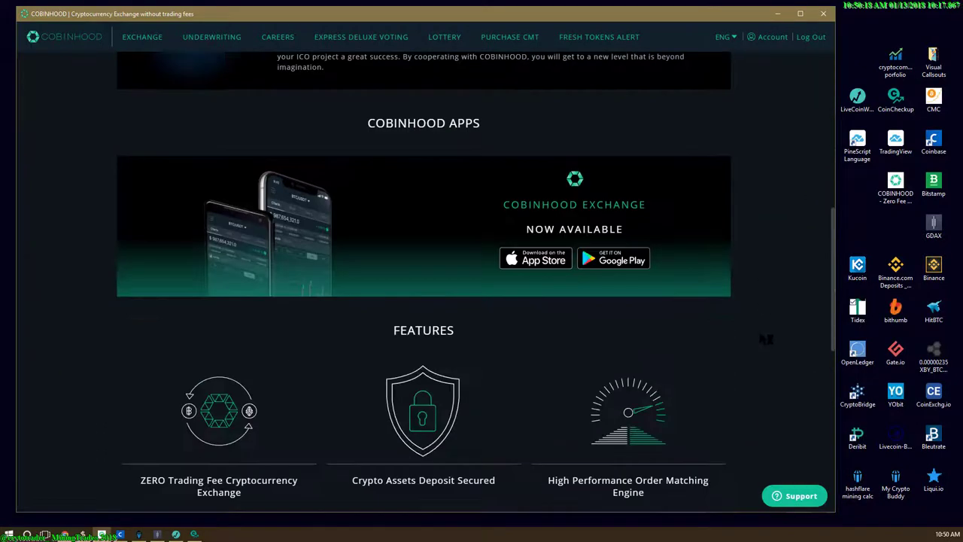
scroll("down", 3)
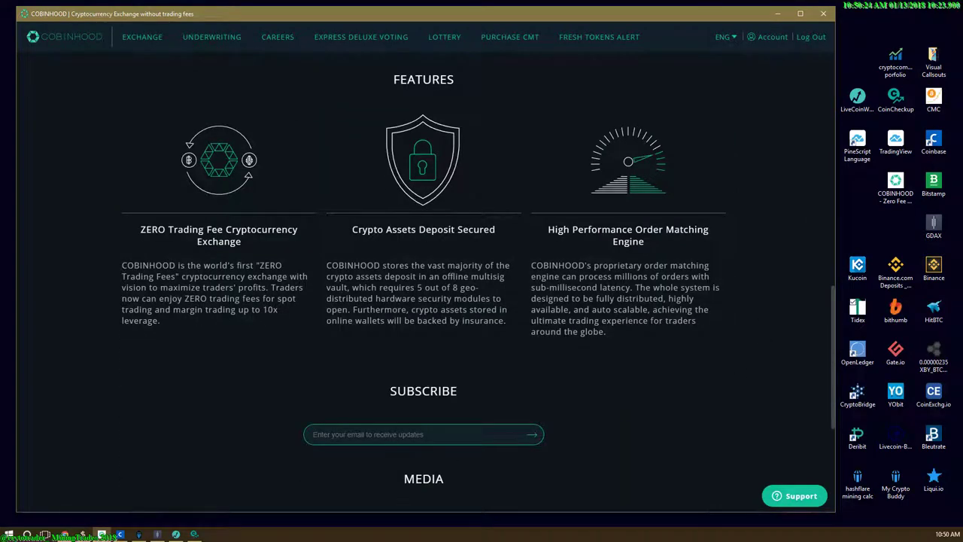
scroll("up", 3)
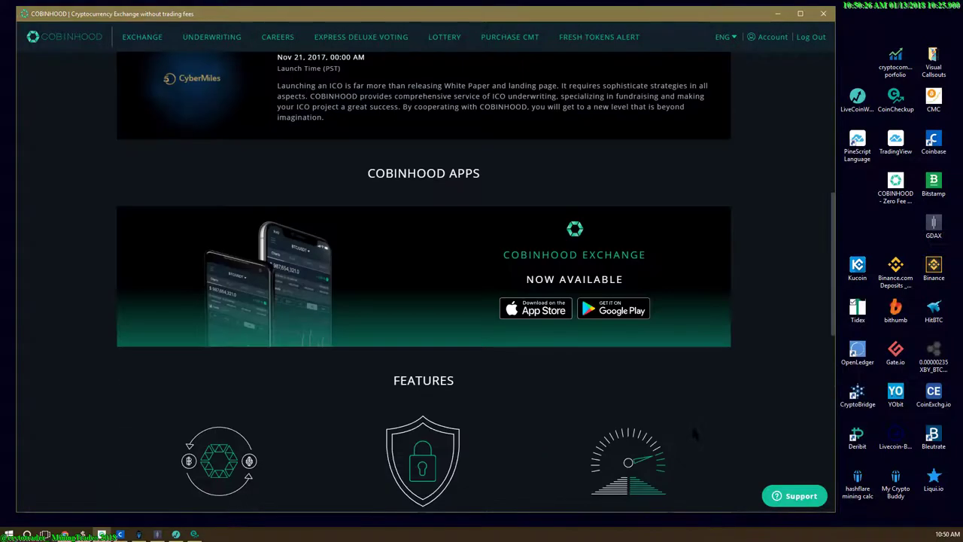
scroll("up", 3)
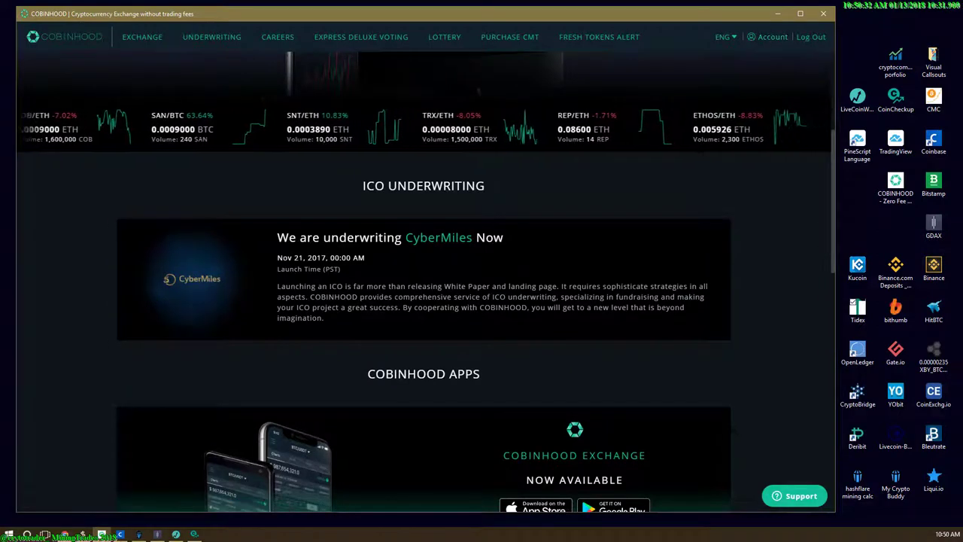
scroll("up", 3)
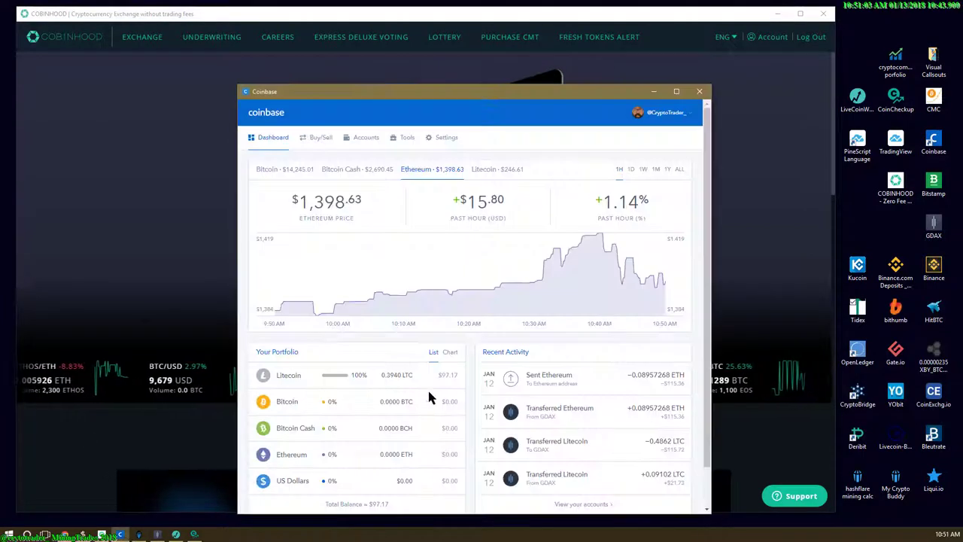
Step: Open the details of the Sent Ethereum transaction of −0.08957268 ETH under Recent Activity
left_click(548, 375)
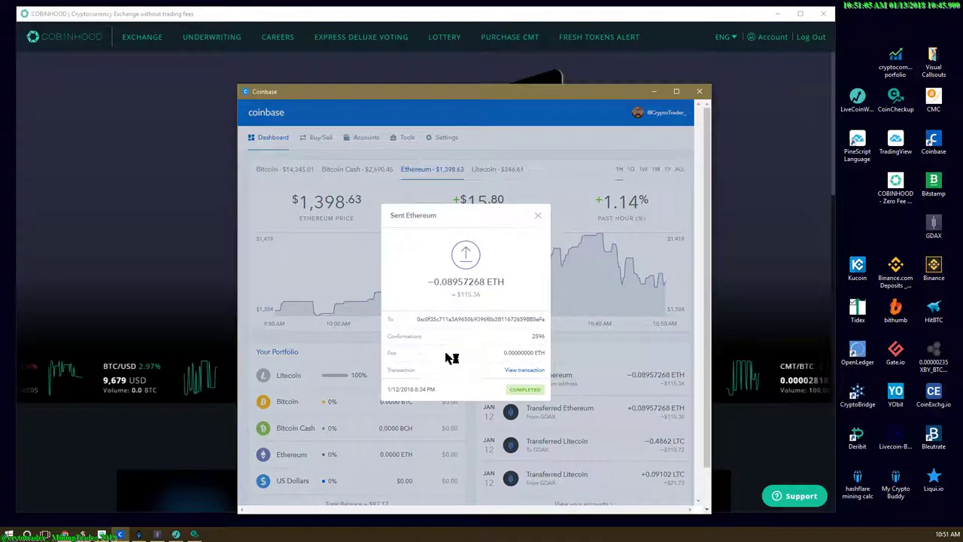
double_click(515, 352)
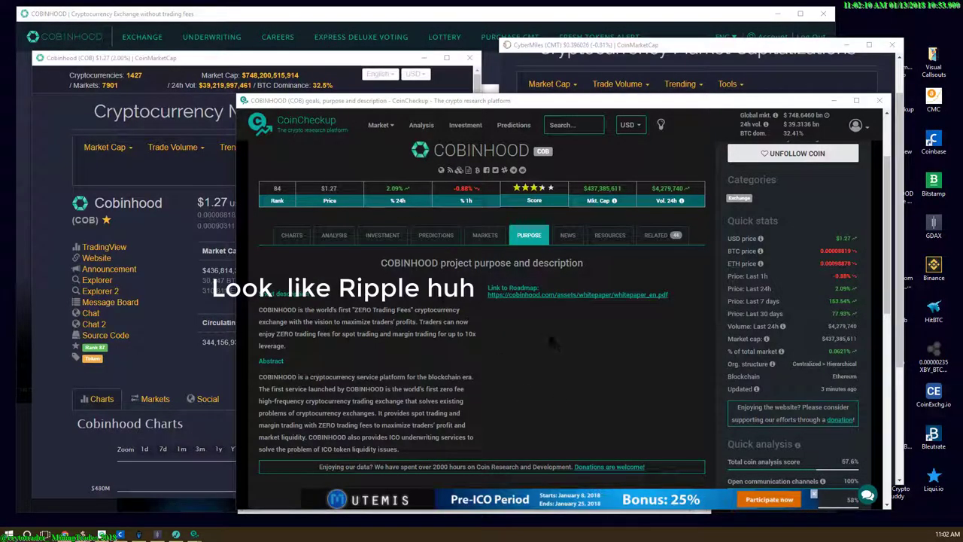
mouse_move(556, 346)
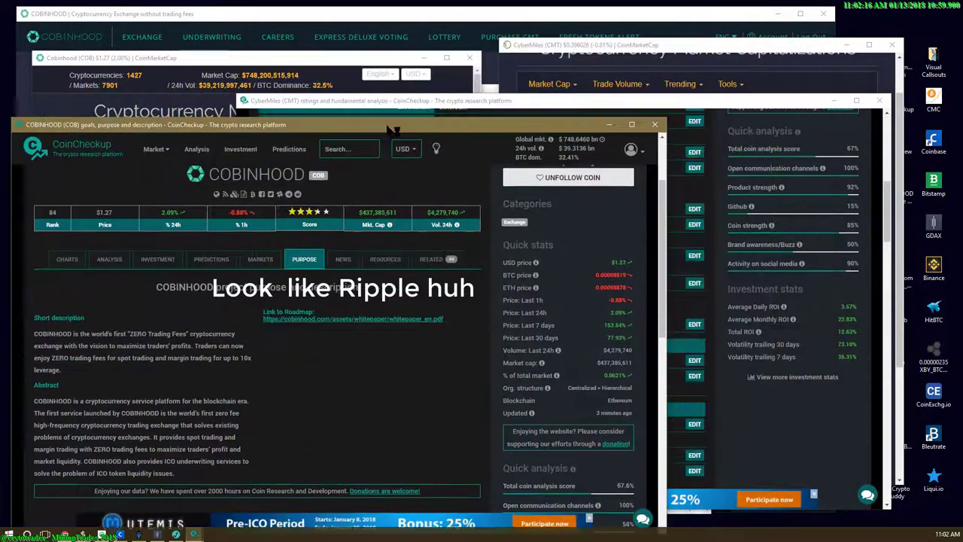
Step: Scroll the CyberMiles Analysis page down to 'CyberMiles facts & figures' beside Cobinhood's description
scroll("down", 3)
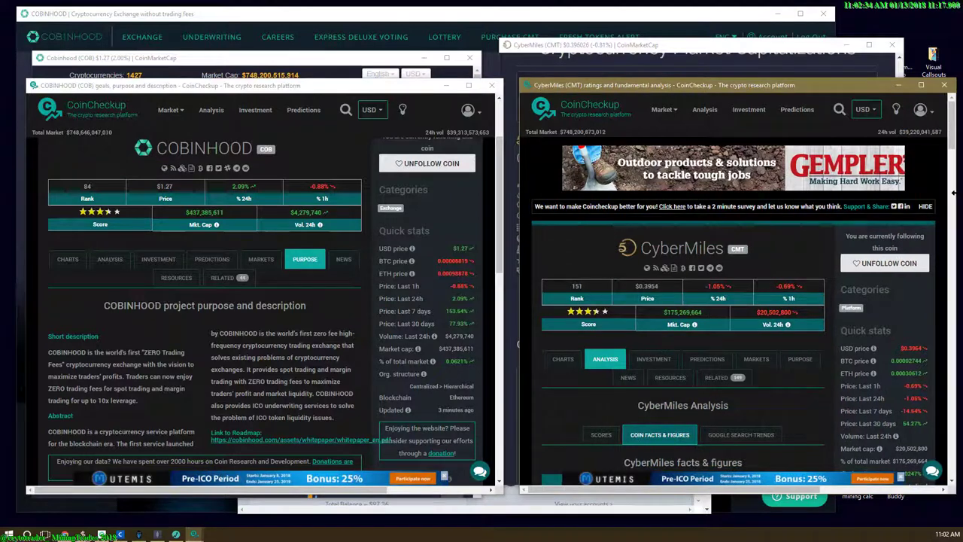
mouse_move(562, 358)
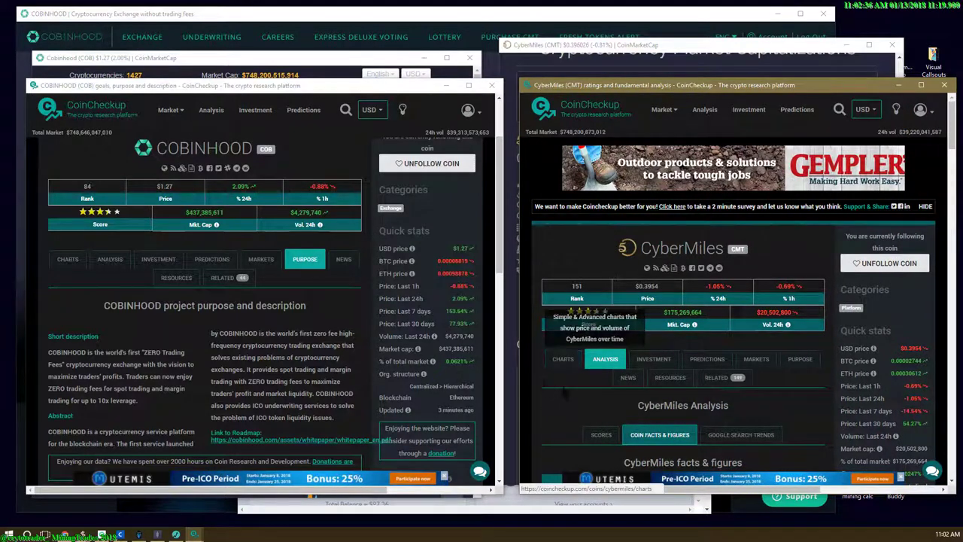
scroll("down", 3)
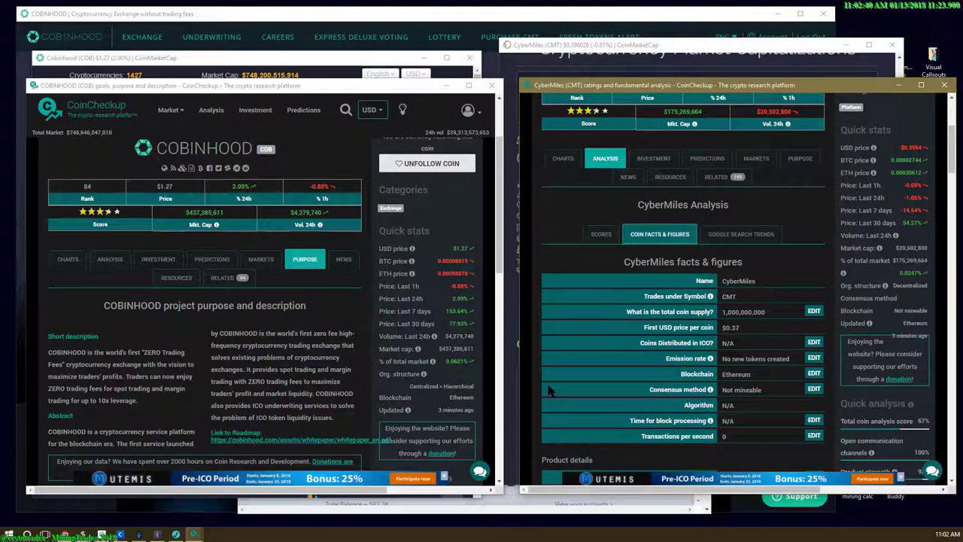
scroll("down", 3)
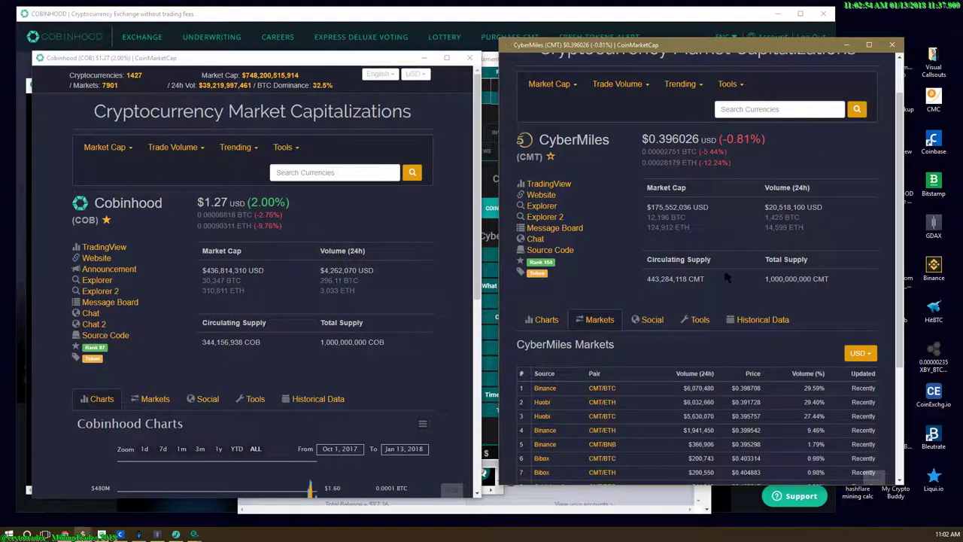
Step: Highlight the Total Supply figures of CyberMiles and Cobinhood for comparison
double_click(789, 278)
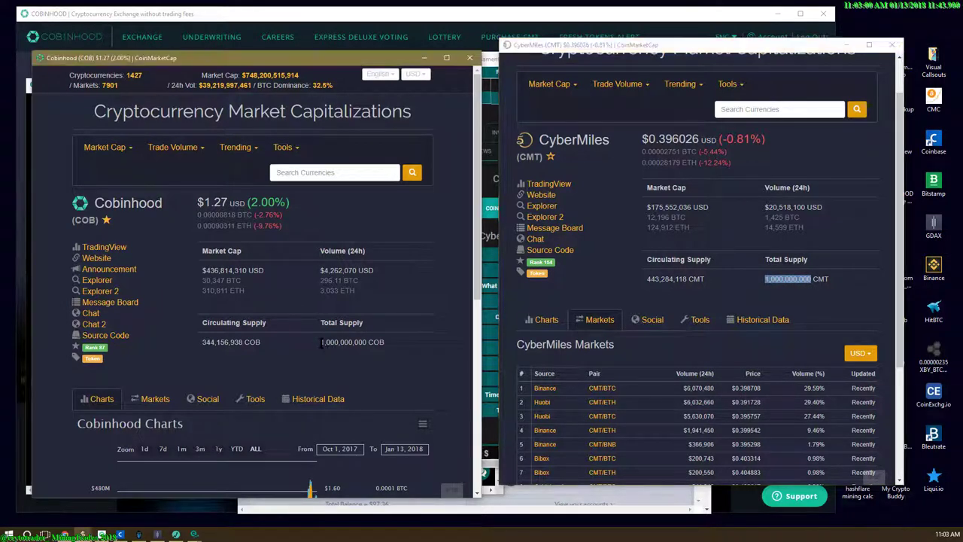
double_click(344, 342)
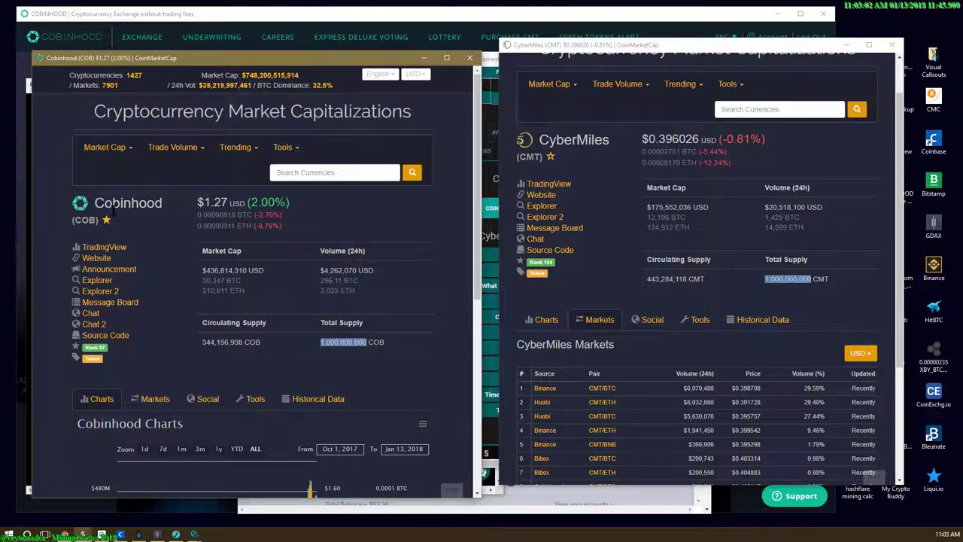
mouse_move(584, 158)
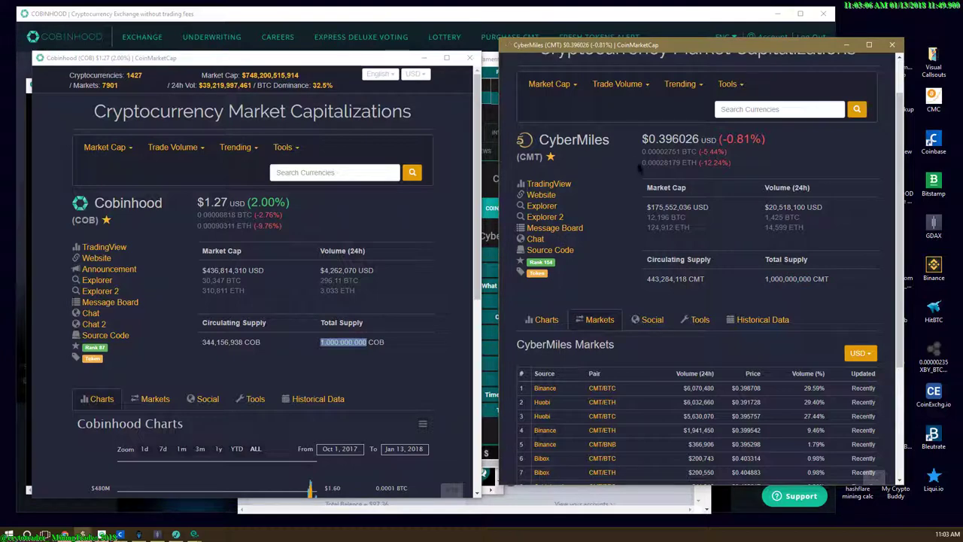
mouse_move(563, 394)
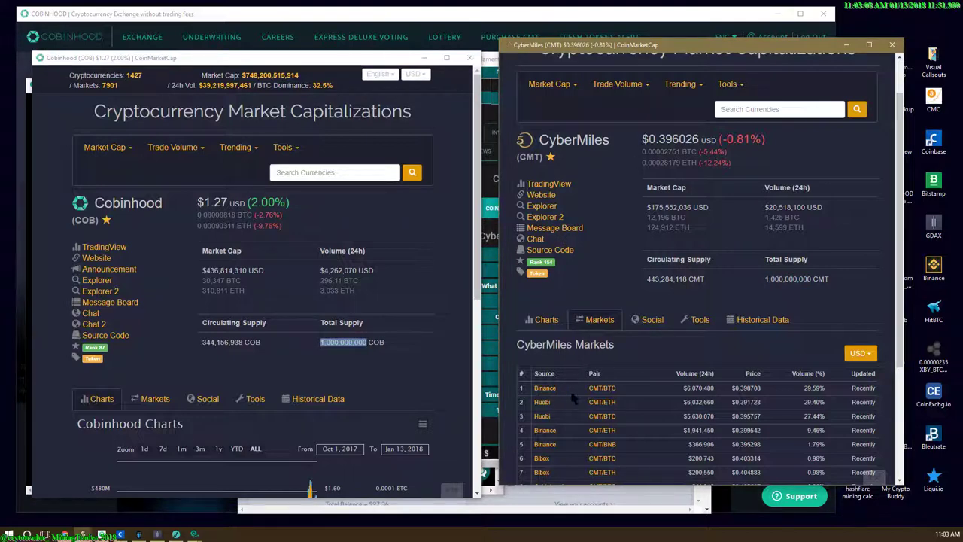
scroll("down", 3)
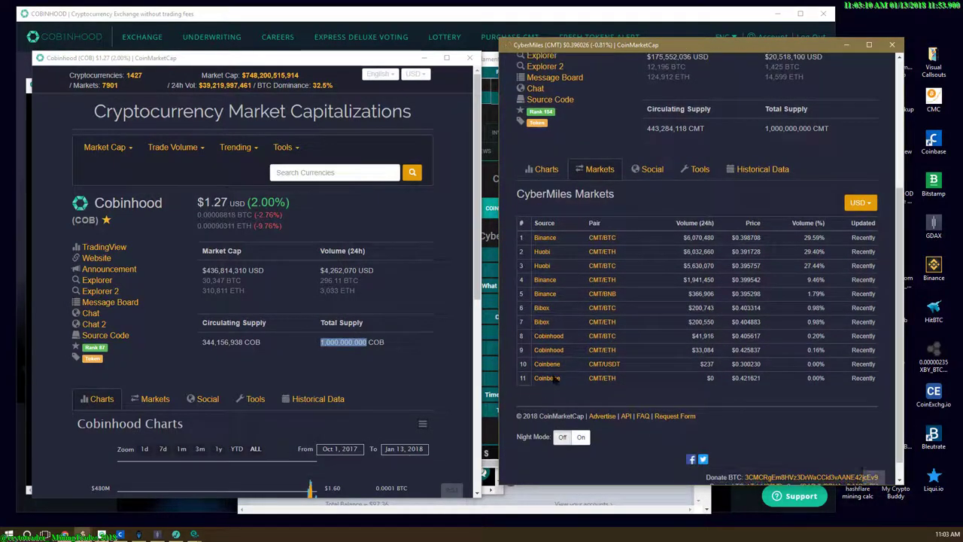
mouse_move(626, 352)
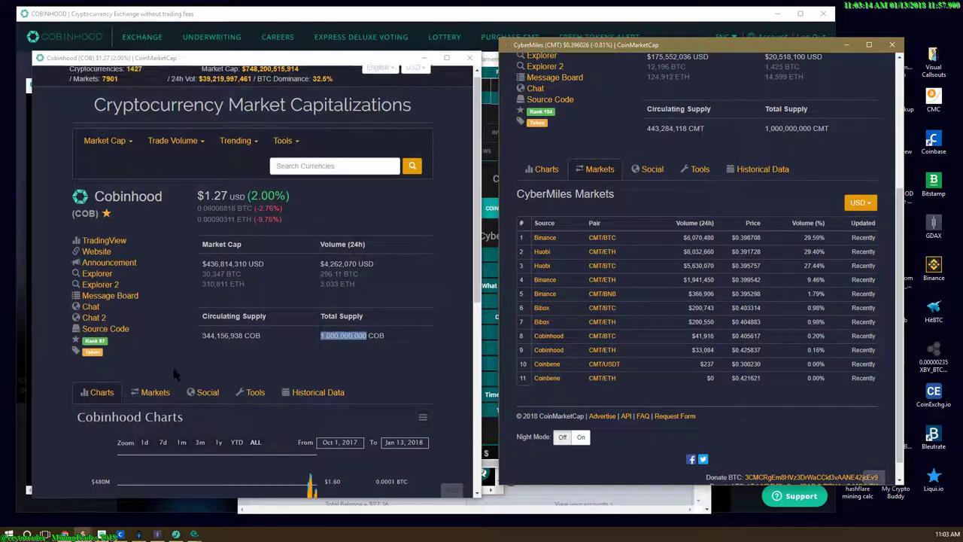
Step: Show the Markets list where Cobinhood trades and look through it
left_click(155, 391)
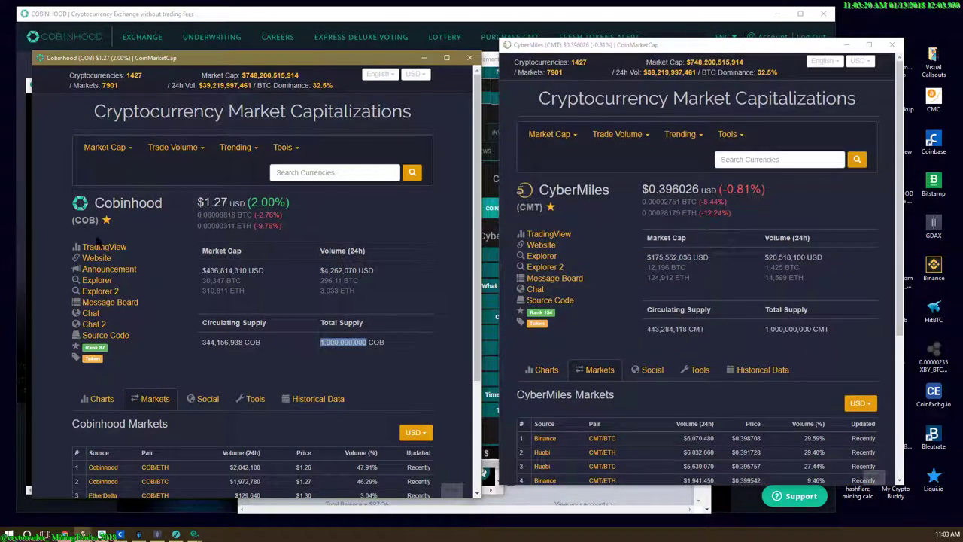
scroll("down", 3)
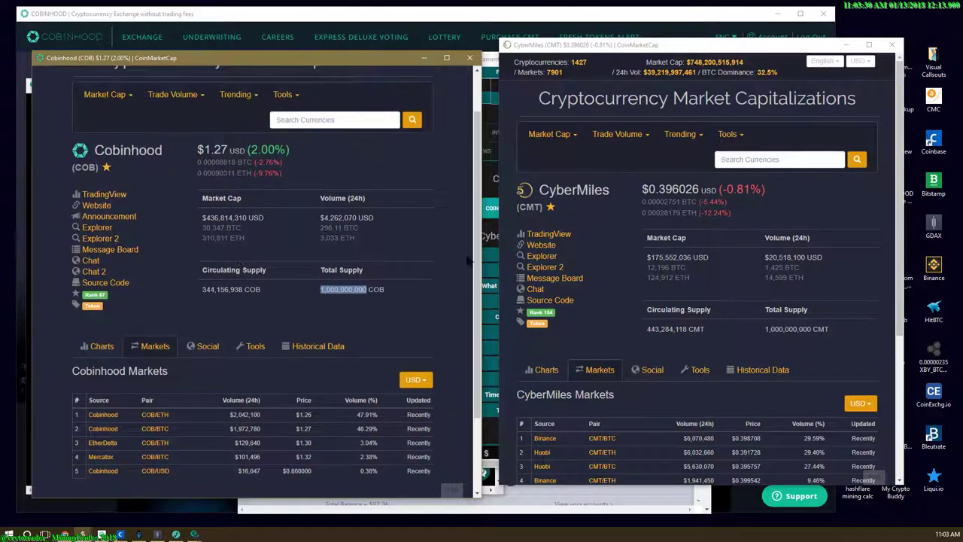
double_click(670, 255)
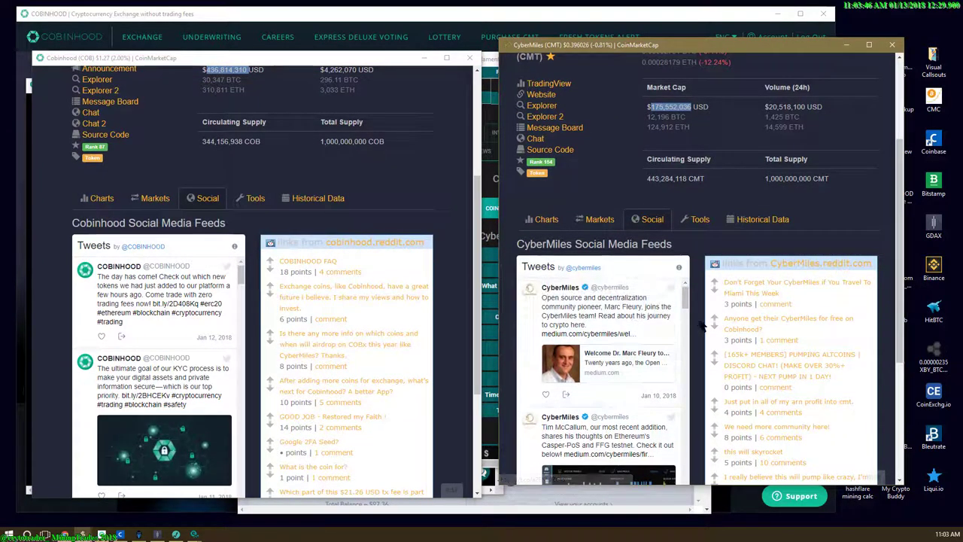
Step: Scroll through the Cobinhood Tweets feed on its Social tab
scroll("down", 3)
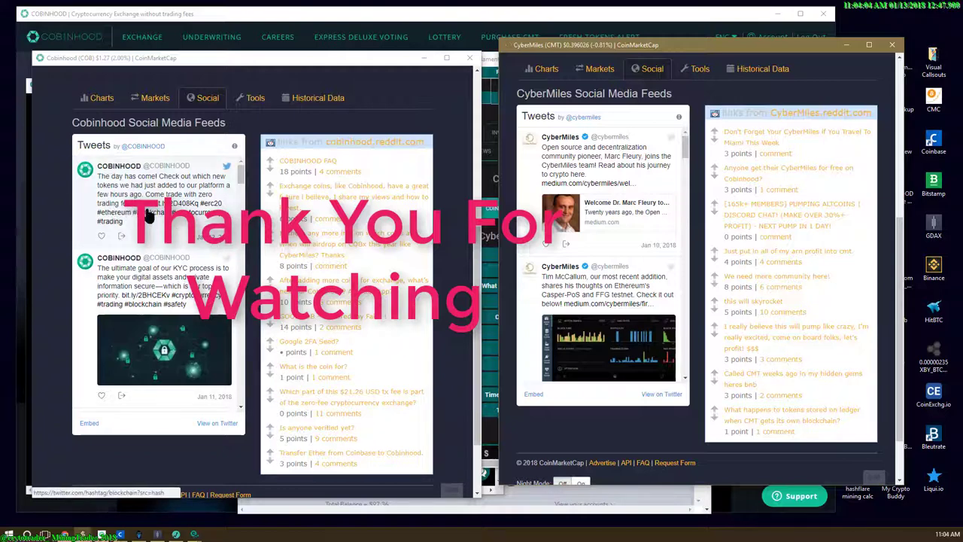
mouse_move(173, 229)
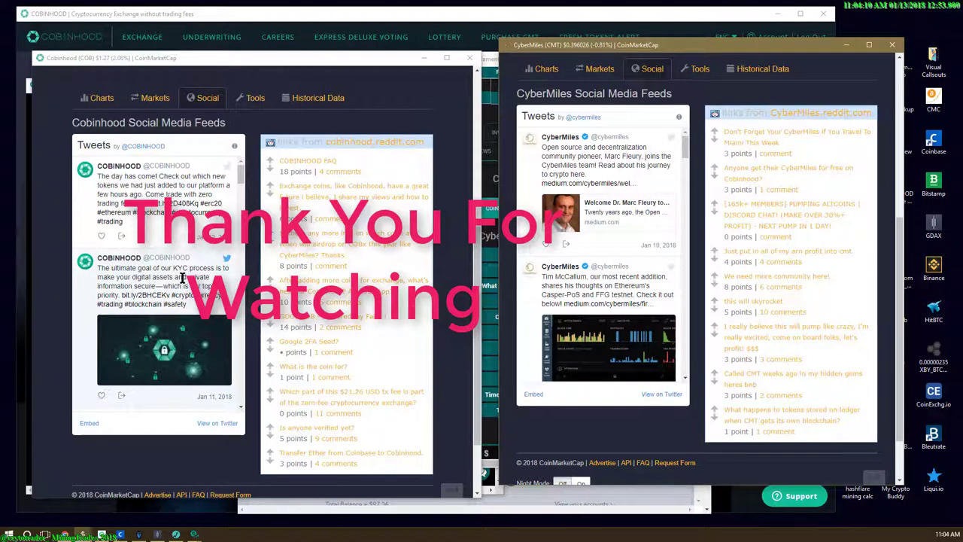
mouse_move(203, 277)
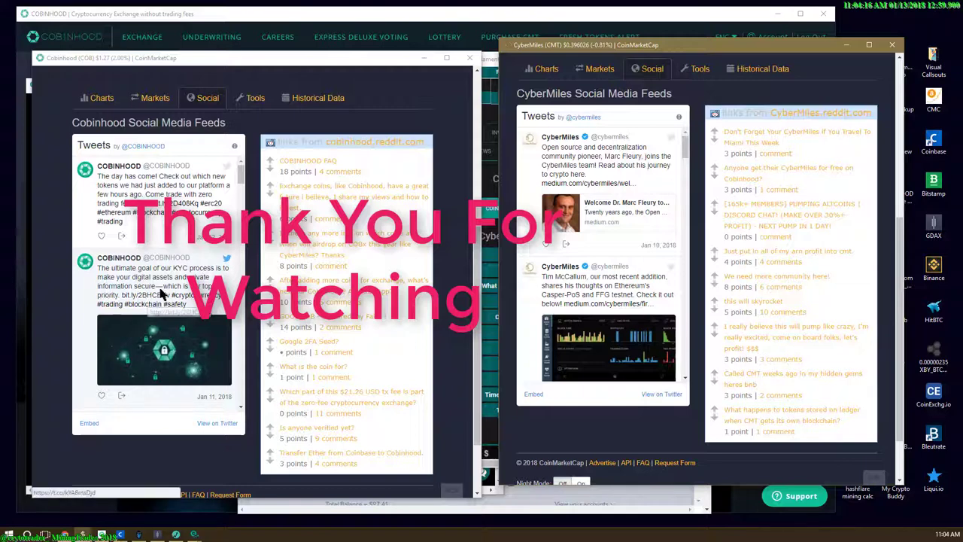
mouse_move(160, 301)
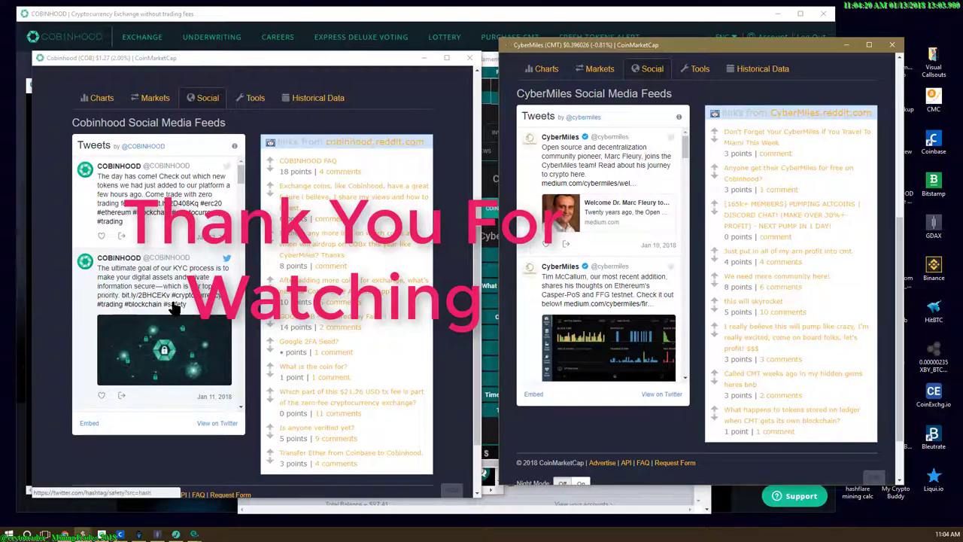
scroll("down", 3)
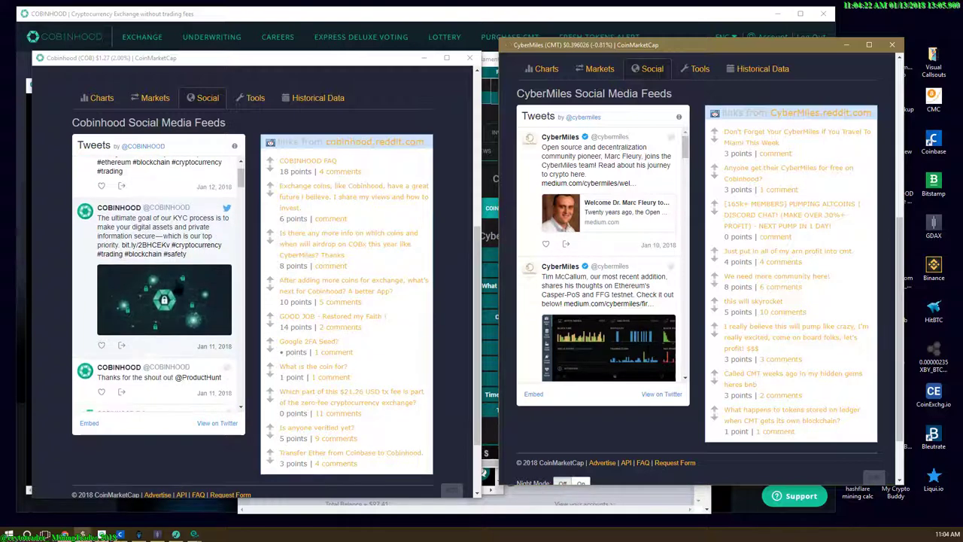
scroll("down", 3)
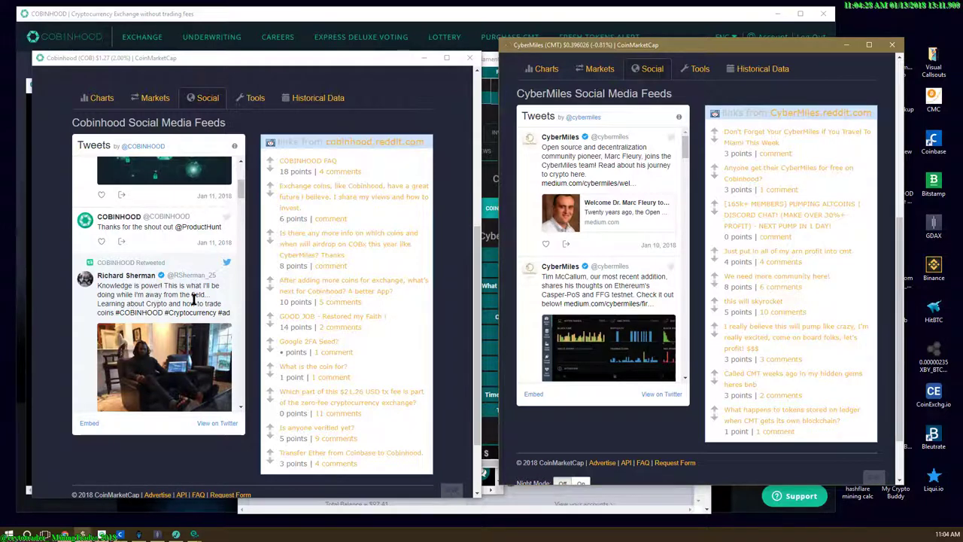
mouse_move(128, 319)
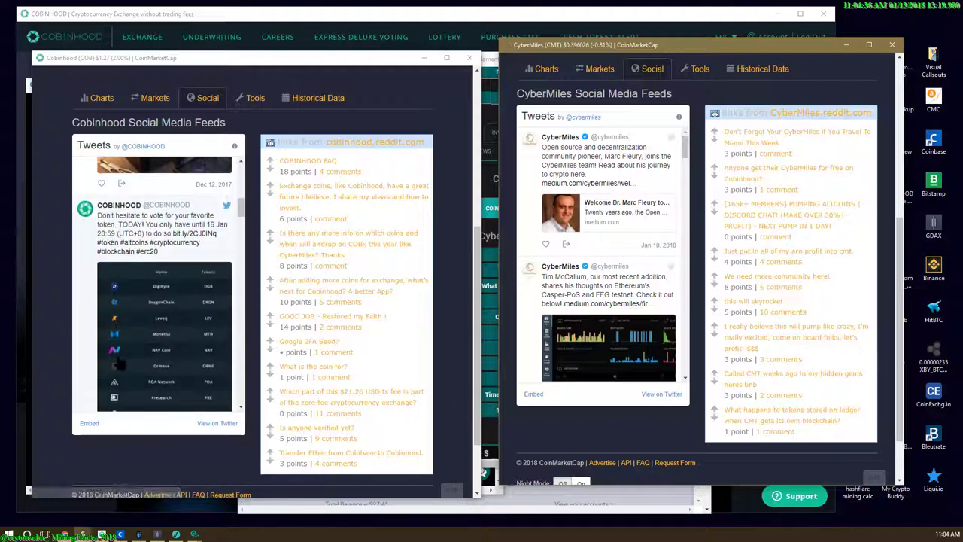
mouse_move(173, 397)
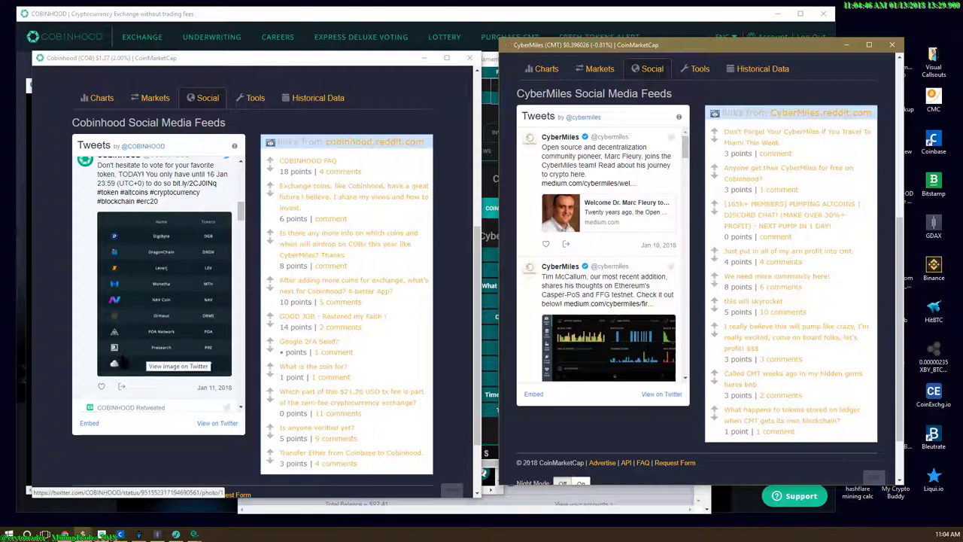
scroll("down", 3)
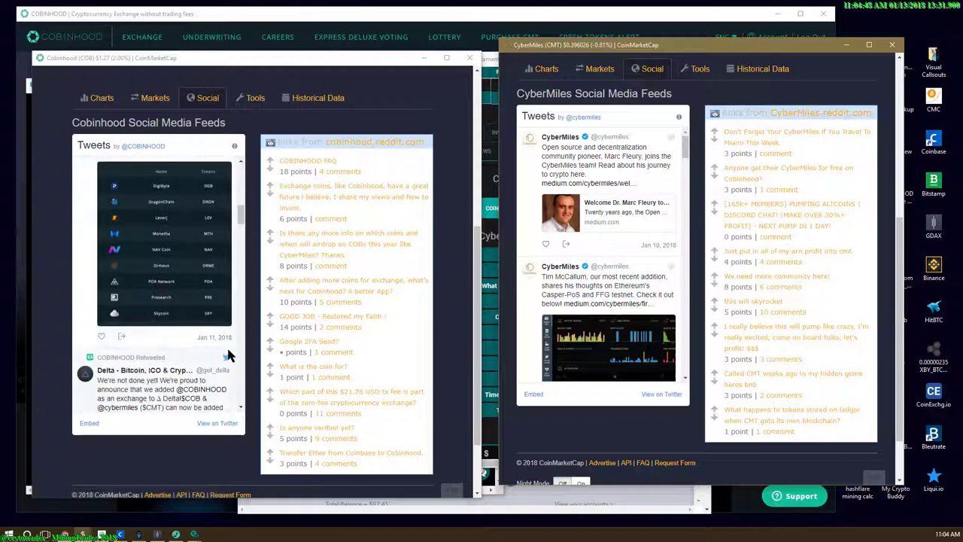
scroll("down", 3)
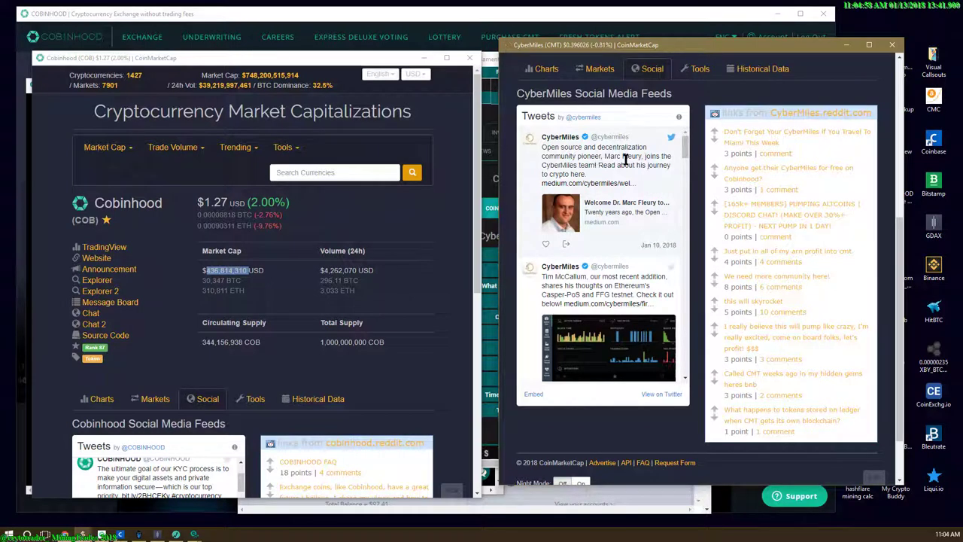
mouse_move(635, 164)
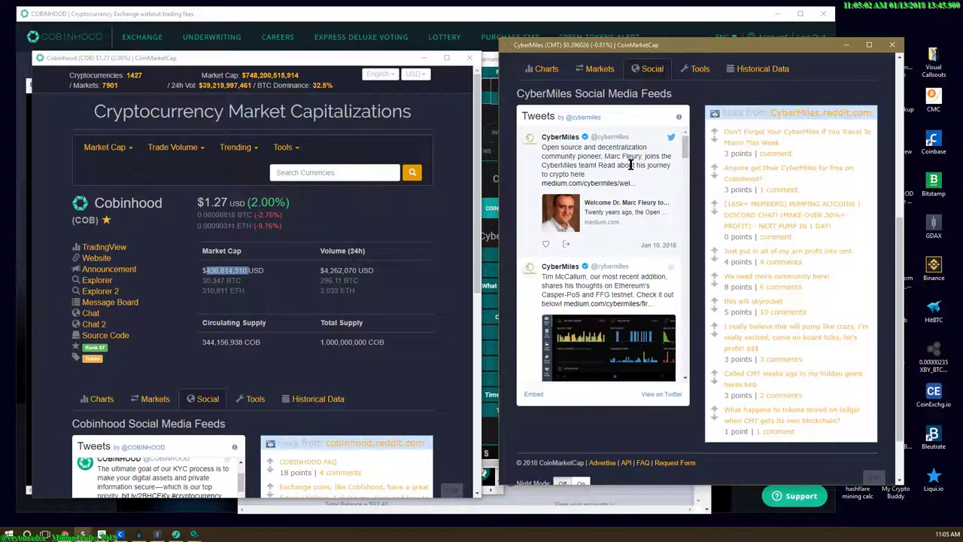
mouse_move(572, 271)
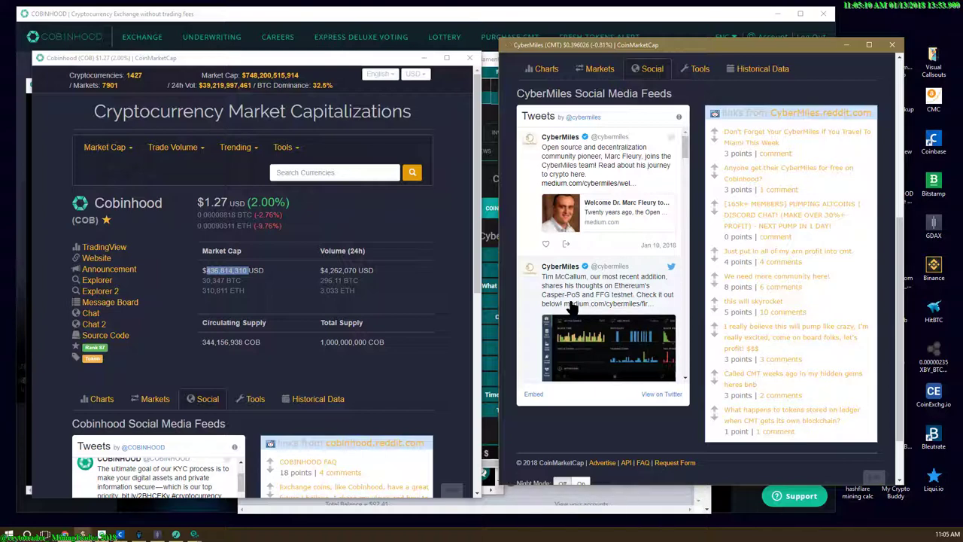
Step: Scroll down through CyberMiles' recent tweets on its CoinMarketCap Social feed
scroll("down", 3)
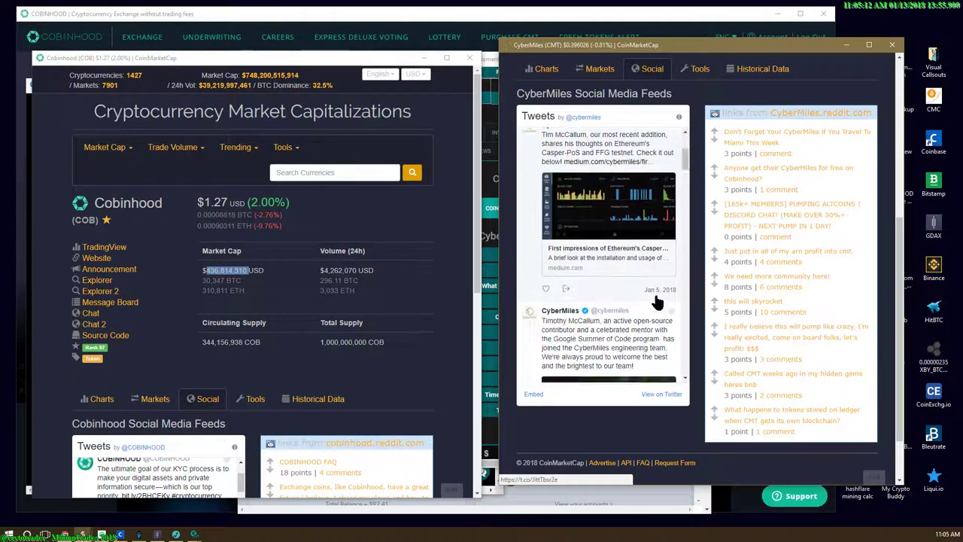
scroll("down", 3)
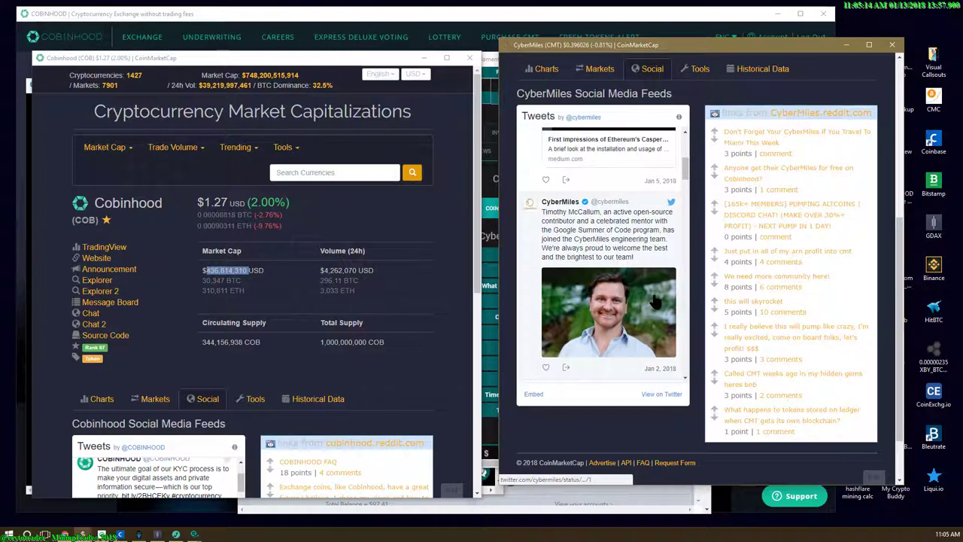
mouse_move(656, 303)
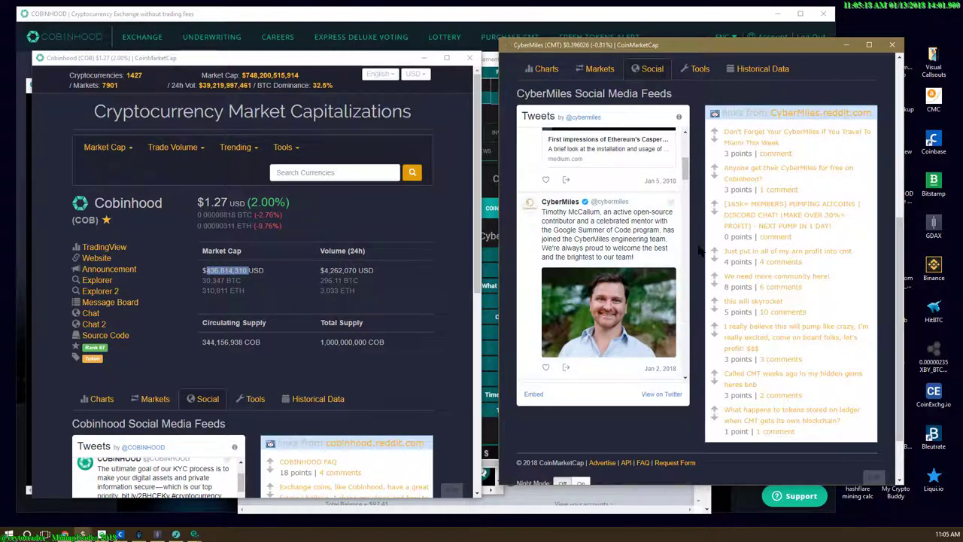
scroll("down", 3)
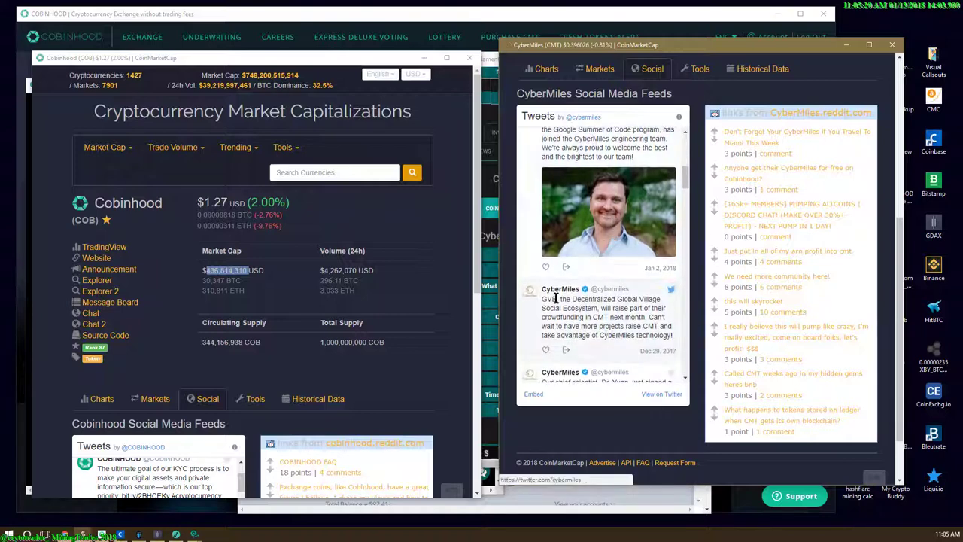
scroll("down", 3)
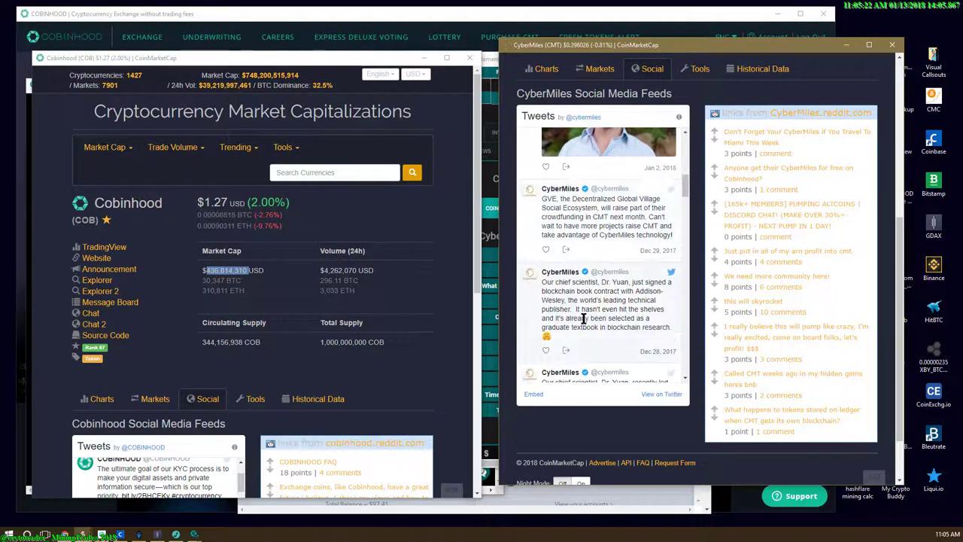
scroll("down", 3)
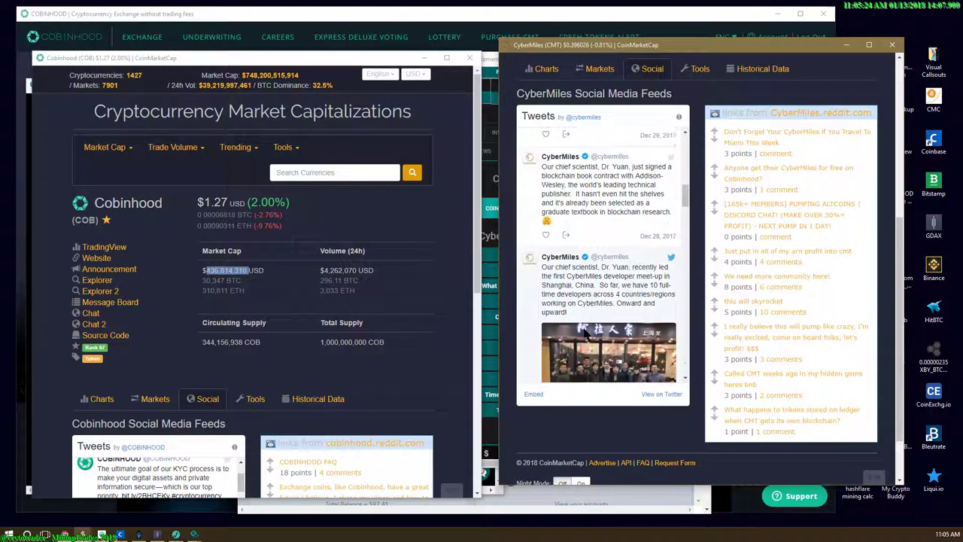
scroll("down", 3)
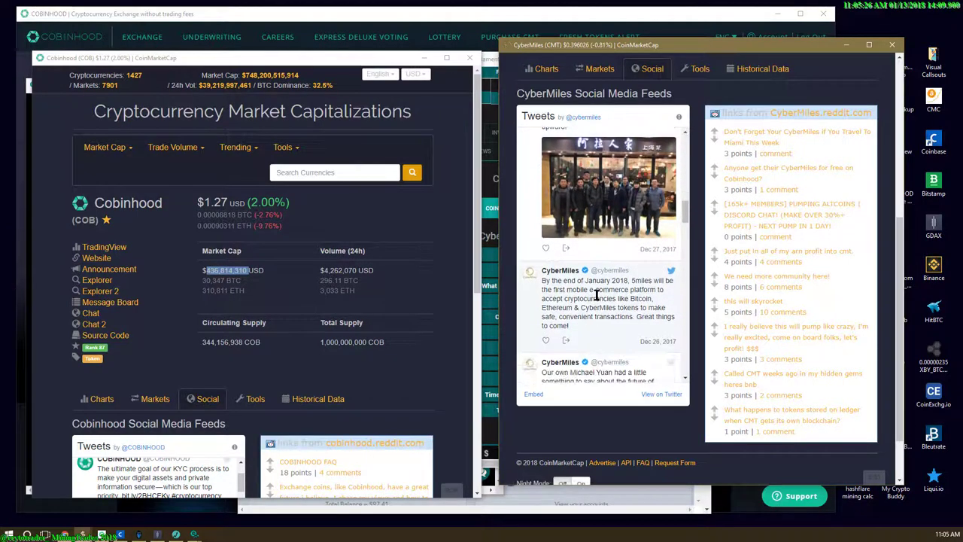
scroll("down", 3)
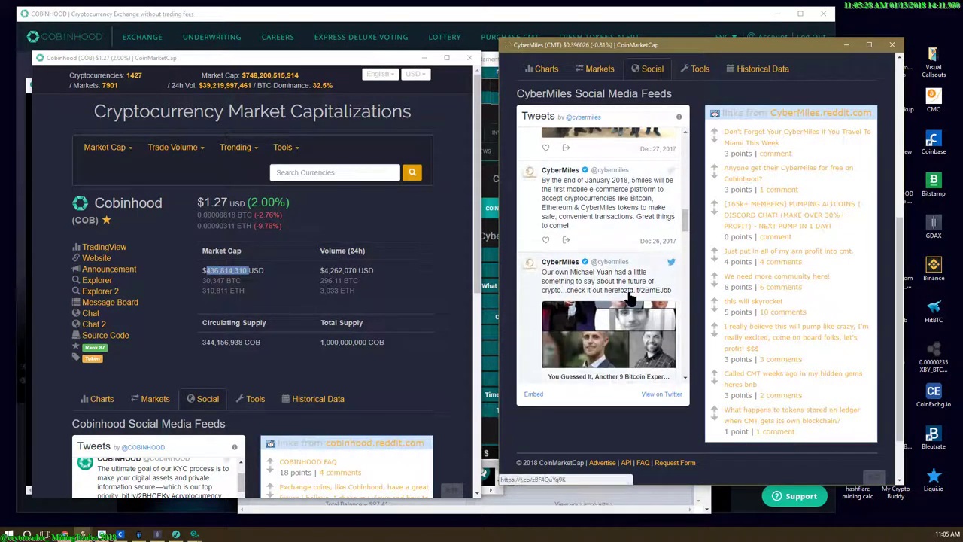
scroll("down", 3)
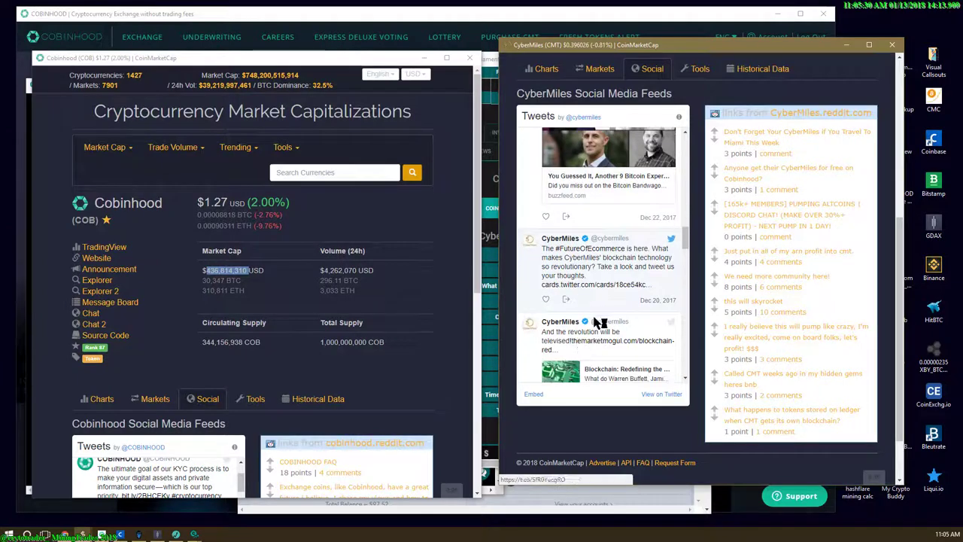
scroll("down", 3)
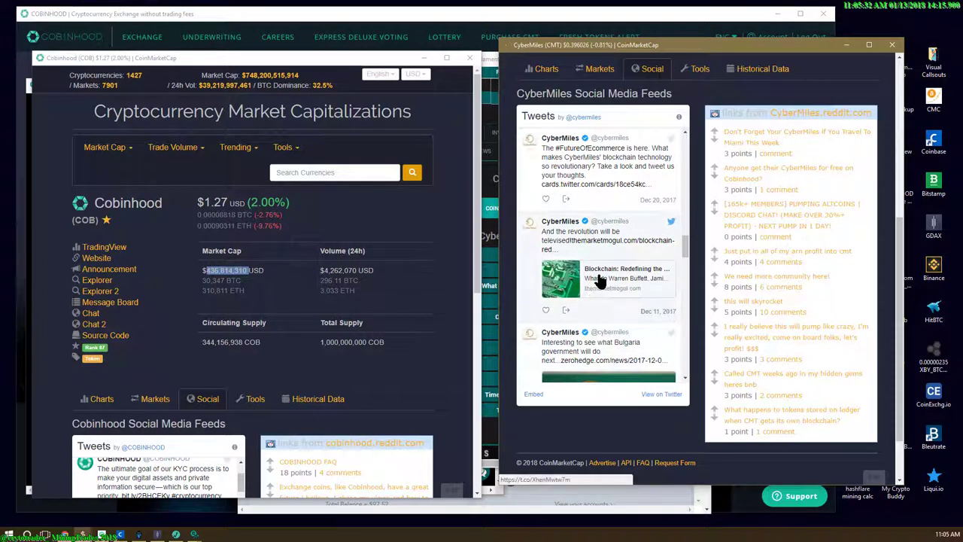
mouse_move(572, 243)
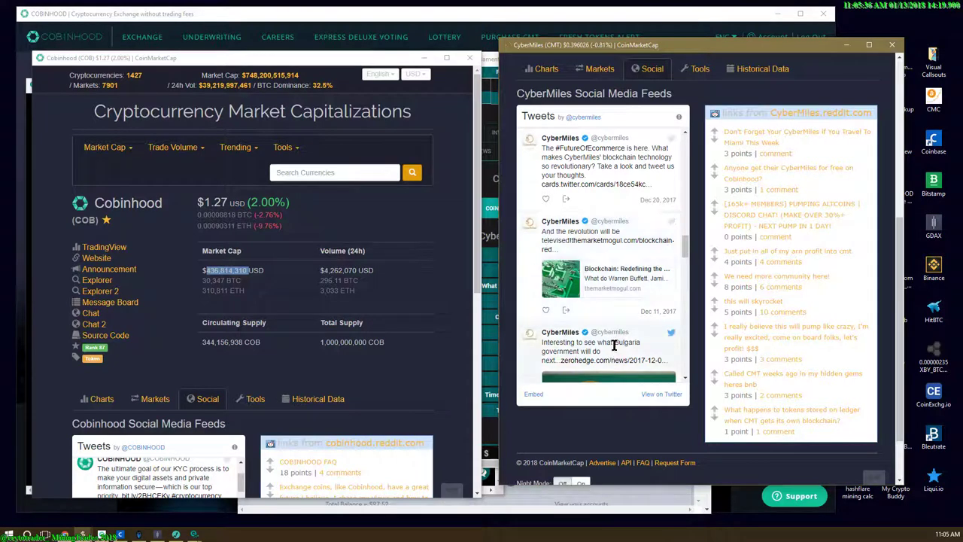
scroll("down", 3)
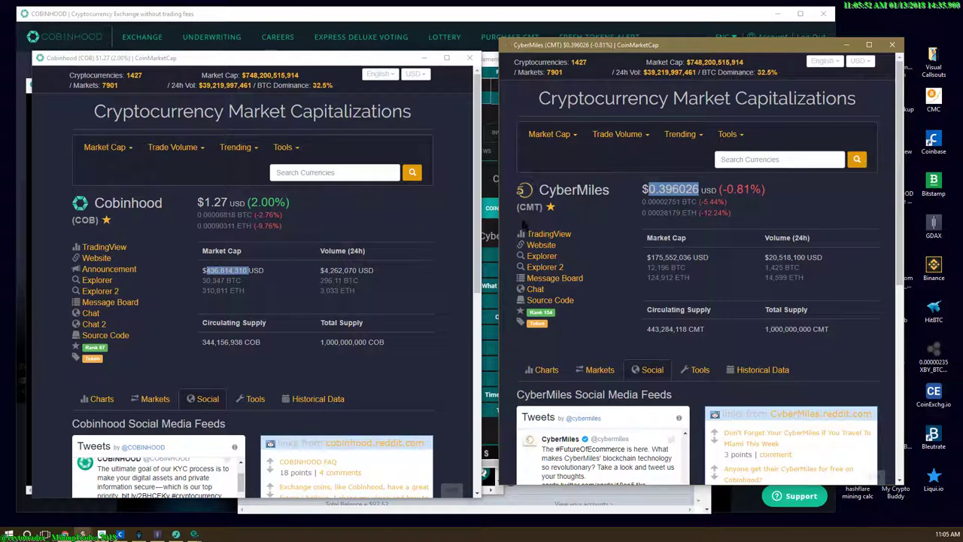
double_click(574, 190)
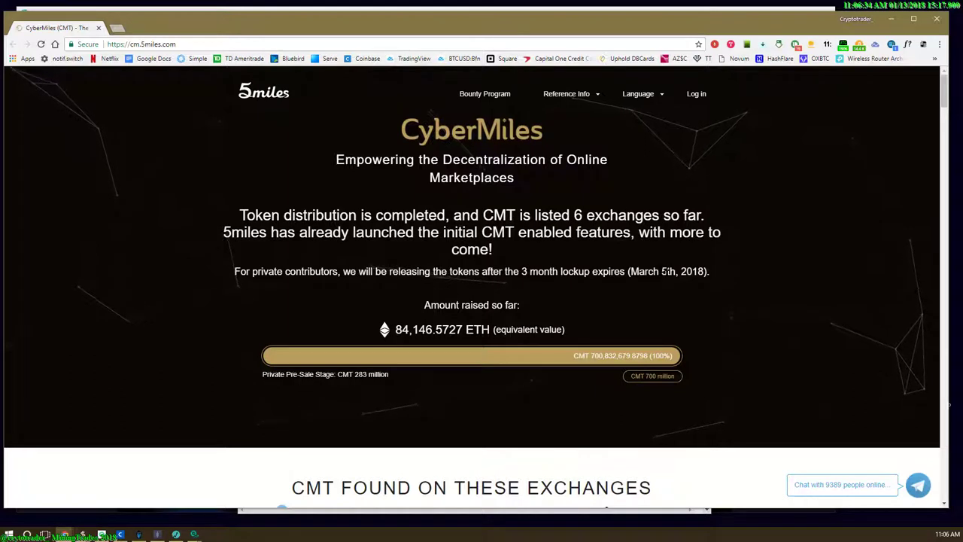
mouse_move(558, 347)
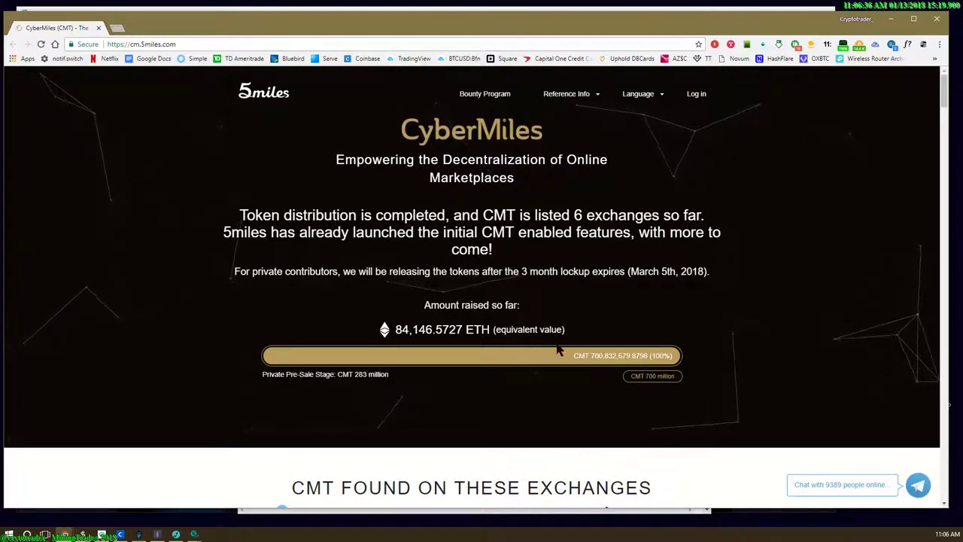
mouse_move(641, 355)
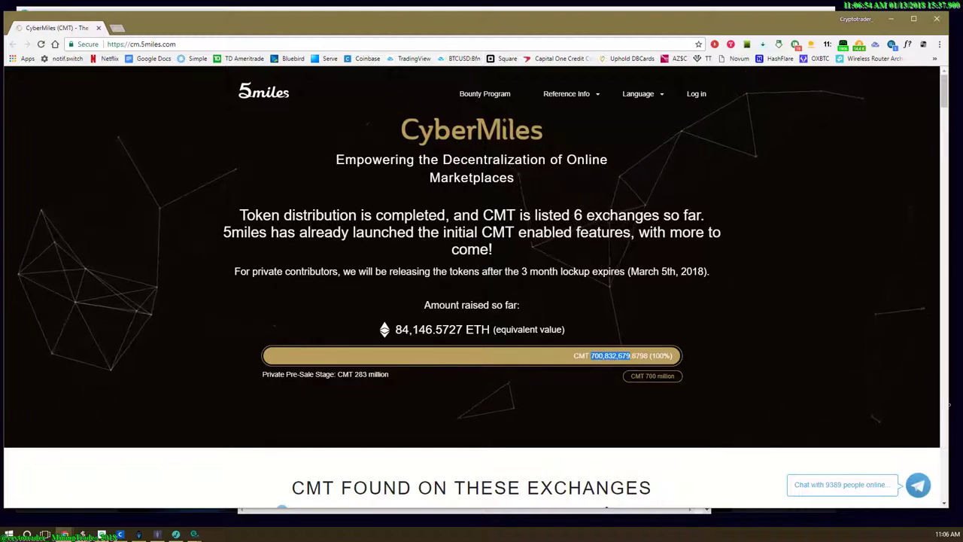
Step: Scroll the cm.5miles.com homepage past ETH raised, exchanges, TV and news coverage to What is CyberMiles
scroll("down", 3)
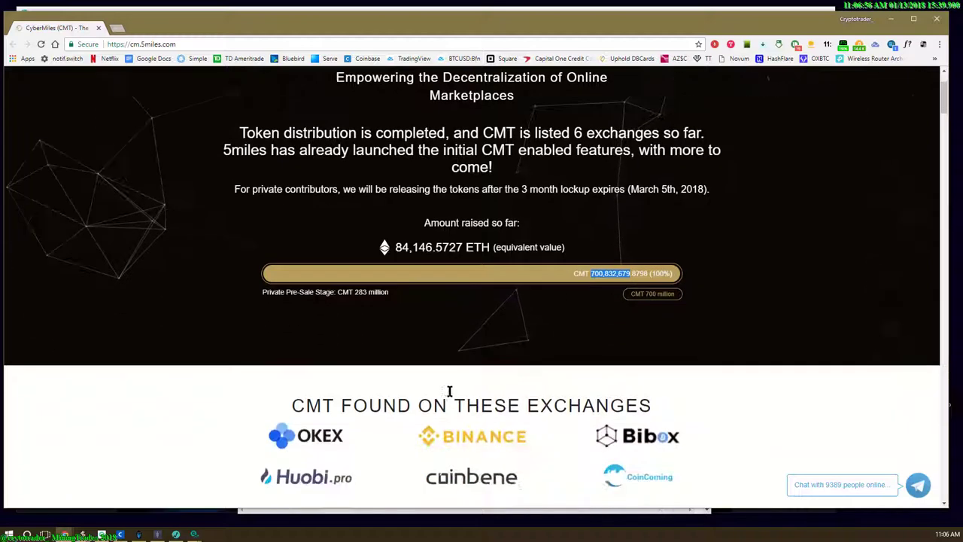
scroll("down", 3)
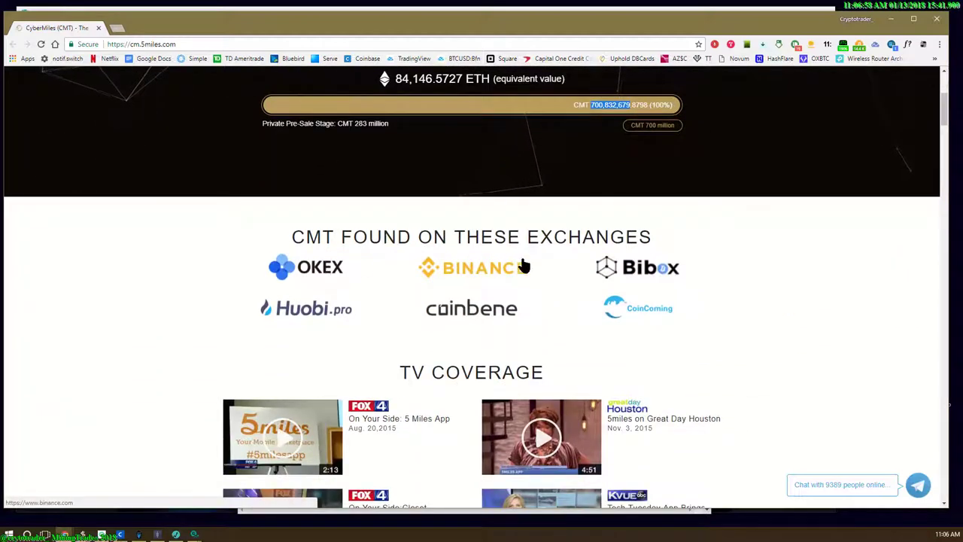
mouse_move(440, 283)
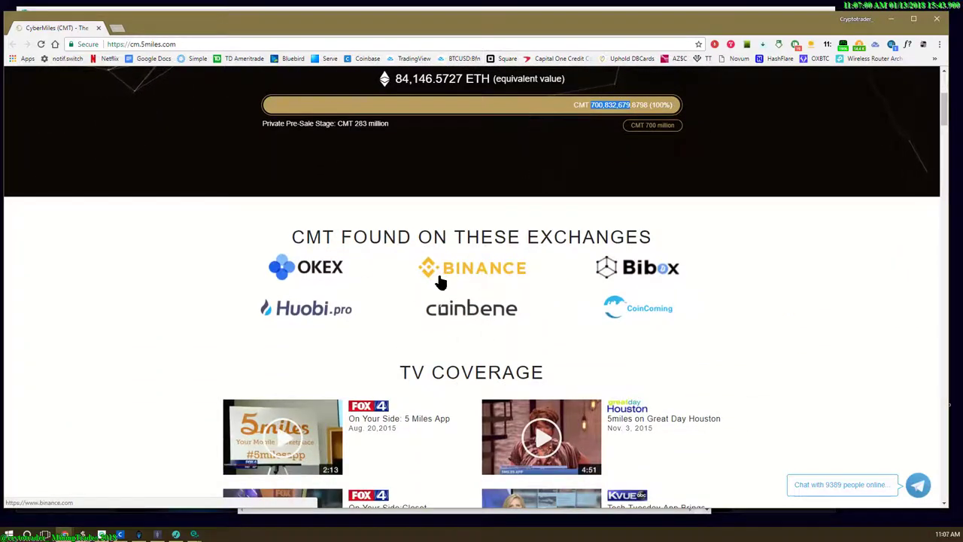
scroll("down", 3)
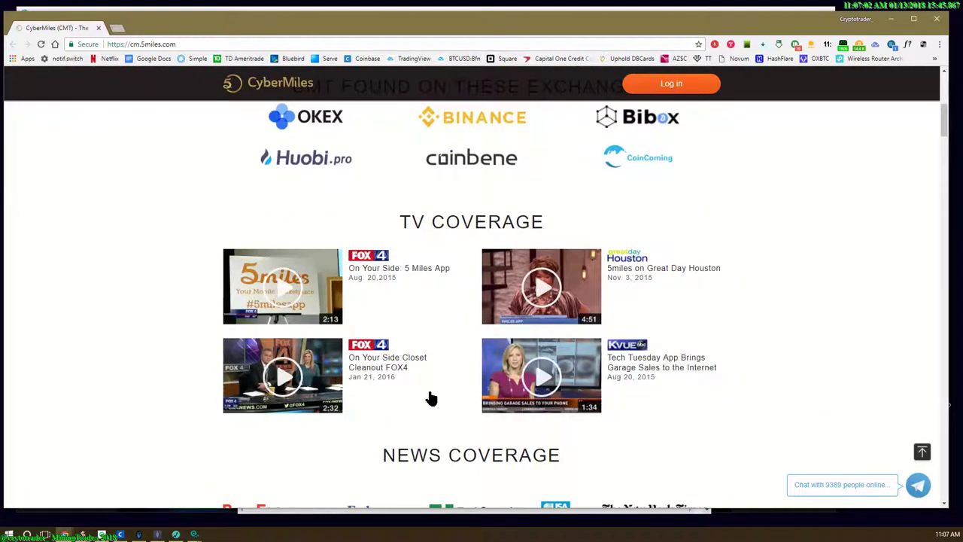
mouse_move(409, 272)
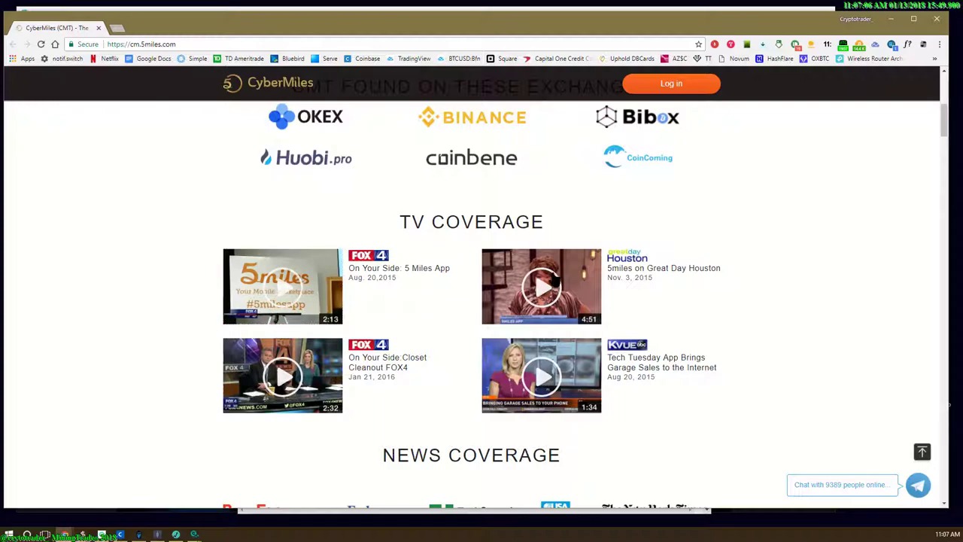
scroll("down", 3)
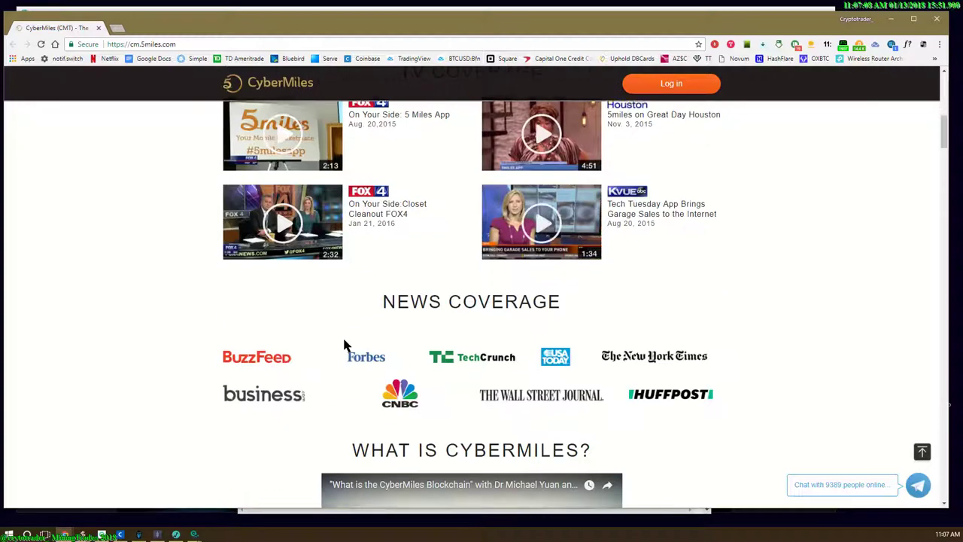
scroll("down", 3)
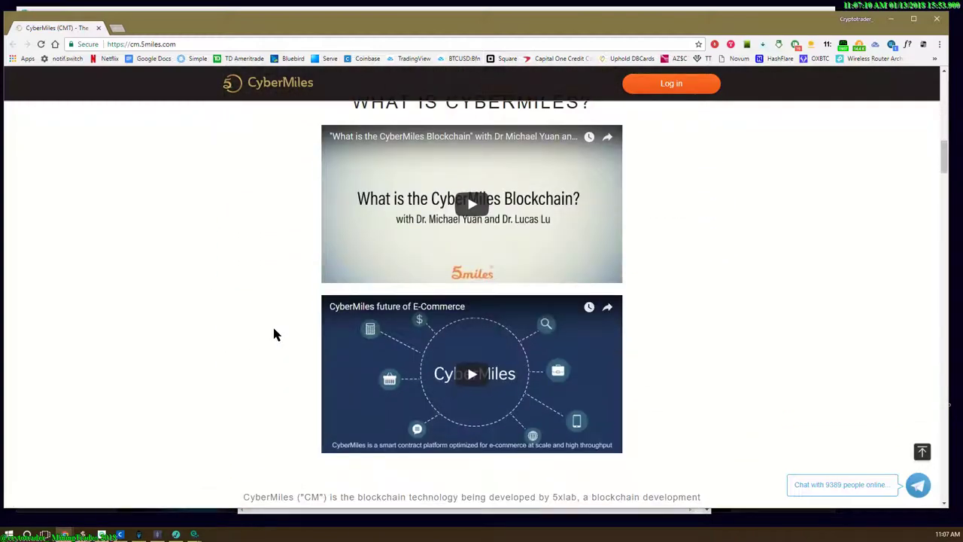
scroll("down", 3)
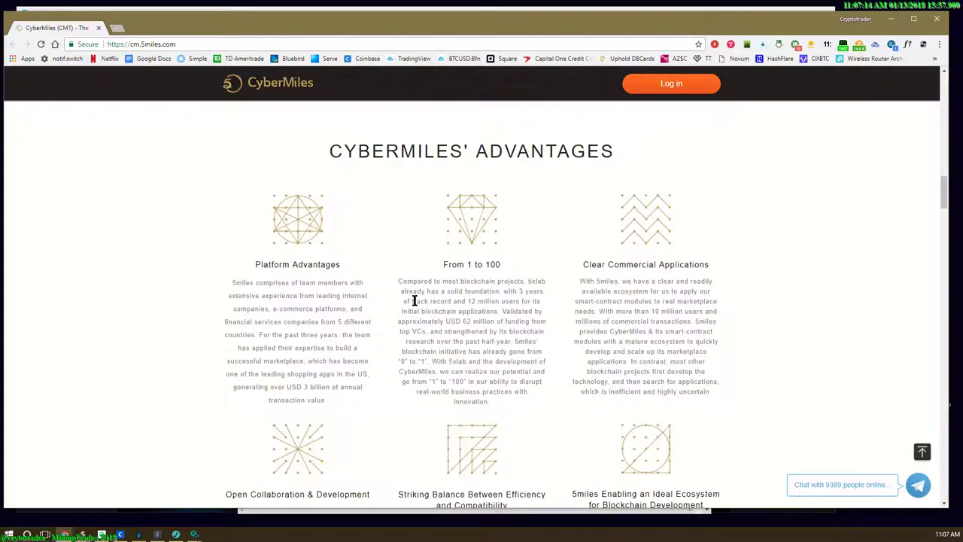
mouse_move(329, 283)
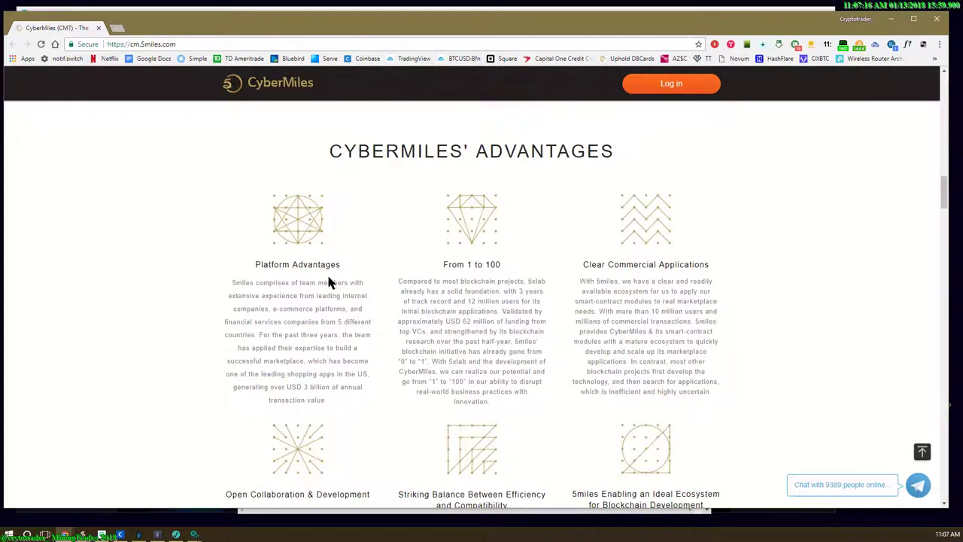
mouse_move(251, 292)
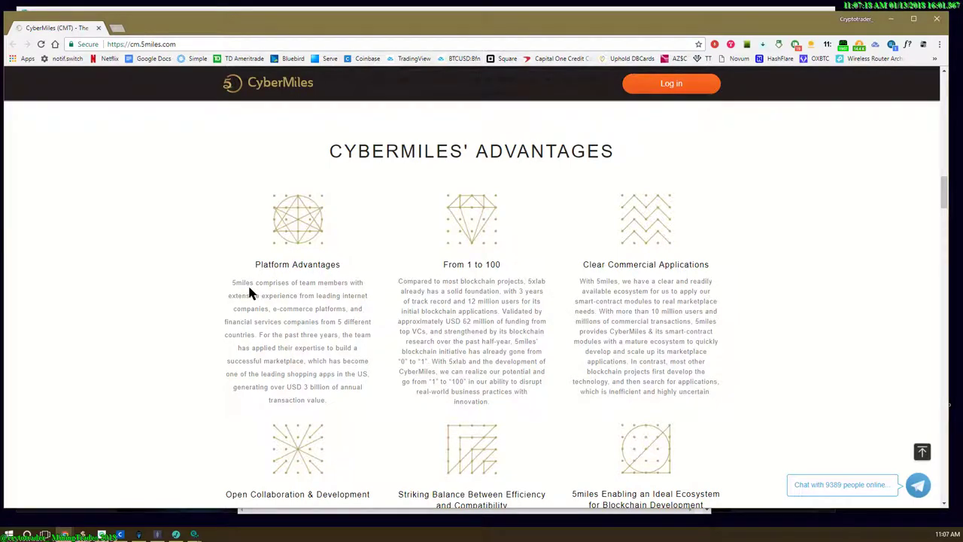
mouse_move(280, 295)
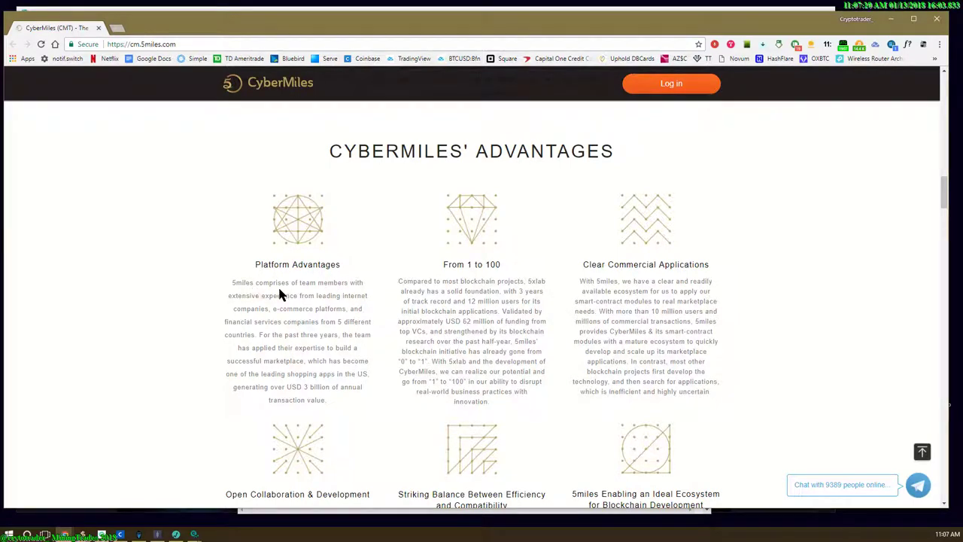
mouse_move(250, 307)
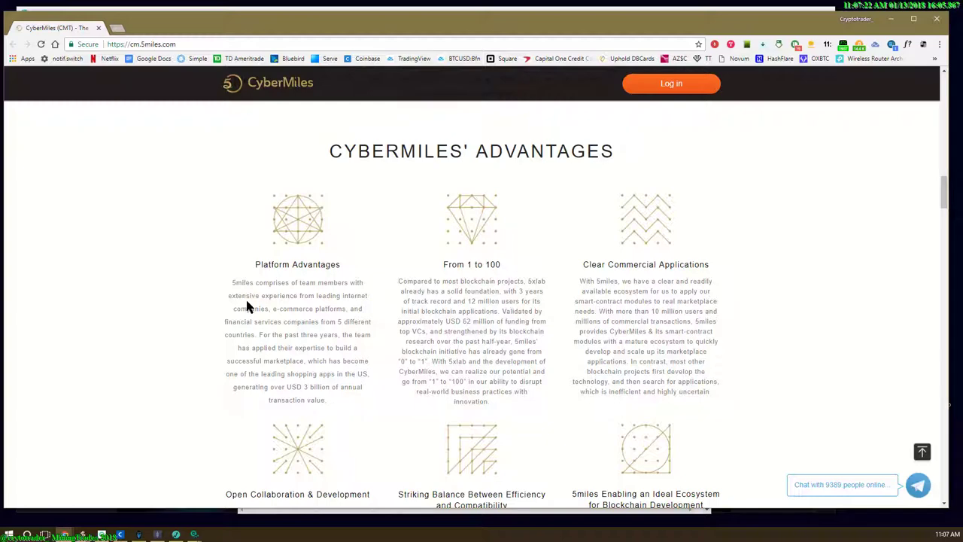
mouse_move(280, 322)
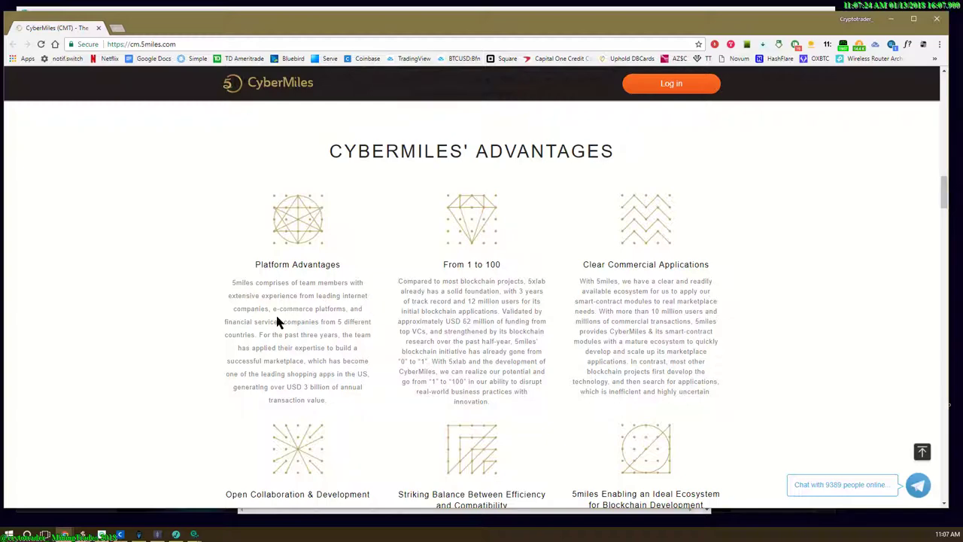
mouse_move(293, 334)
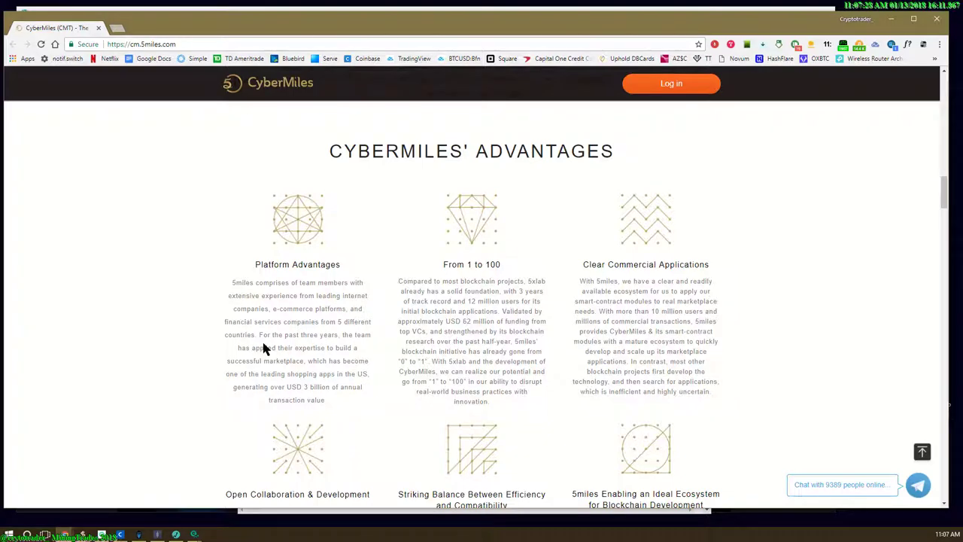
Step: Scroll on through CyberMiles' Advantages, the white paper buttons and the 5miles Milestones timeline
scroll("down", 3)
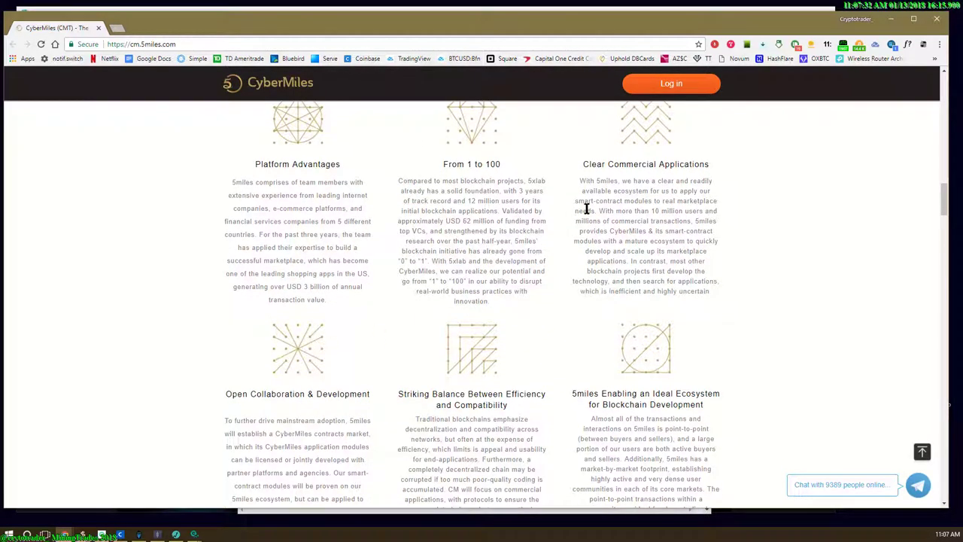
scroll("down", 3)
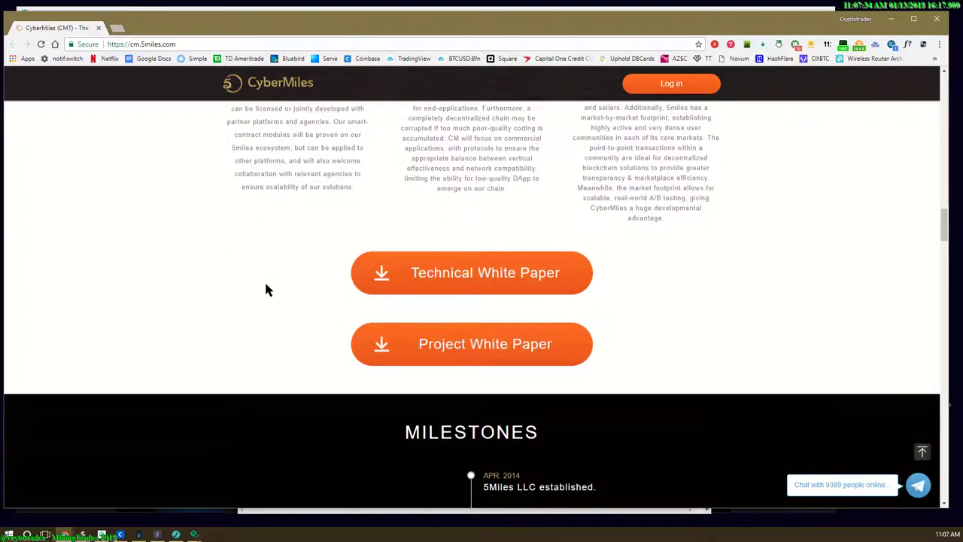
scroll("down", 3)
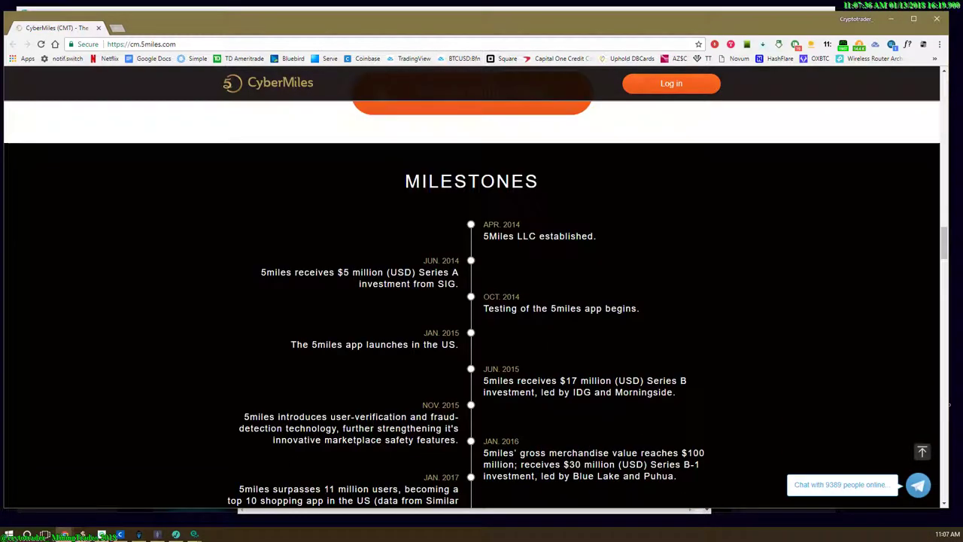
scroll("down", 3)
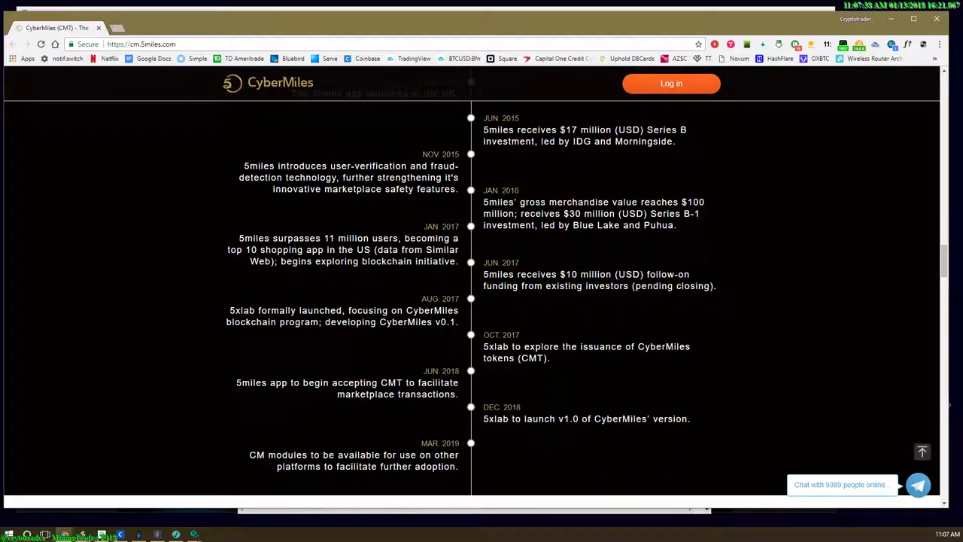
scroll("down", 3)
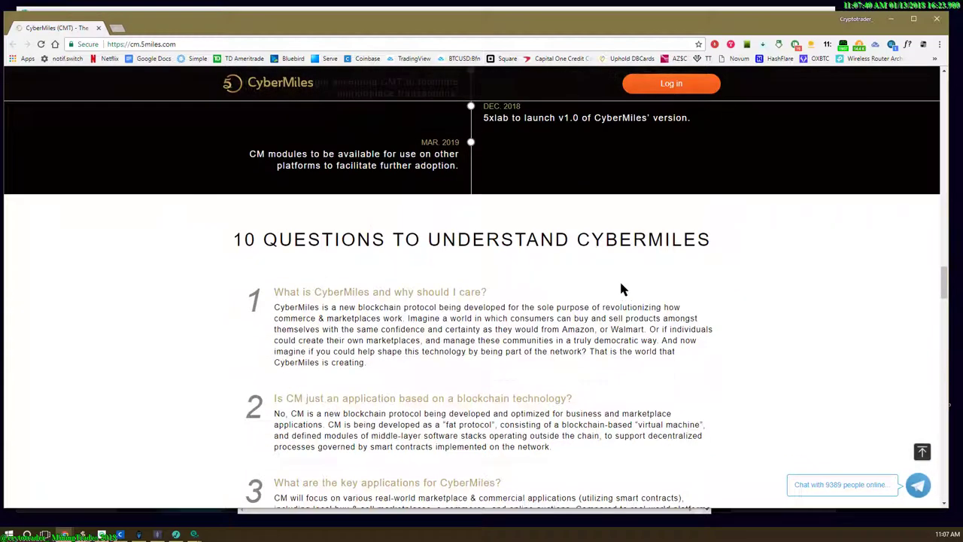
scroll("down", 3)
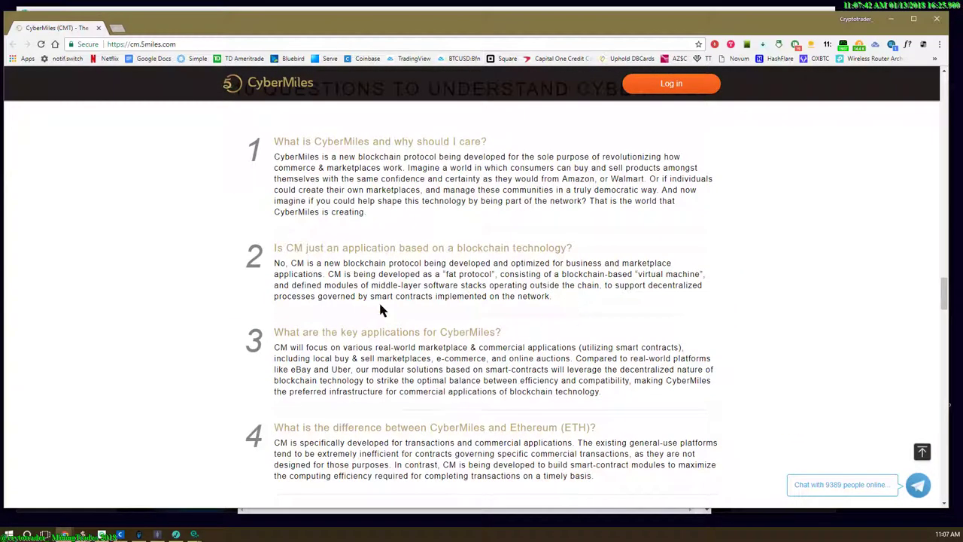
scroll("up", 3)
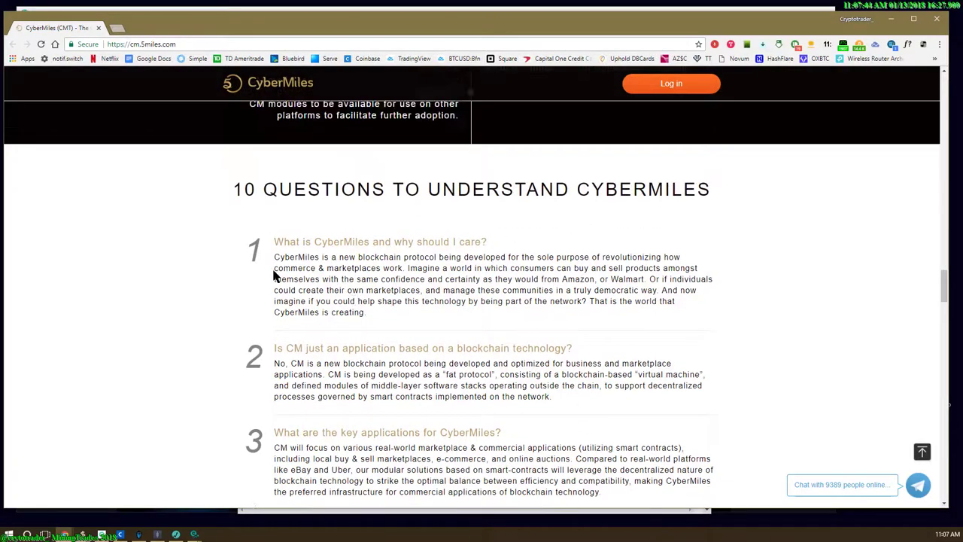
mouse_move(360, 252)
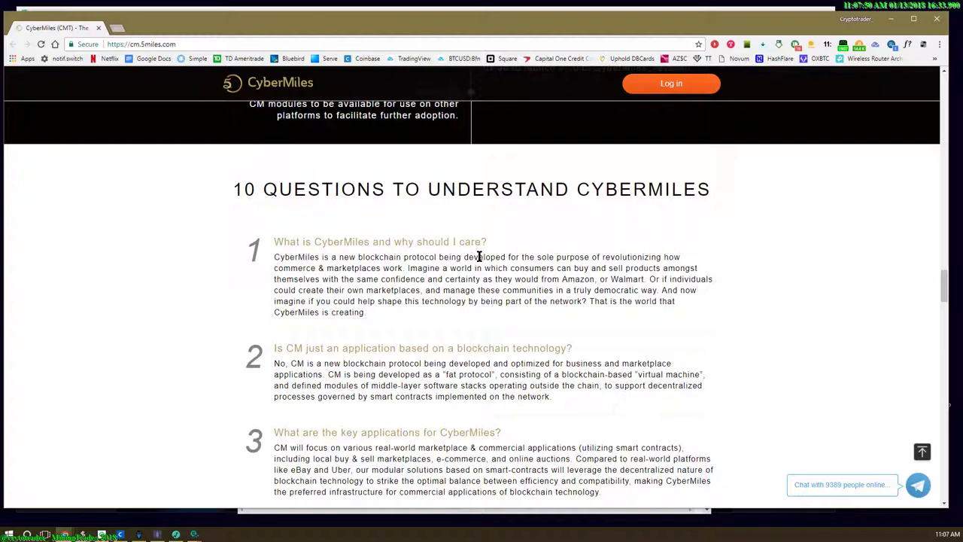
mouse_move(512, 268)
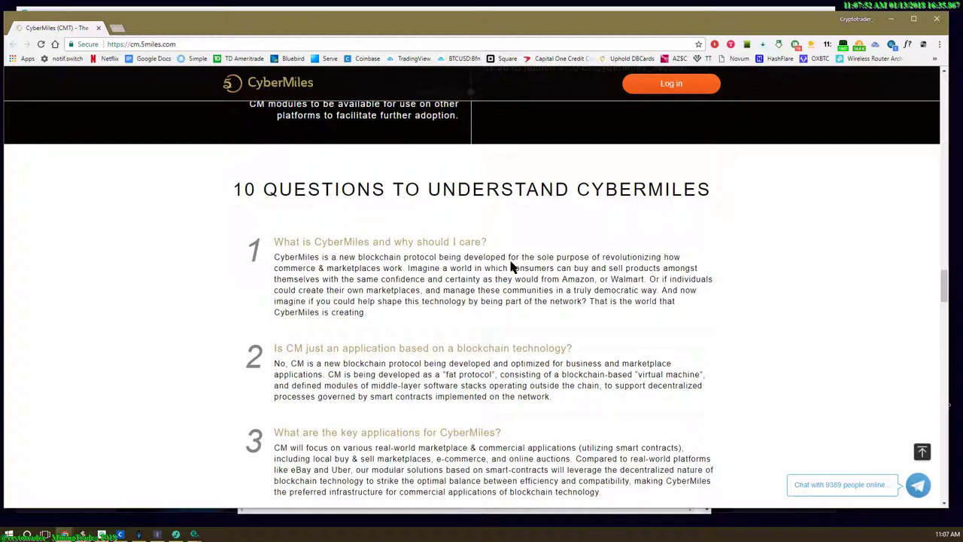
mouse_move(295, 265)
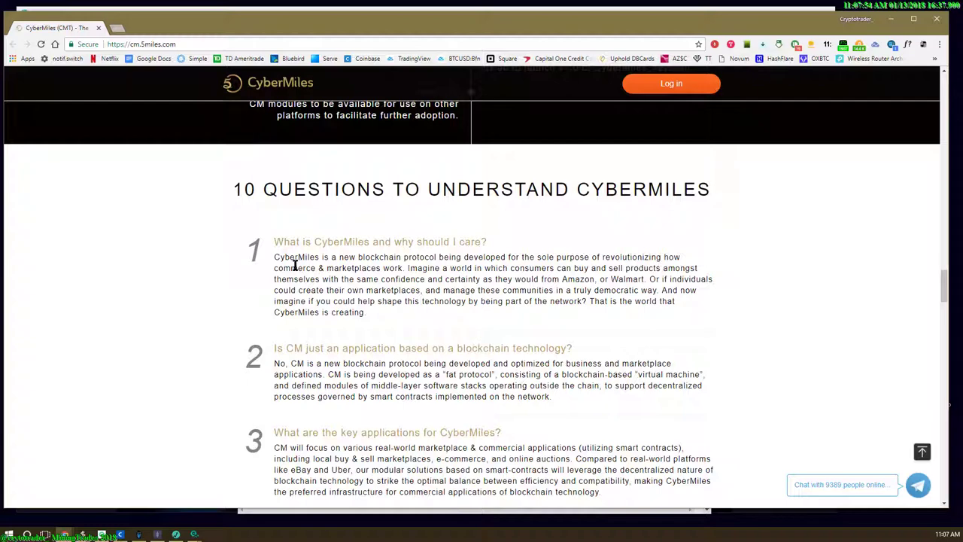
mouse_move(339, 271)
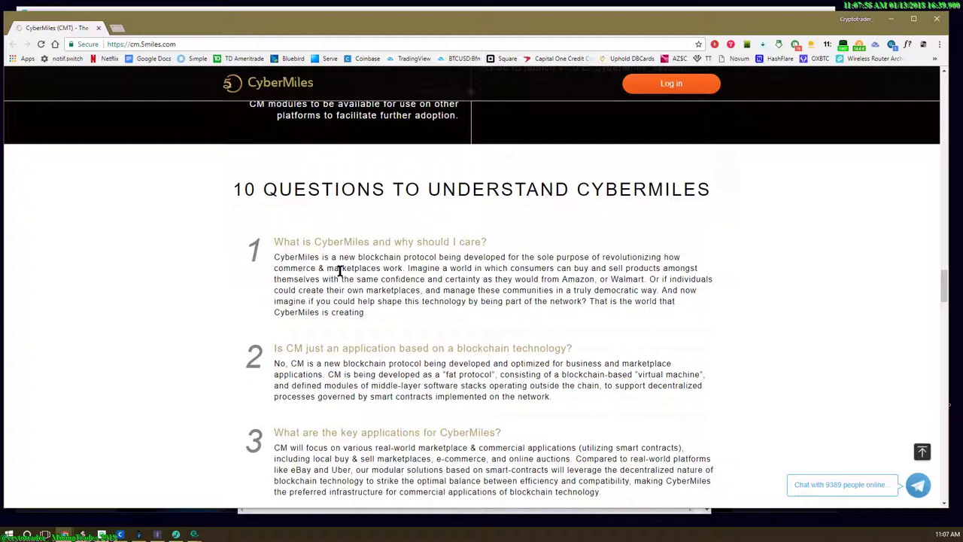
mouse_move(448, 268)
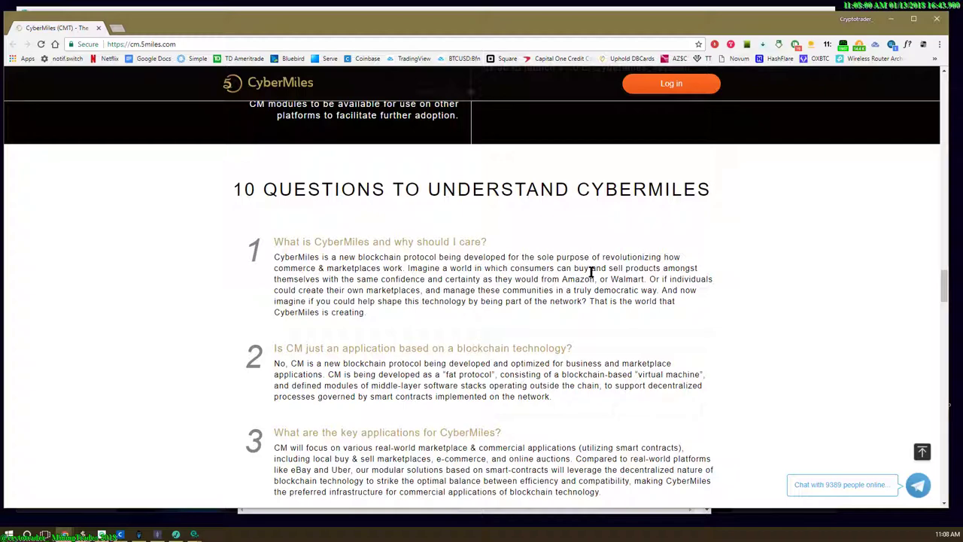
mouse_move(307, 281)
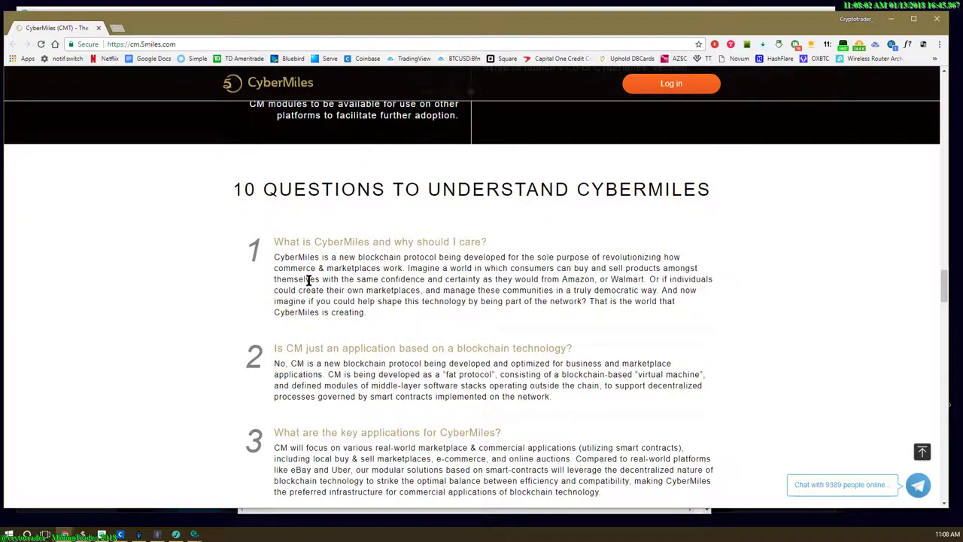
mouse_move(343, 283)
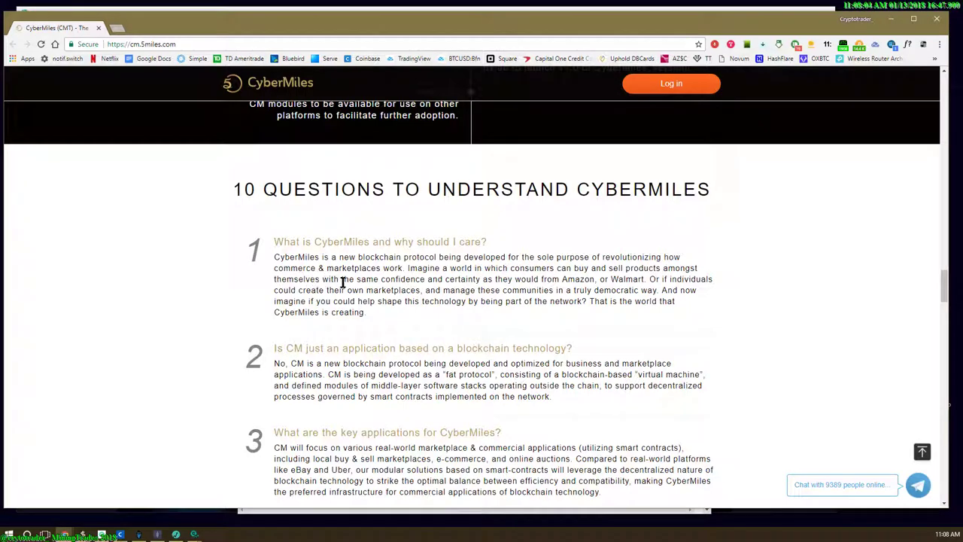
mouse_move(427, 281)
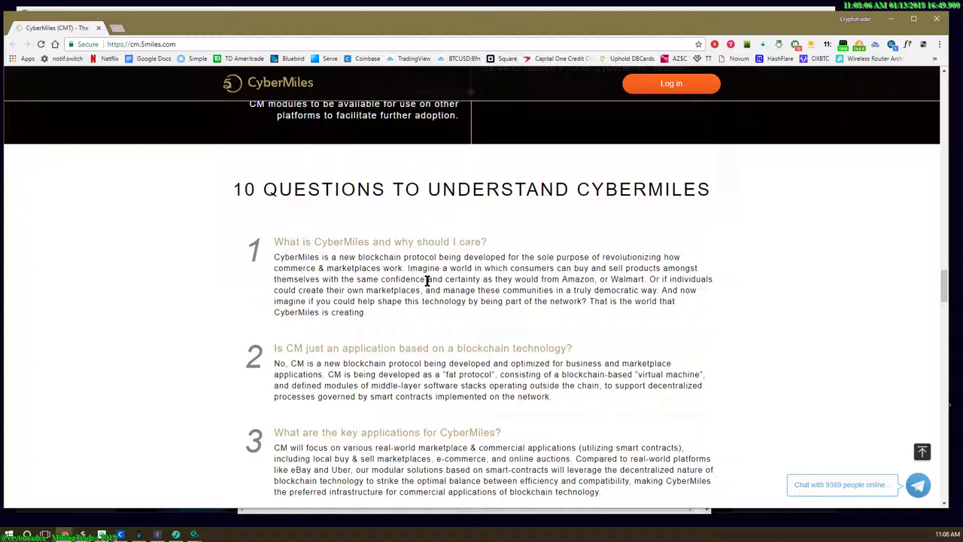
mouse_move(579, 278)
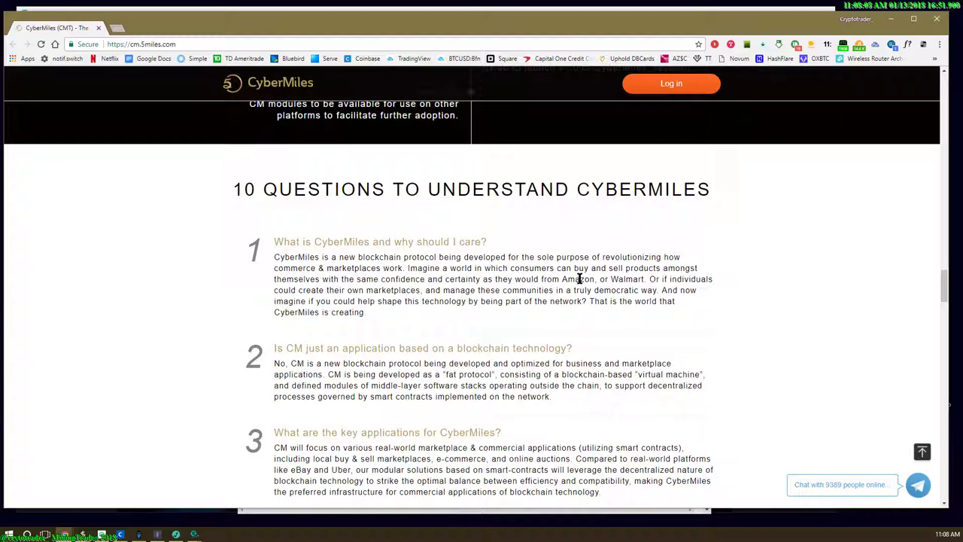
mouse_move(307, 279)
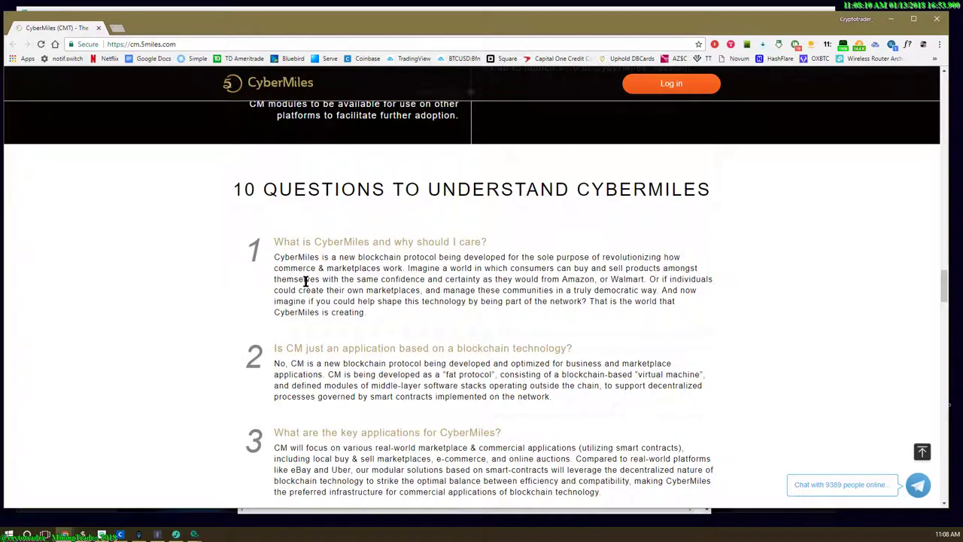
mouse_move(494, 295)
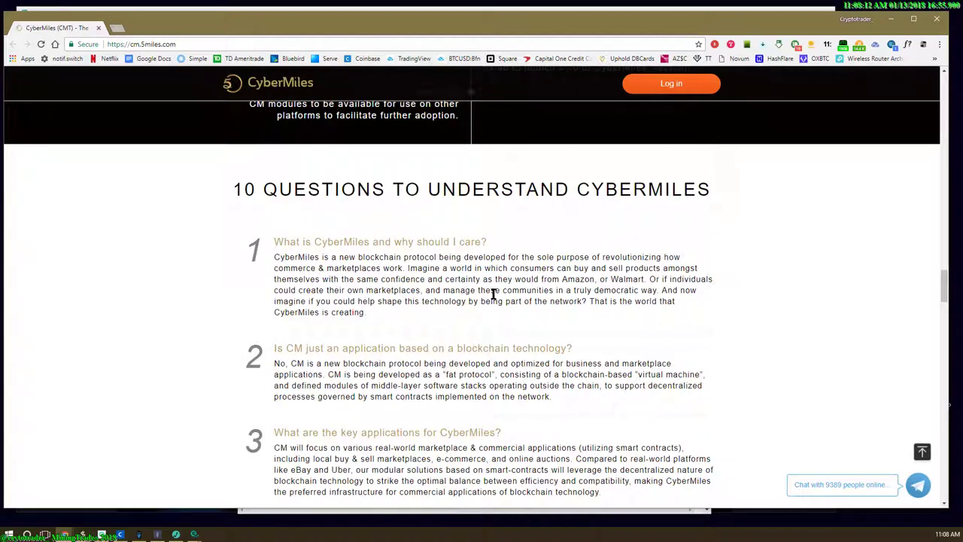
mouse_move(580, 294)
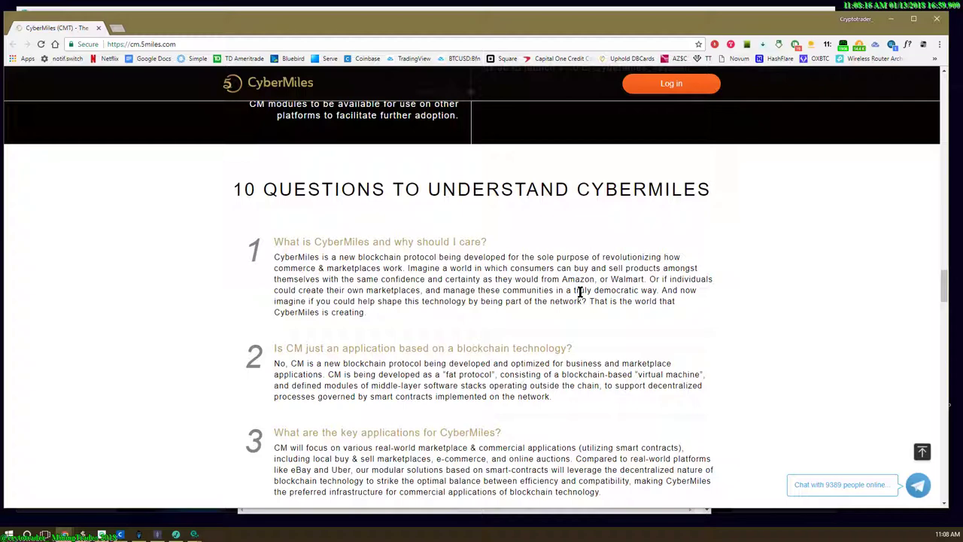
mouse_move(590, 295)
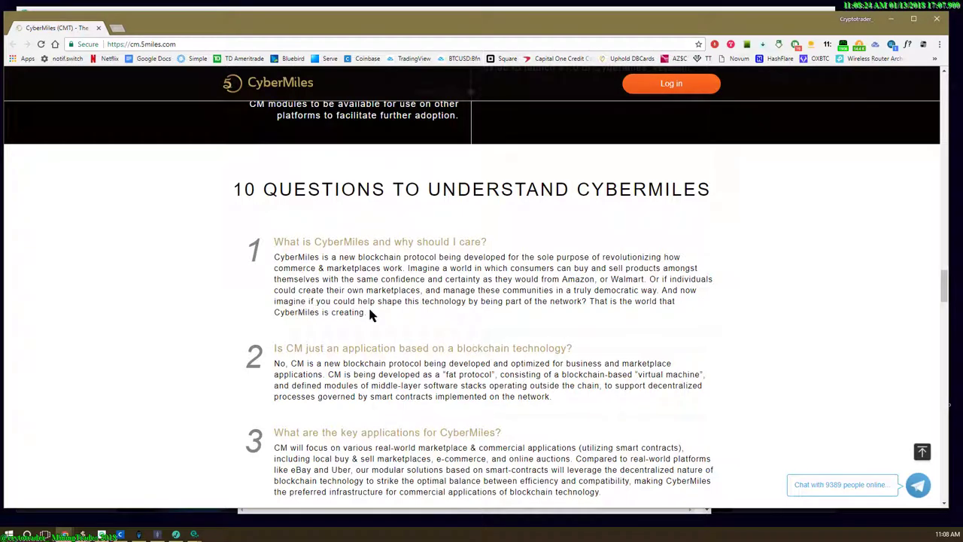
mouse_move(475, 316)
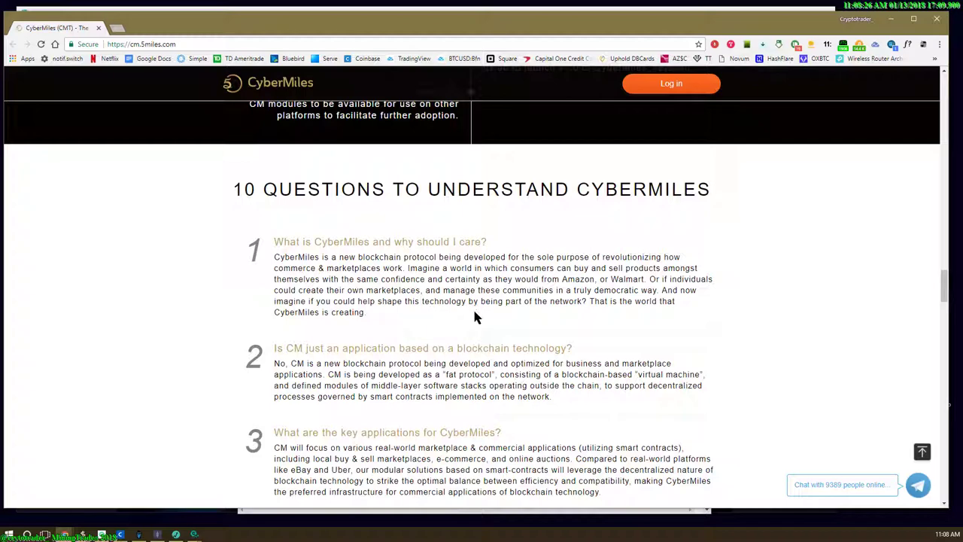
mouse_move(605, 313)
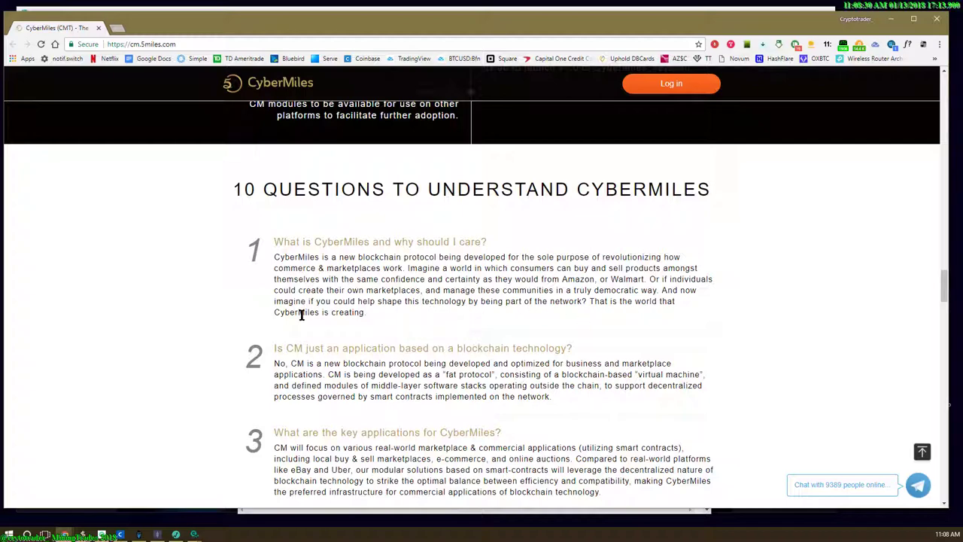
mouse_move(322, 328)
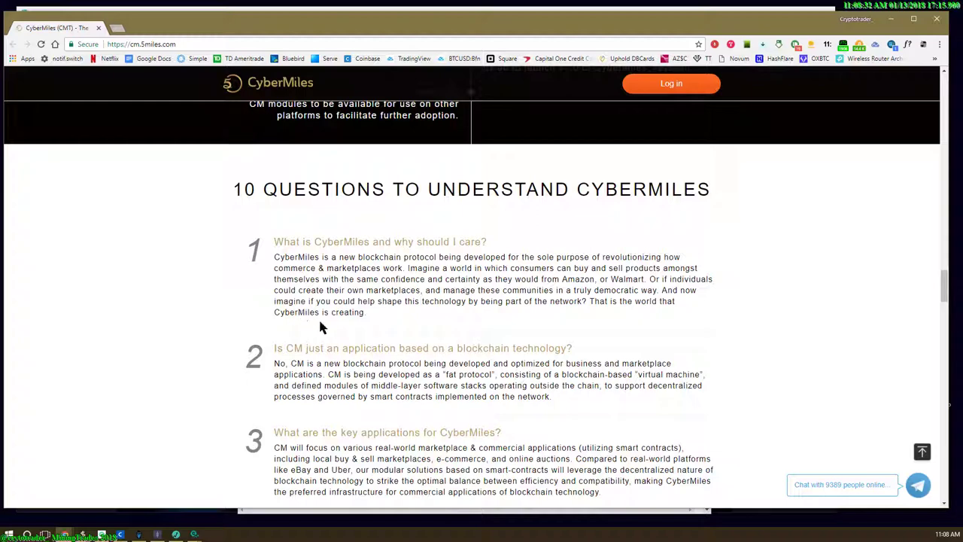
mouse_move(280, 361)
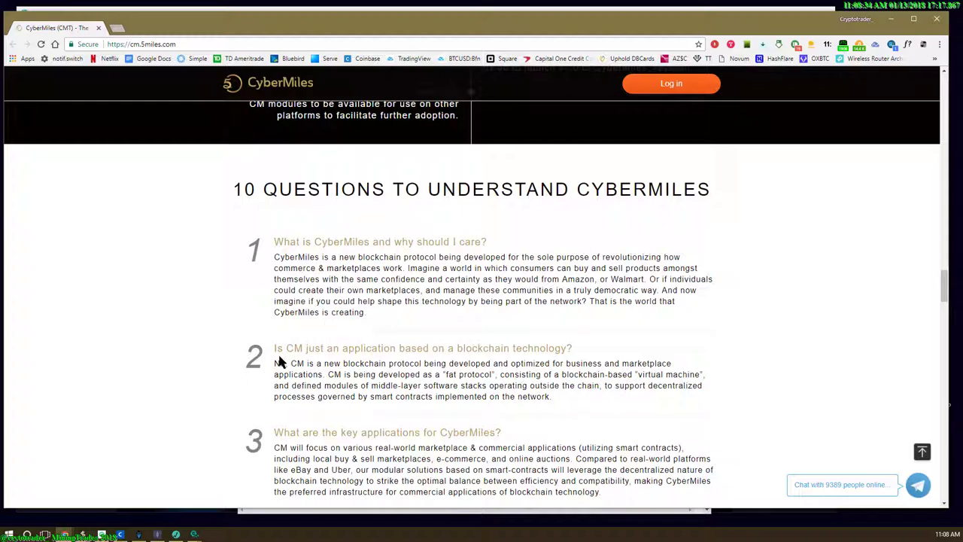
mouse_move(322, 361)
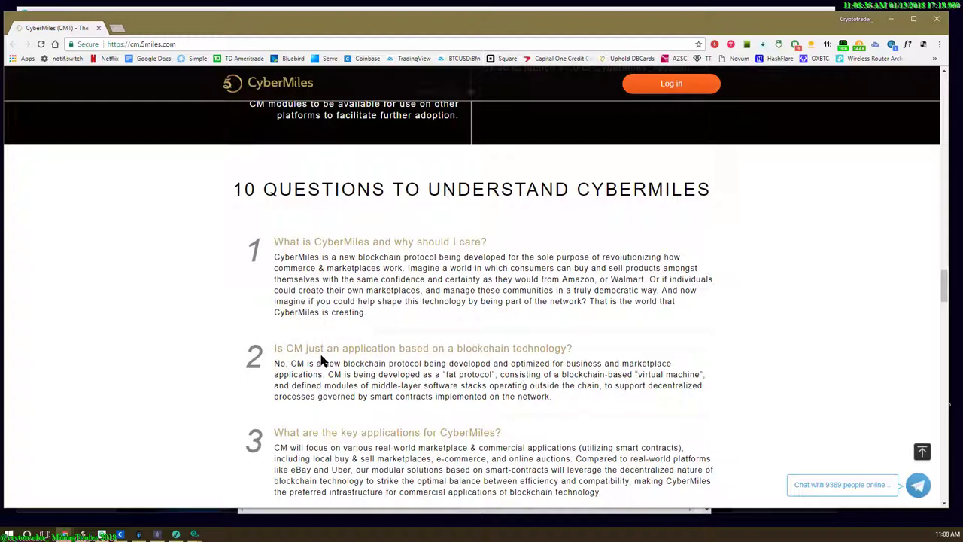
mouse_move(283, 373)
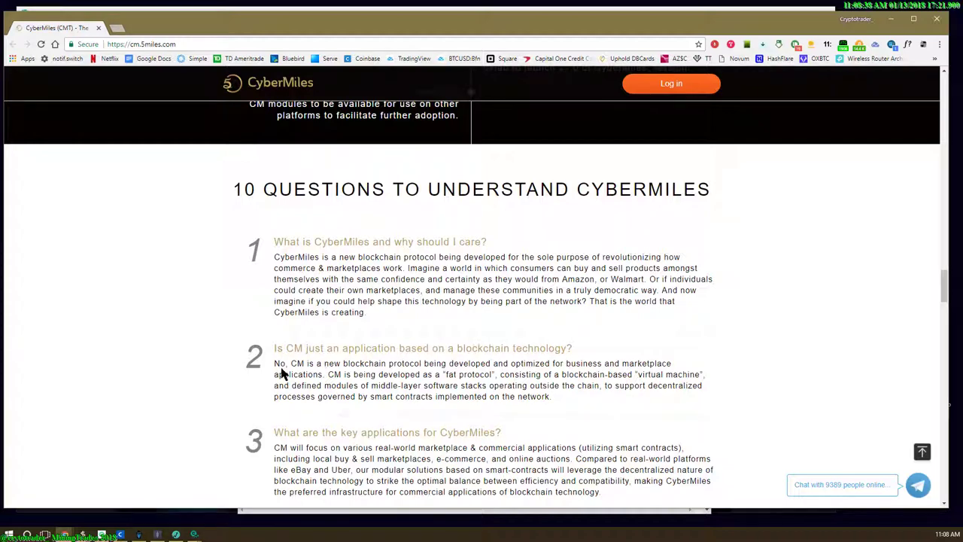
mouse_move(391, 347)
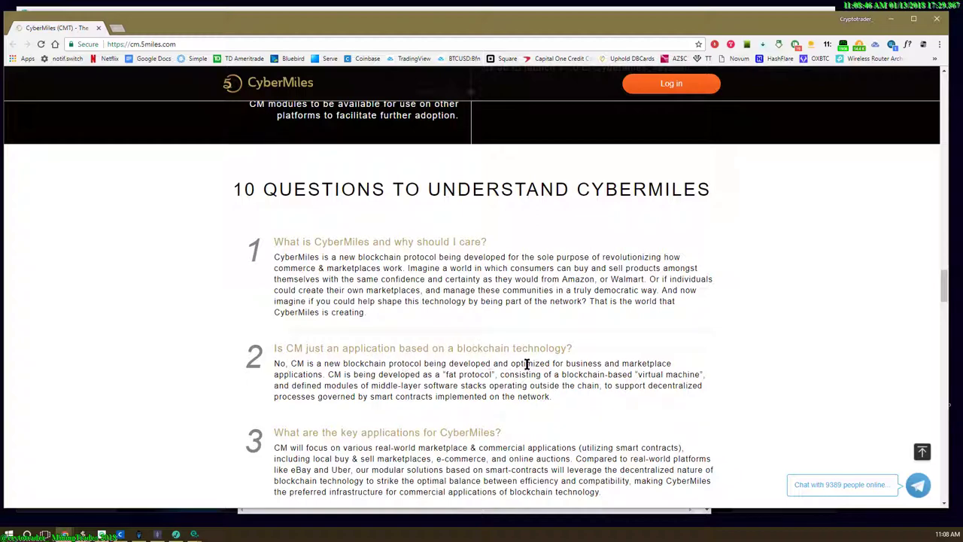
mouse_move(641, 367)
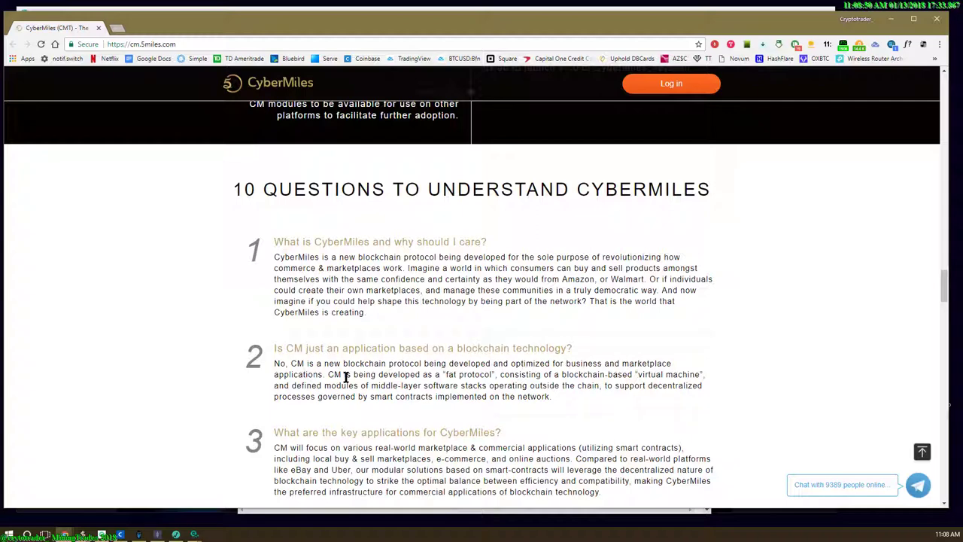
mouse_move(449, 376)
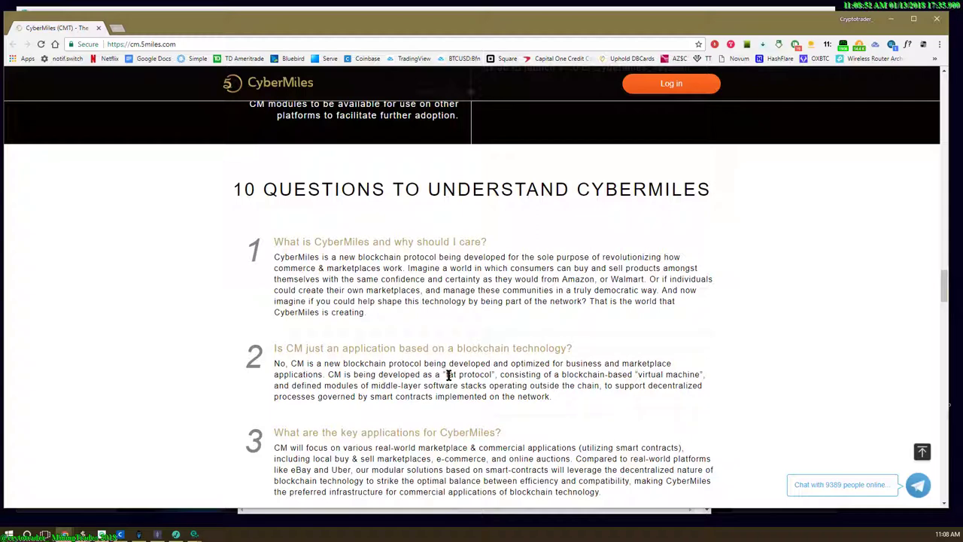
mouse_move(561, 373)
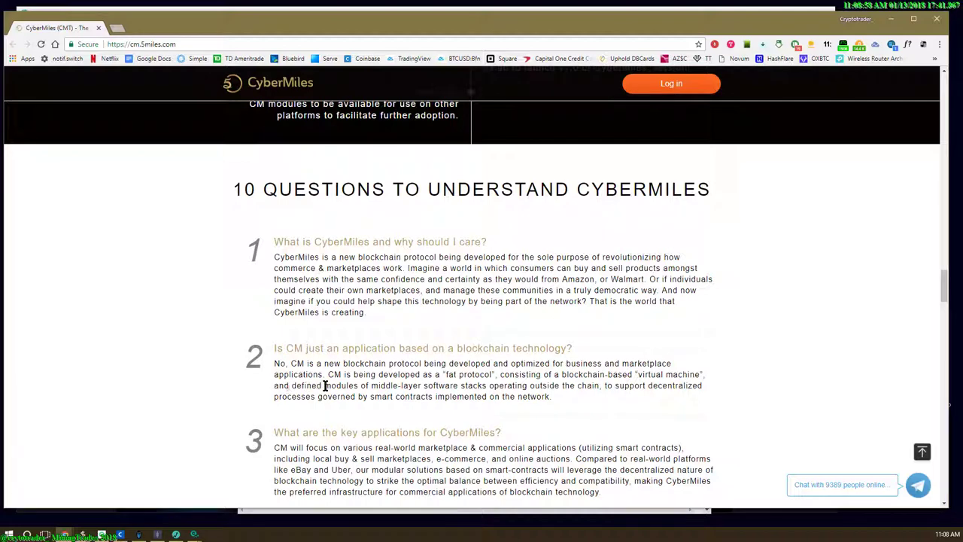
mouse_move(452, 388)
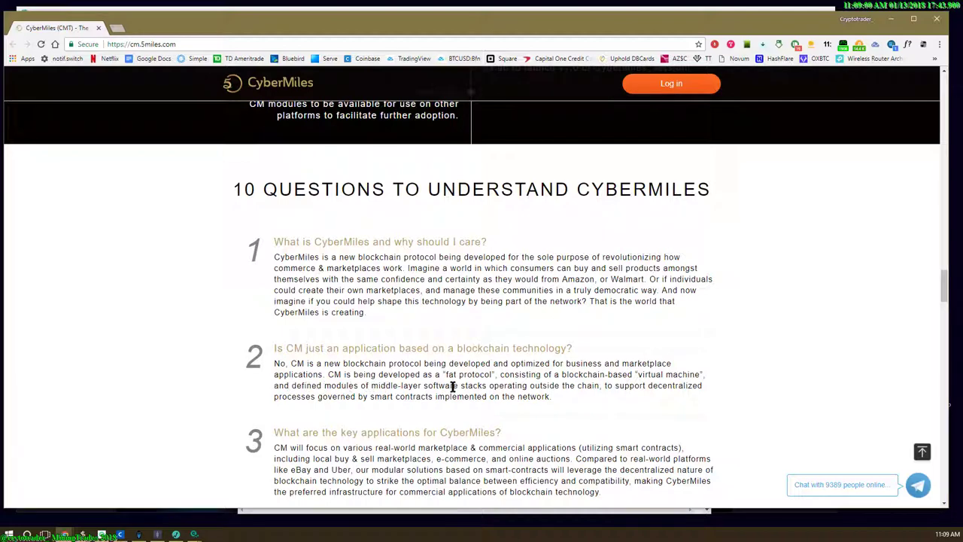
mouse_move(541, 397)
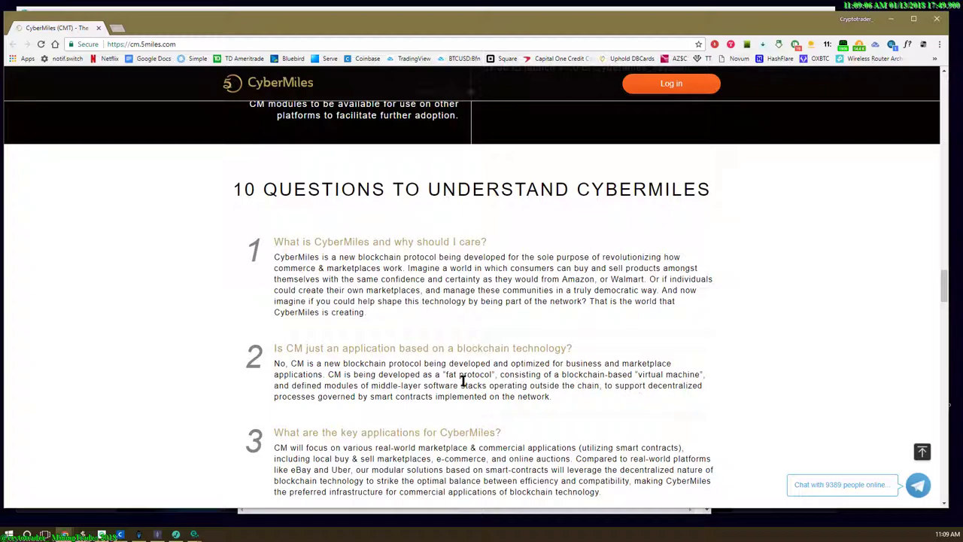
scroll("down", 3)
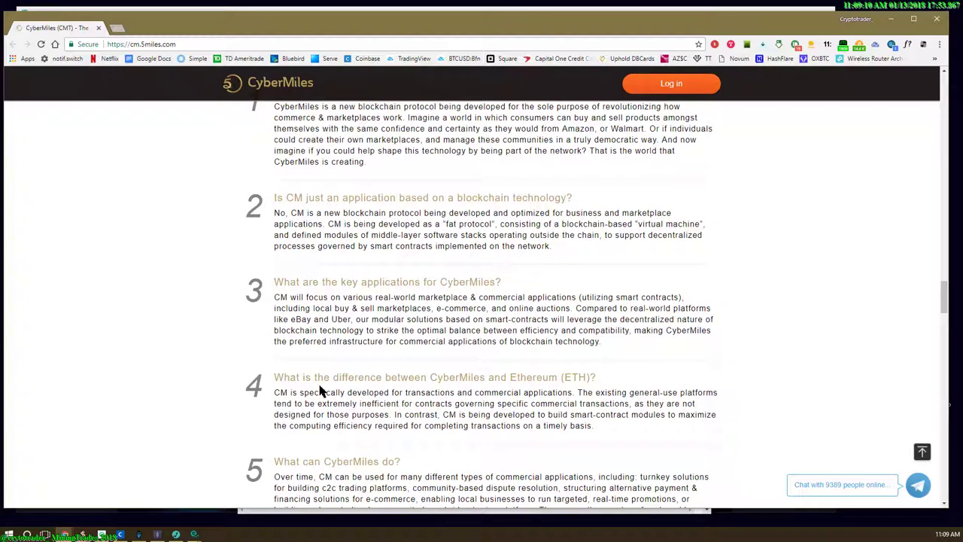
scroll("down", 3)
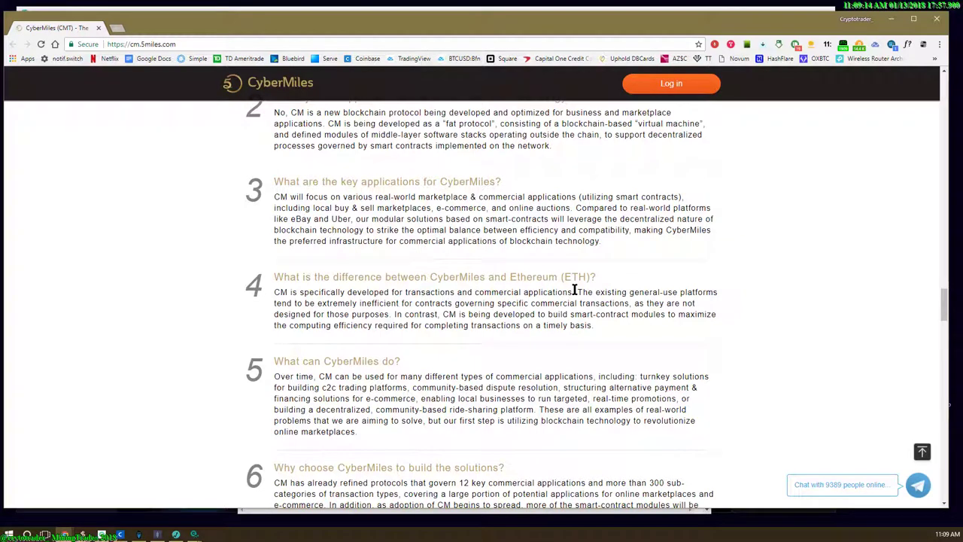
mouse_move(515, 289)
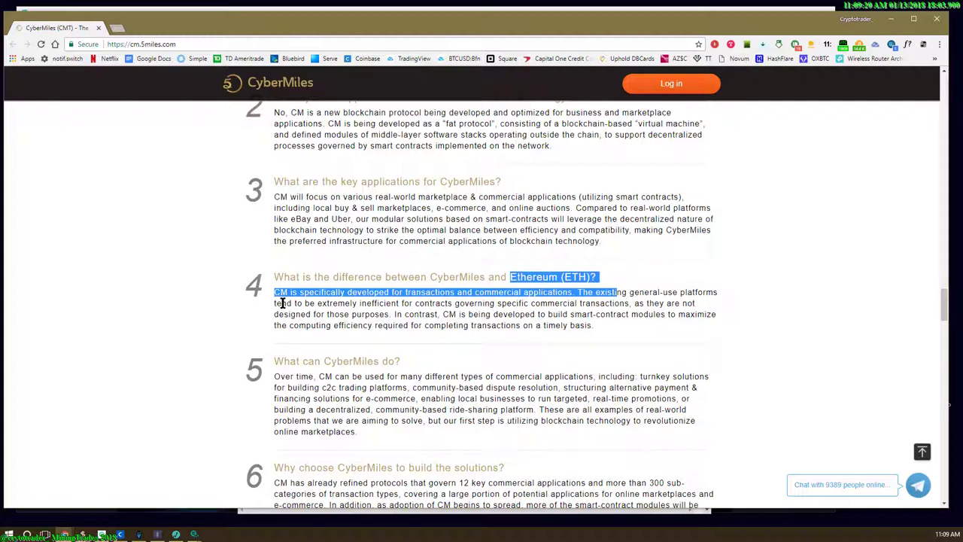
scroll("down", 3)
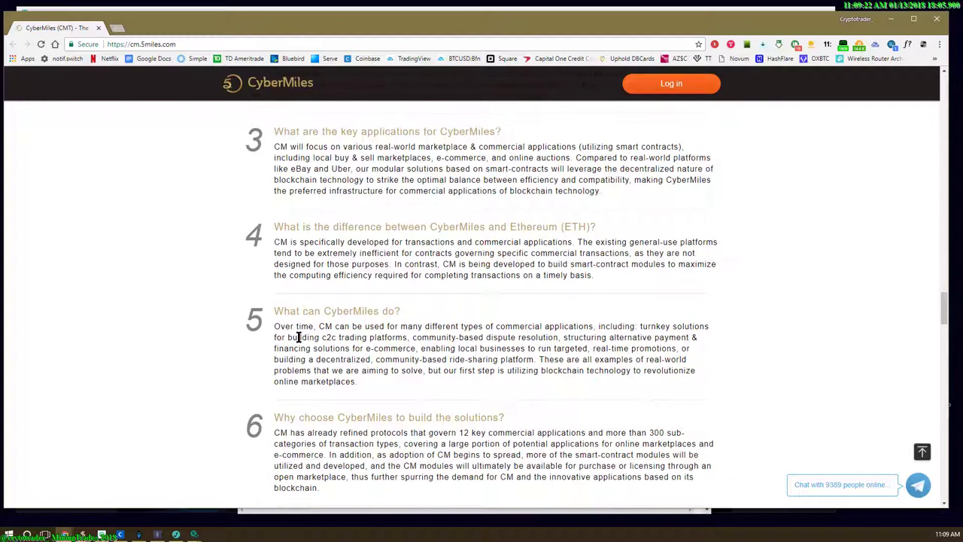
mouse_move(339, 325)
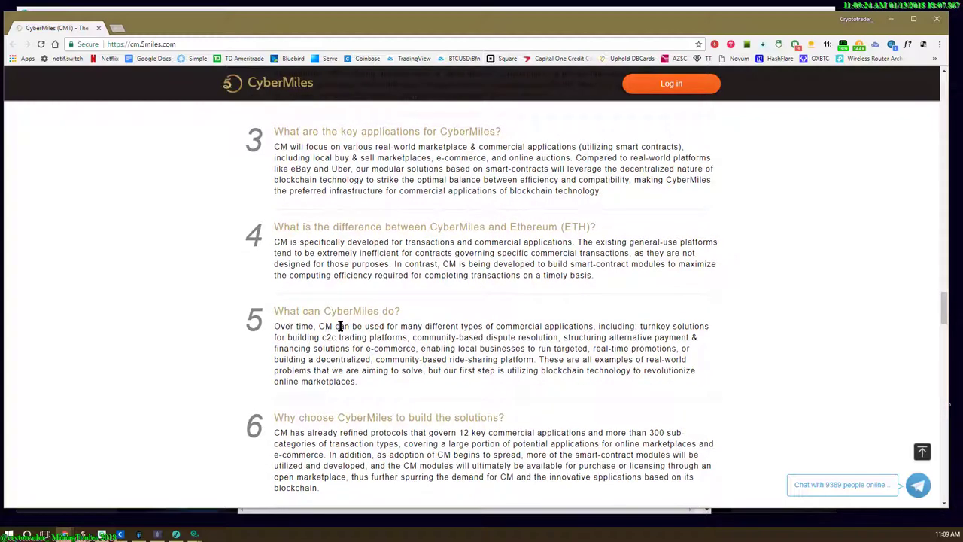
mouse_move(434, 325)
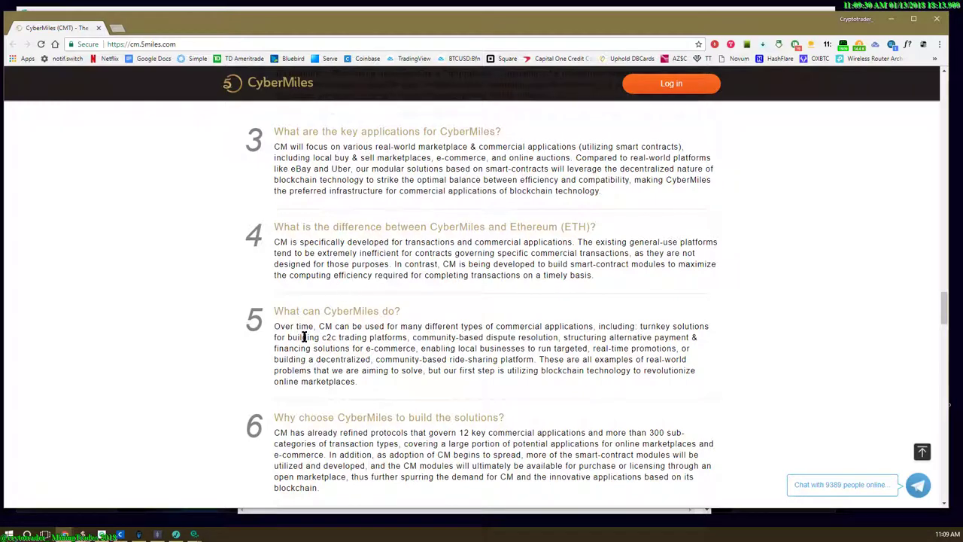
mouse_move(355, 337)
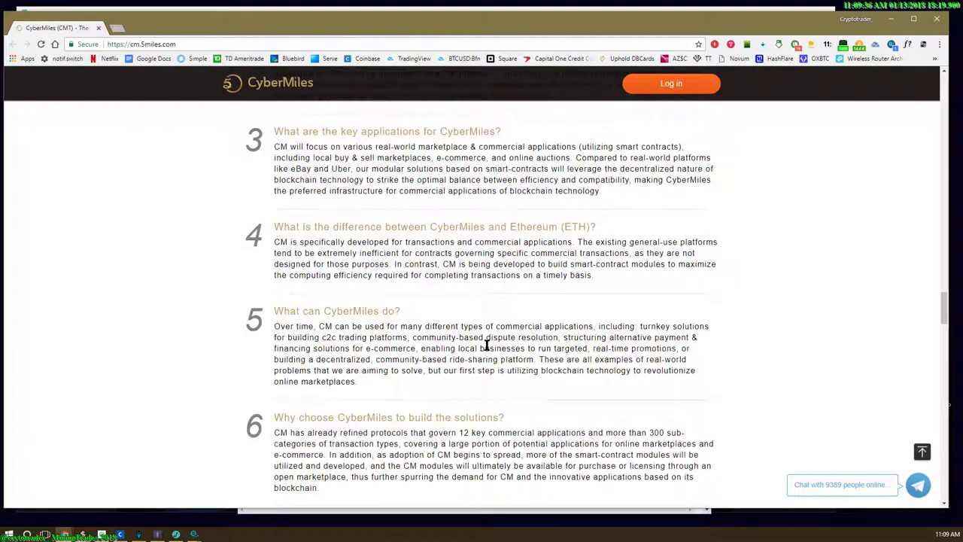
mouse_move(629, 340)
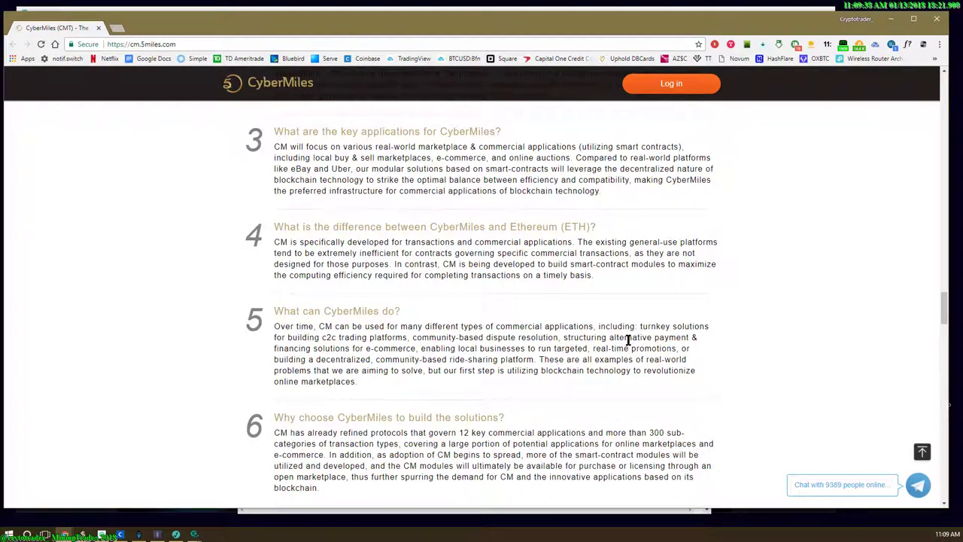
mouse_move(367, 349)
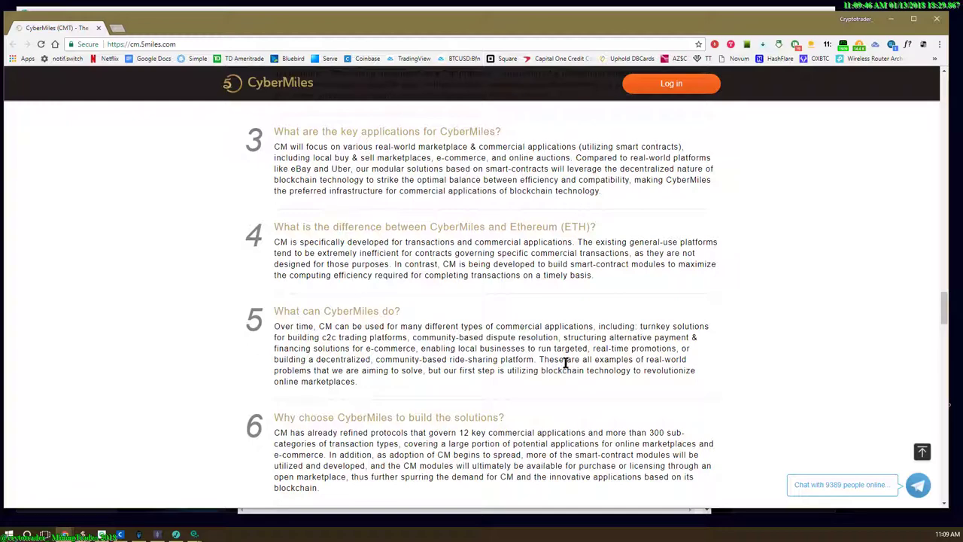
mouse_move(611, 363)
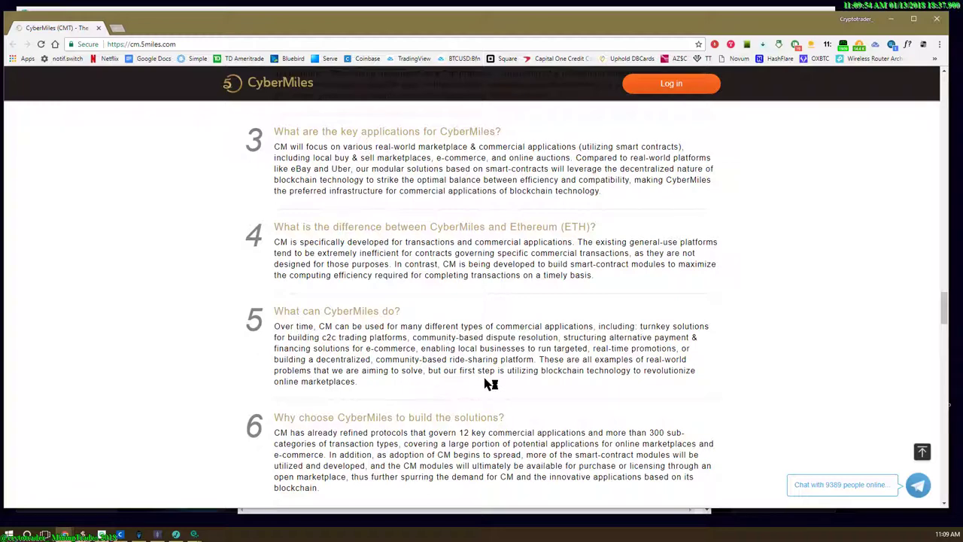
mouse_move(632, 385)
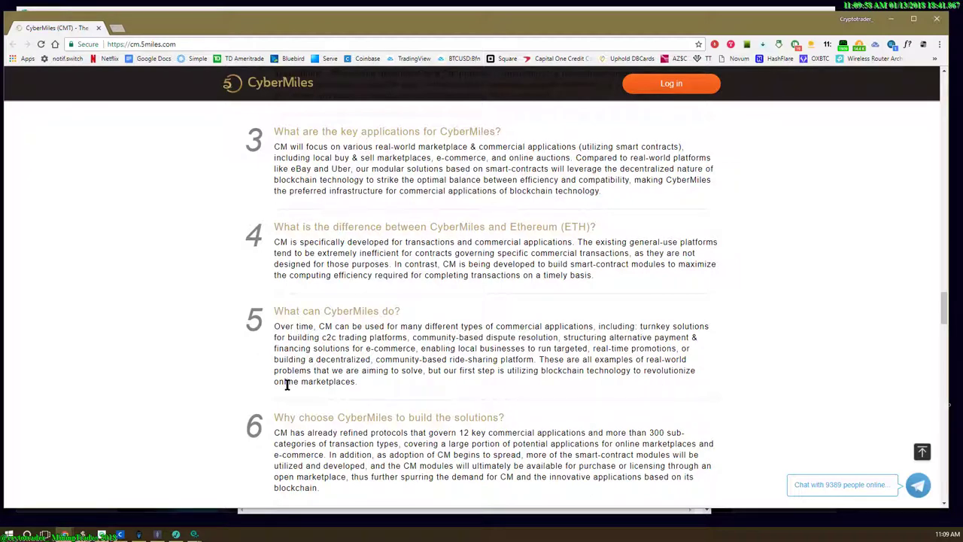
scroll("down", 3)
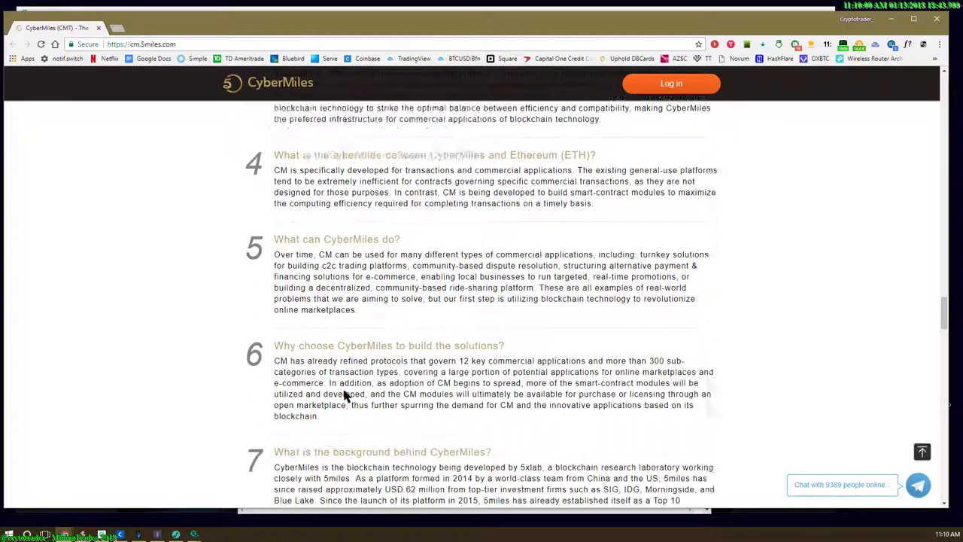
scroll("down", 3)
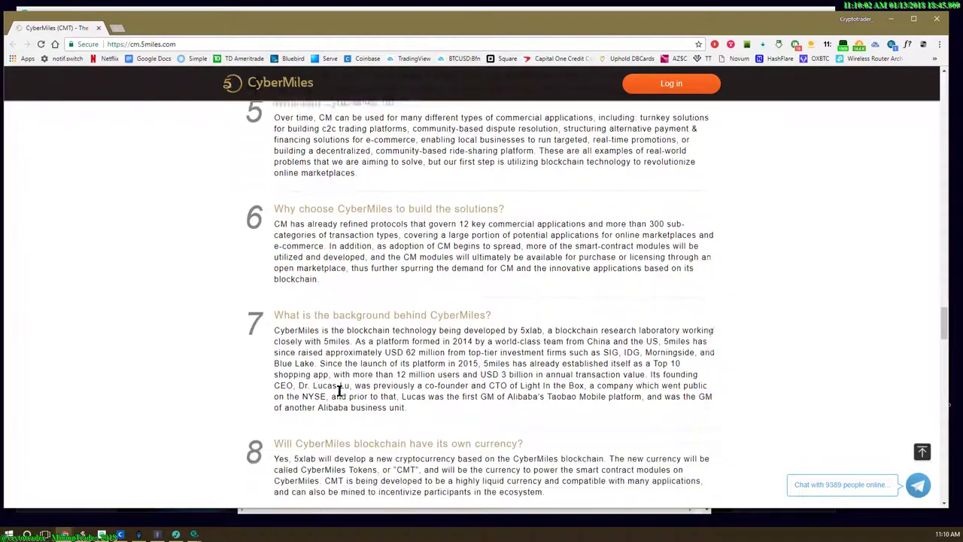
scroll("down", 3)
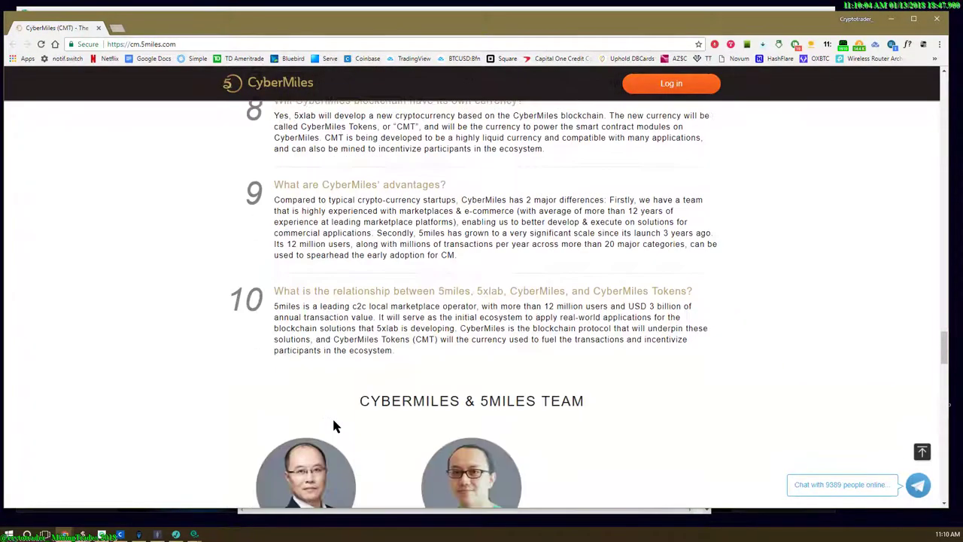
scroll("down", 3)
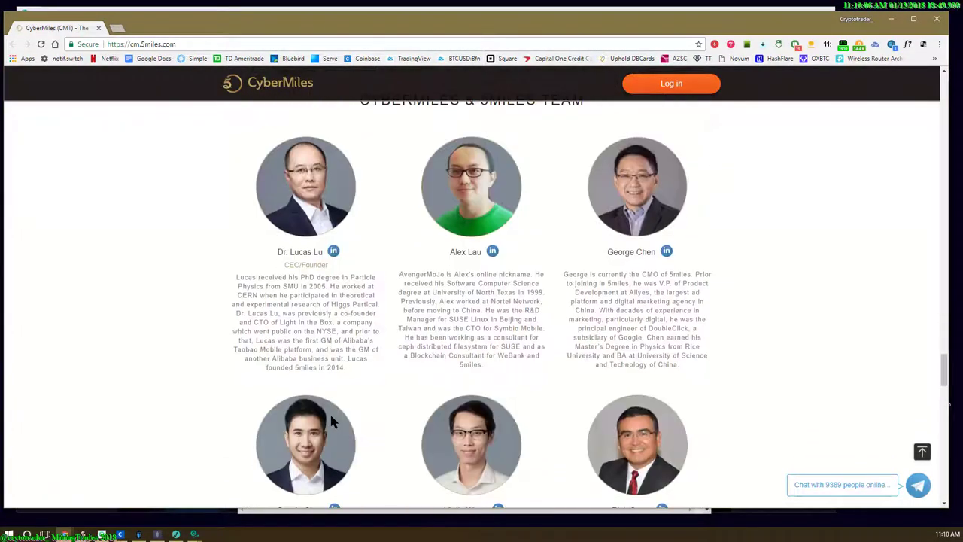
scroll("down", 3)
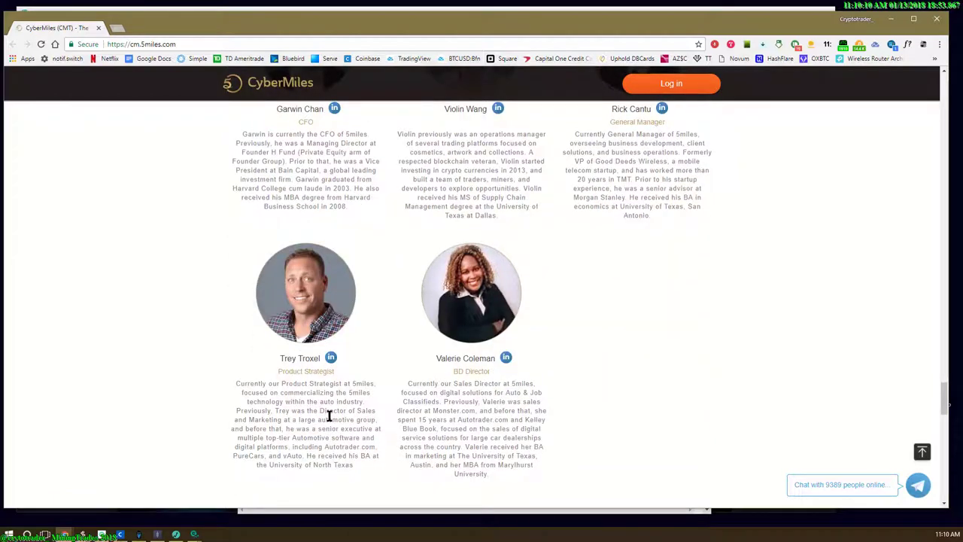
scroll("down", 3)
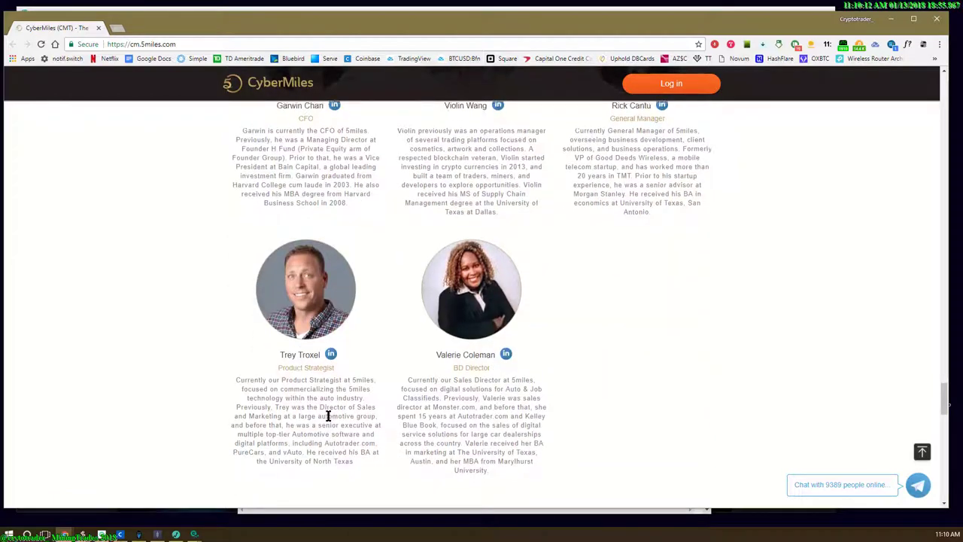
scroll("down", 3)
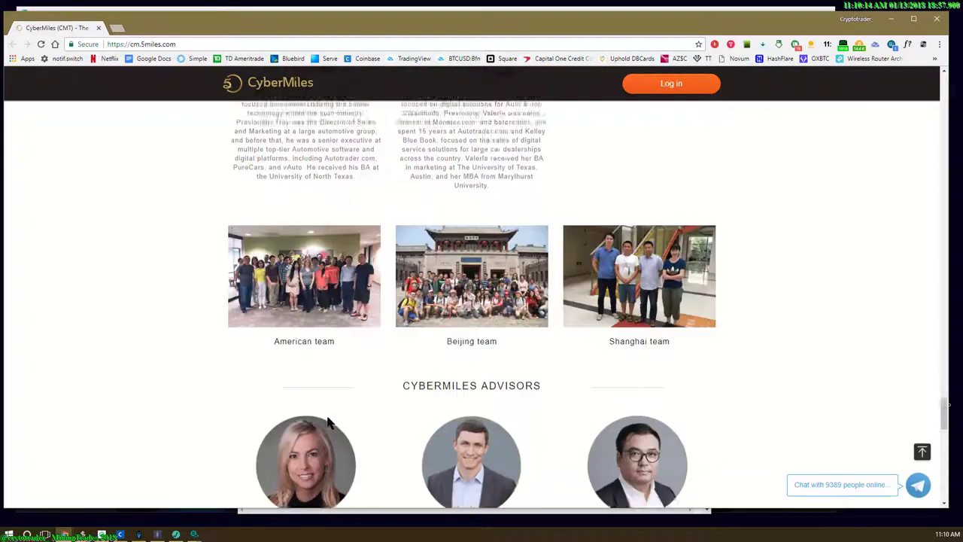
scroll("down", 3)
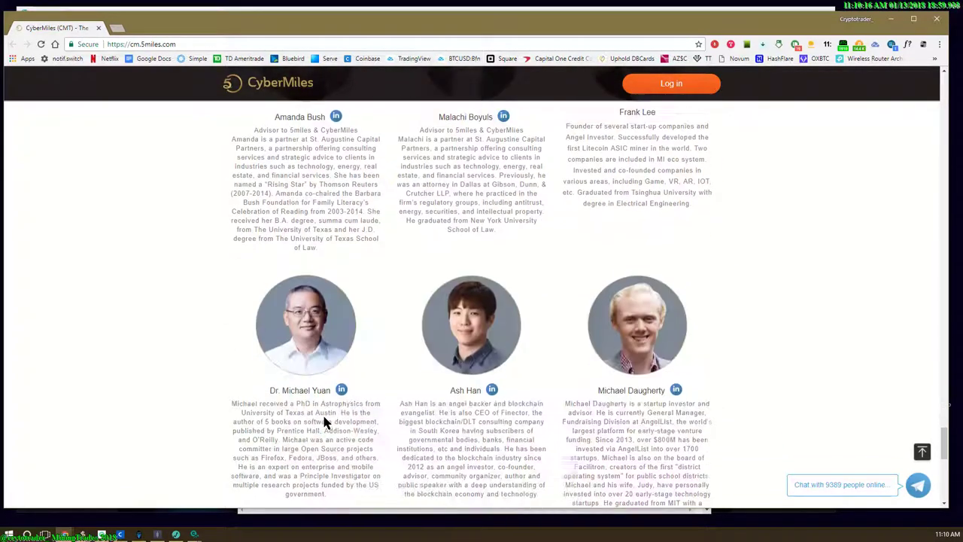
scroll("down", 3)
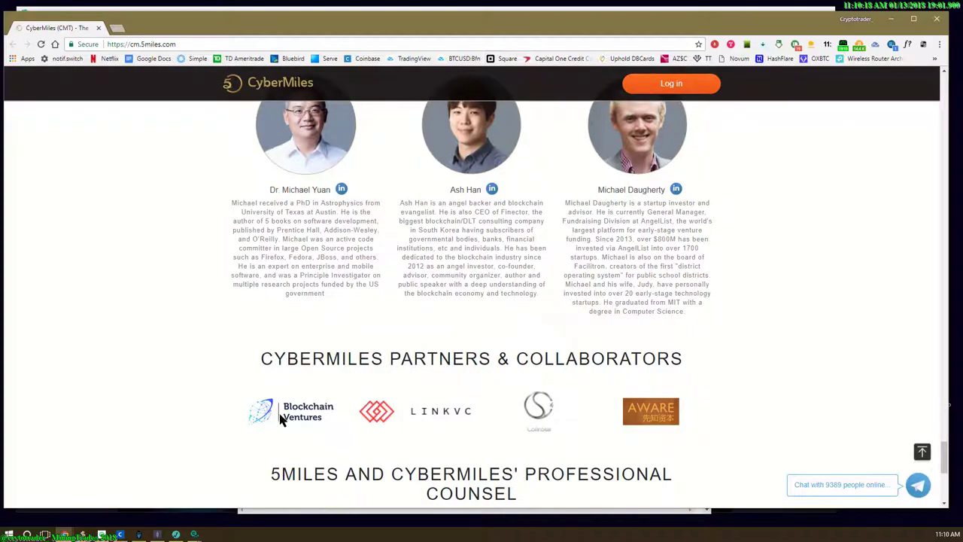
scroll("down", 3)
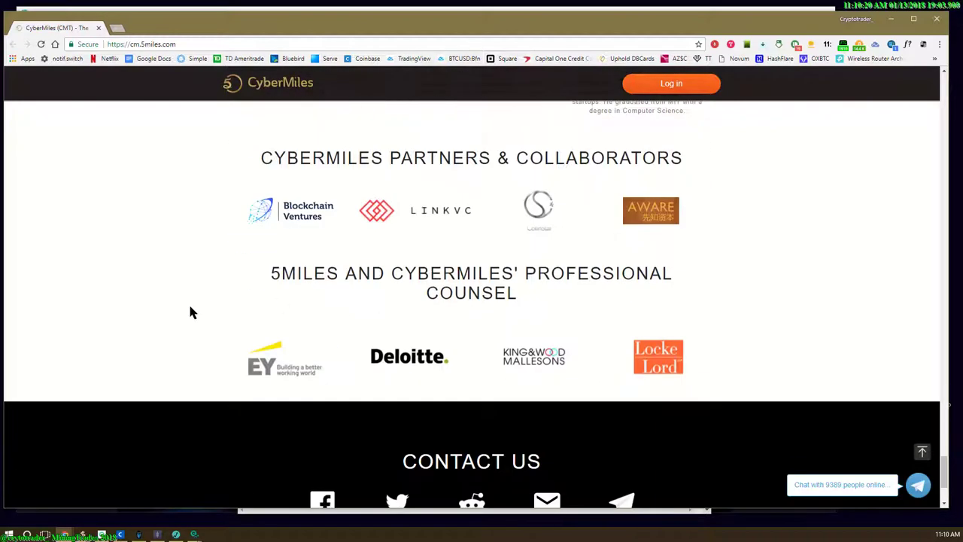
mouse_move(193, 325)
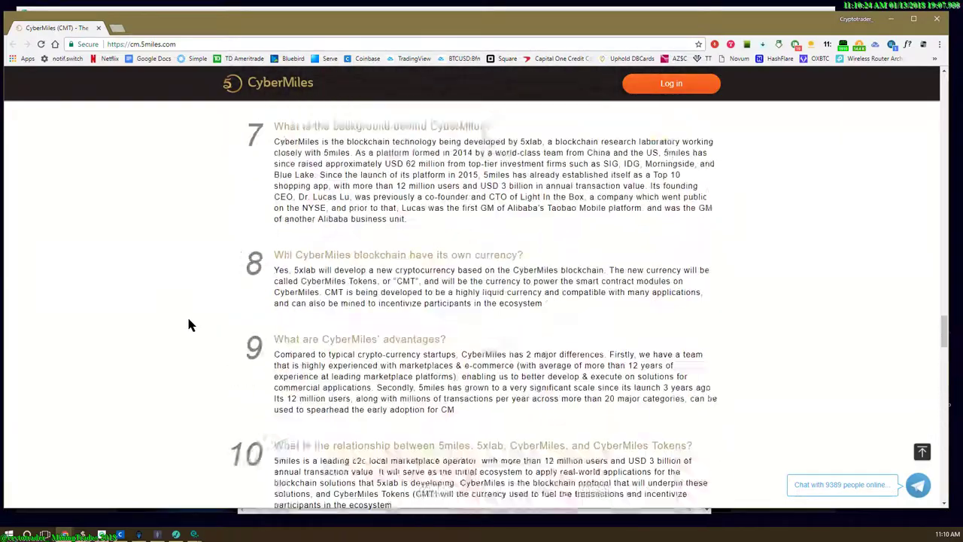
Step: Scroll up past the features grid to CyberMiles' news coverage and intro videos
scroll("down", 3)
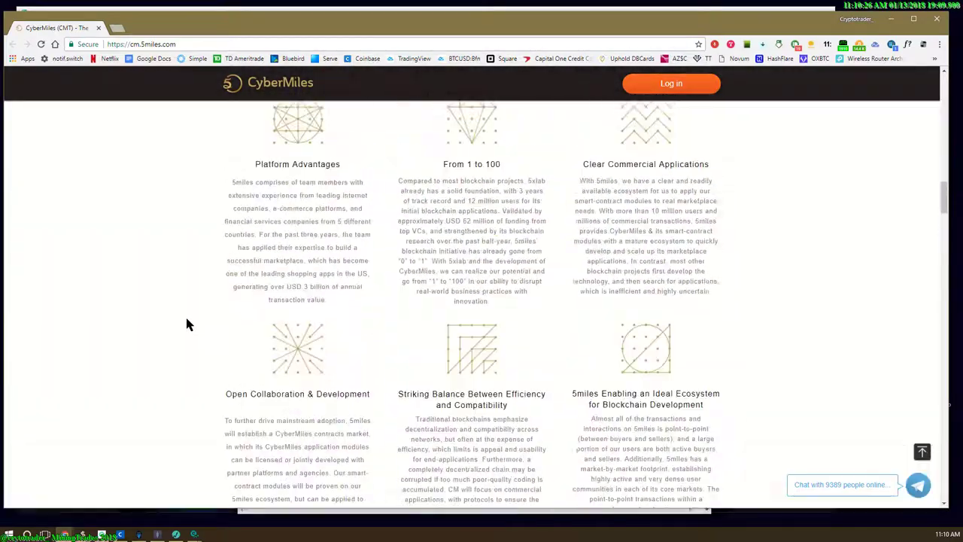
scroll("up", 3)
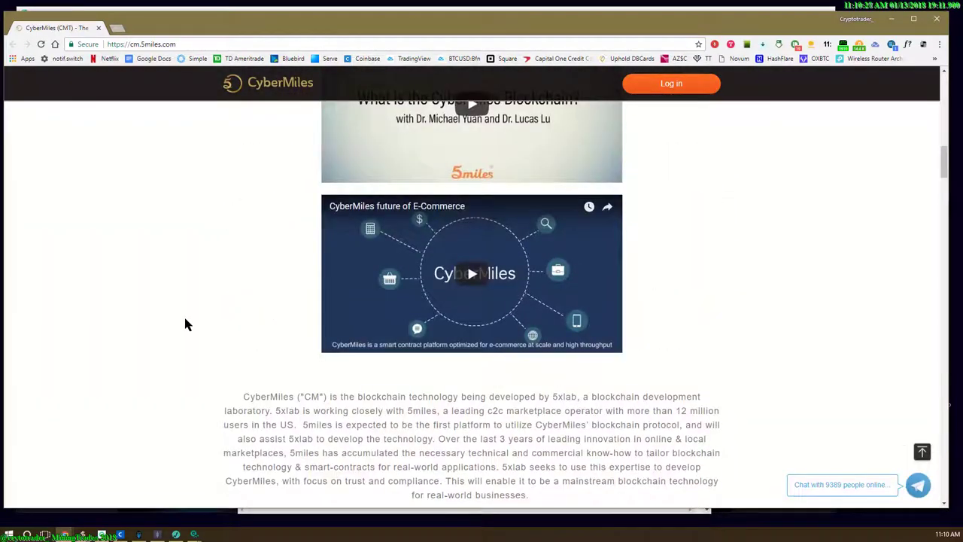
scroll("up", 3)
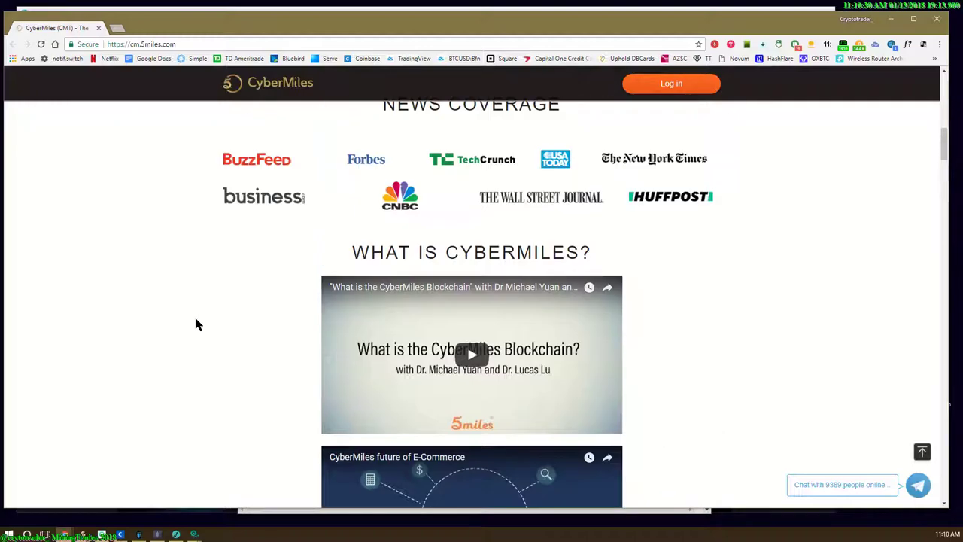
scroll("up", 3)
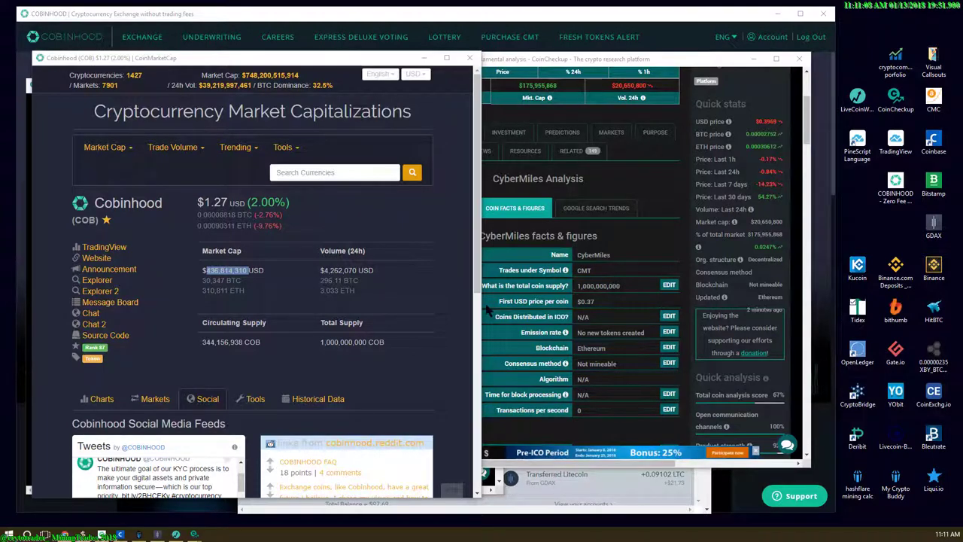
Step: Highlight Cobinhood's ~$436.8 million market cap figure and the coin name on CoinMarketCap
scroll("down", 3)
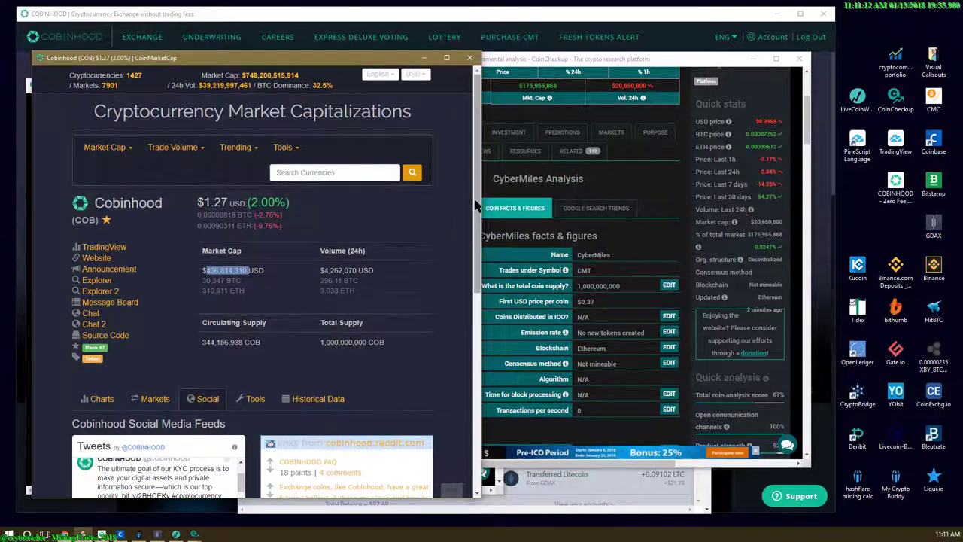
scroll("down", 3)
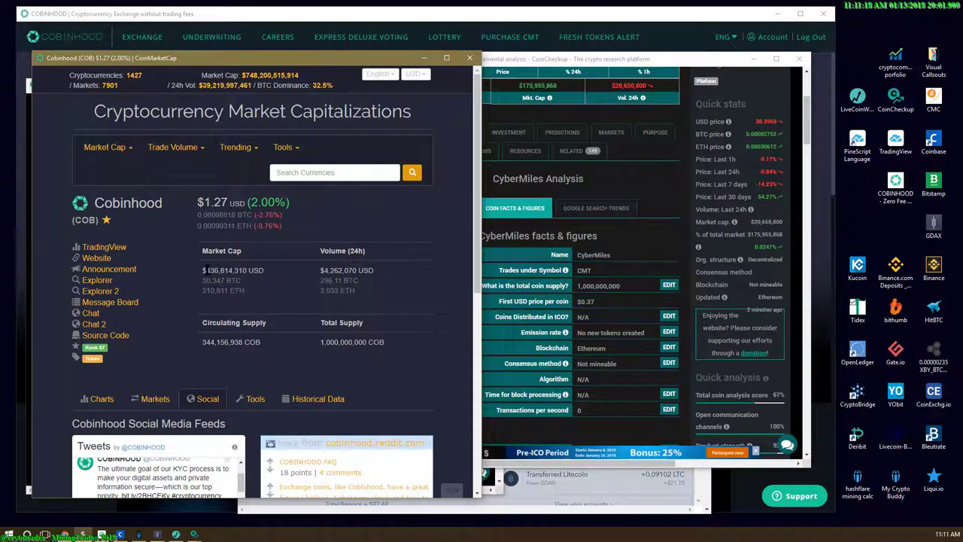
double_click(225, 271)
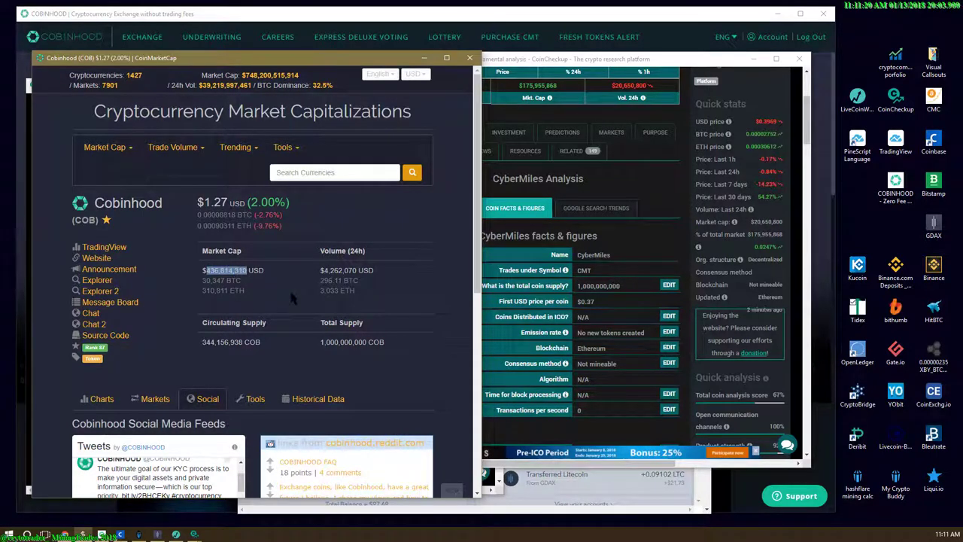
mouse_move(475, 235)
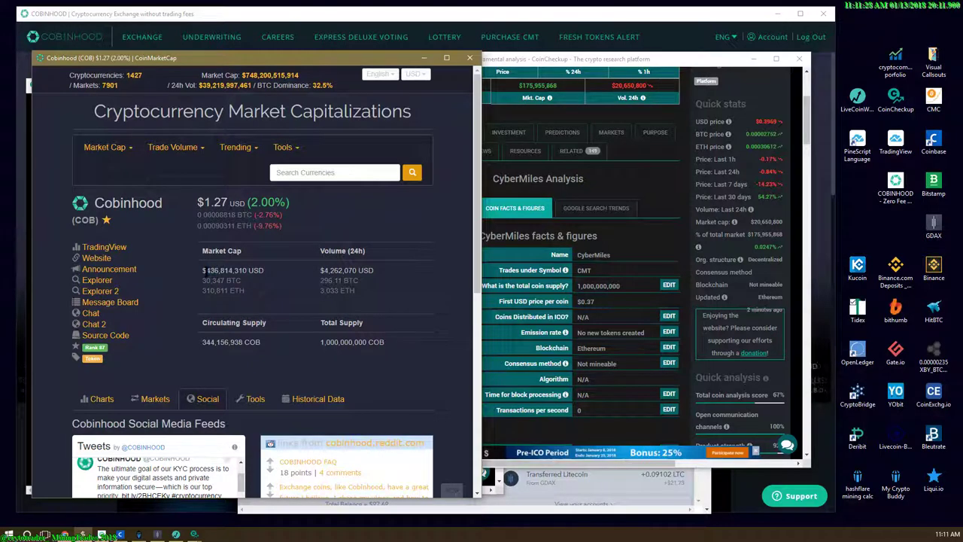
double_click(225, 271)
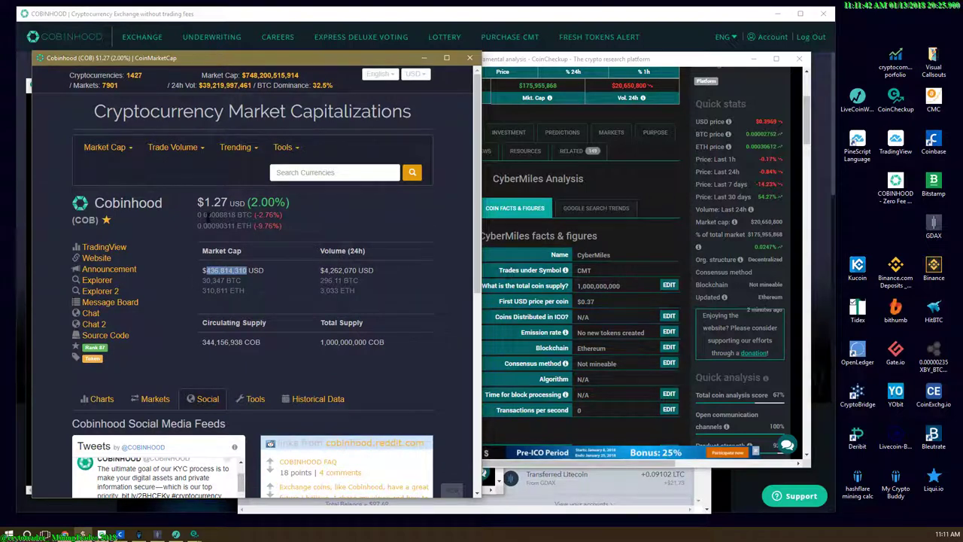
double_click(127, 201)
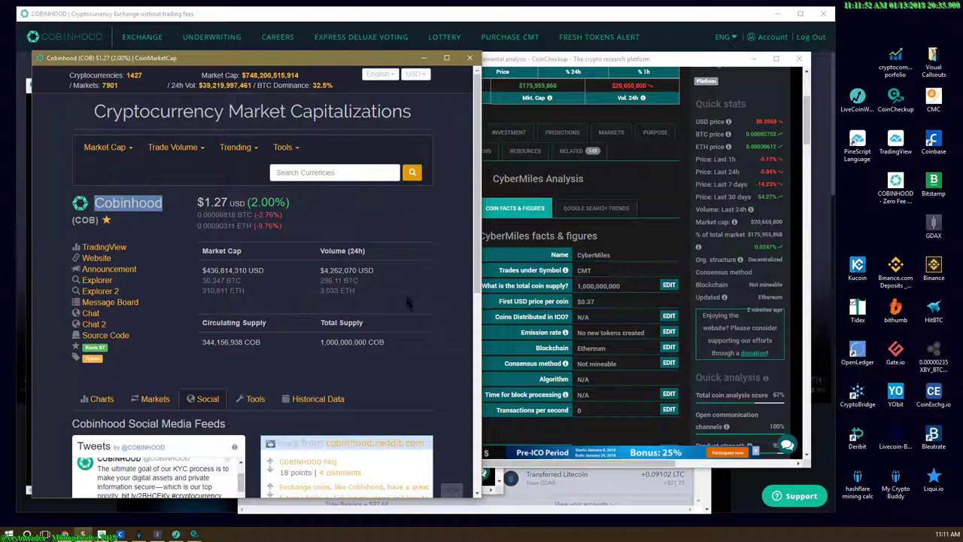
mouse_move(383, 365)
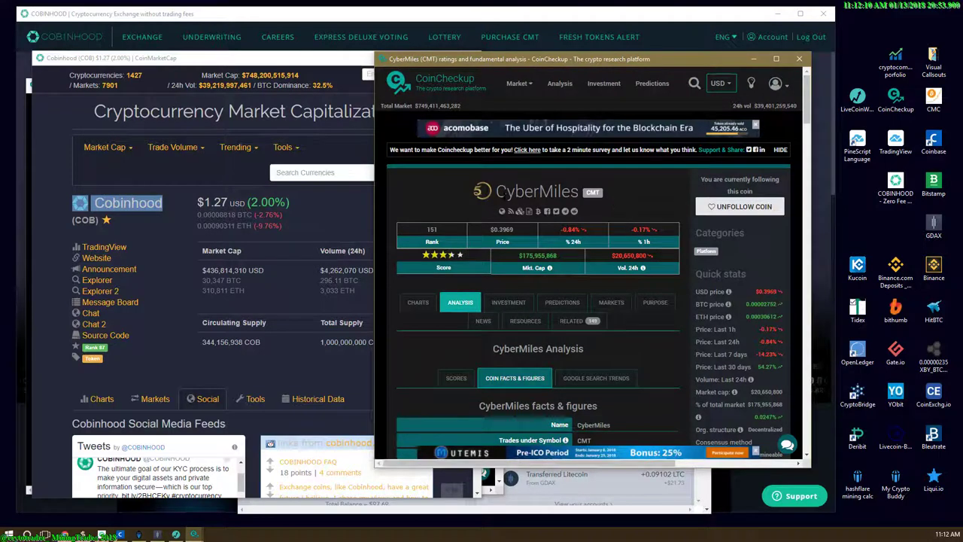
Step: Check the USD currency list, then go via Predictions to Binance Coin's charts page
double_click(535, 191)
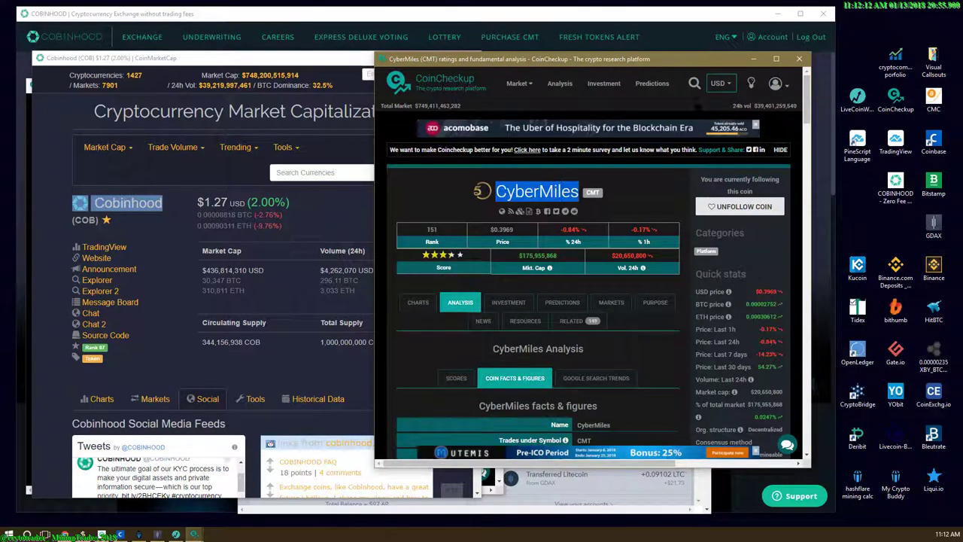
left_click(722, 83)
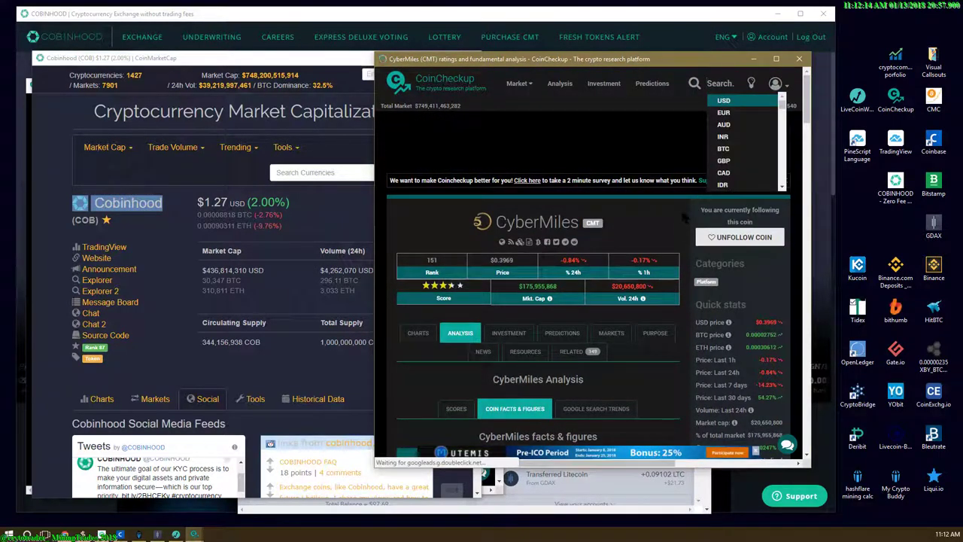
left_click(652, 83)
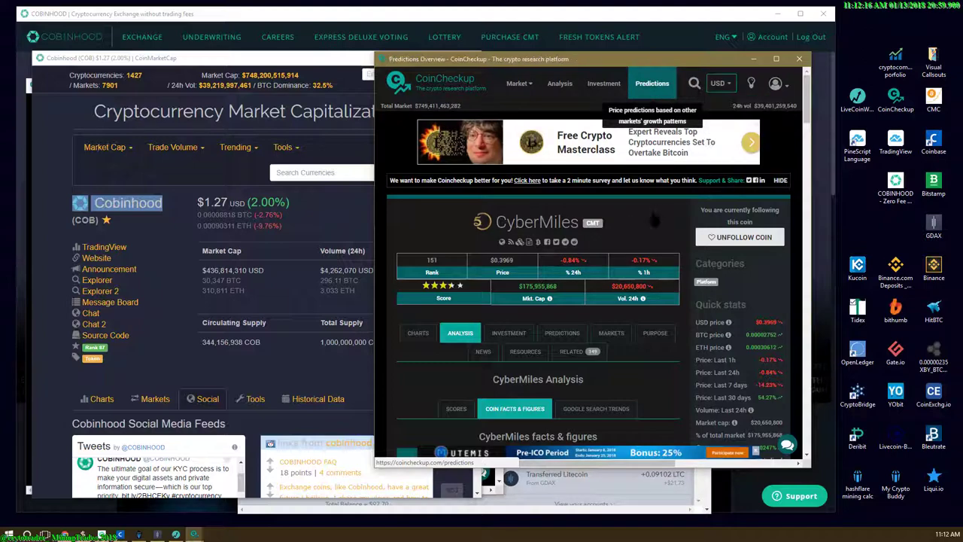
left_click(651, 83)
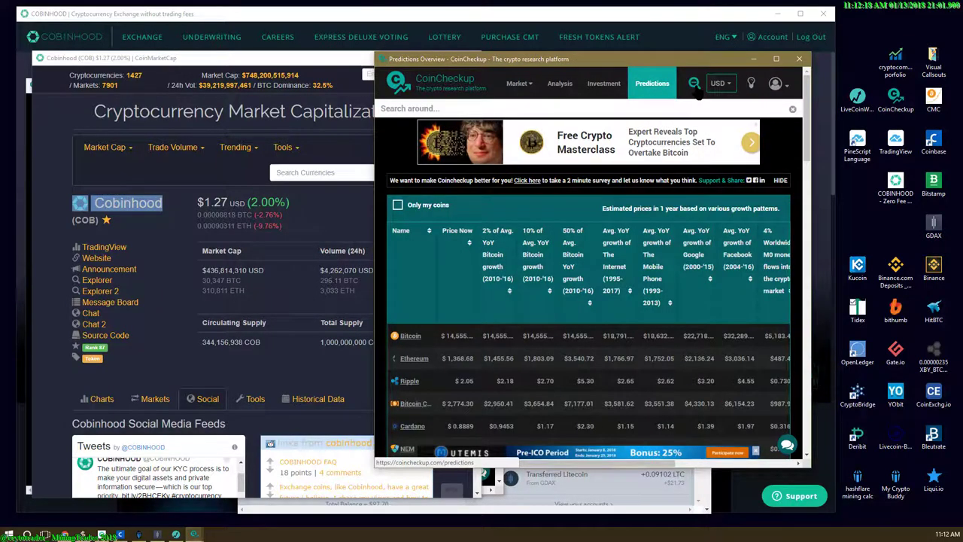
left_click(397, 204)
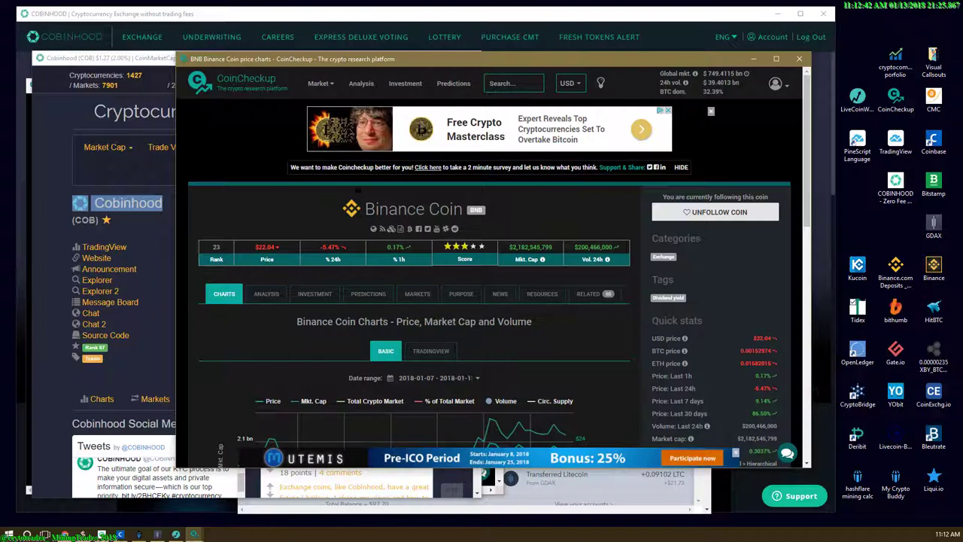
mouse_move(331, 218)
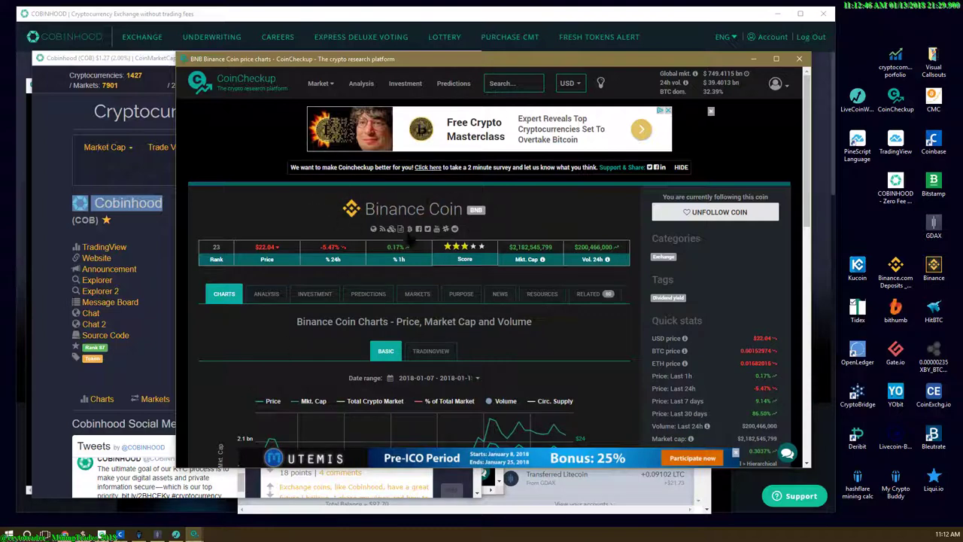
Step: Search CoinCheckup's coin search for 'cobi' and submit it
left_click(515, 83)
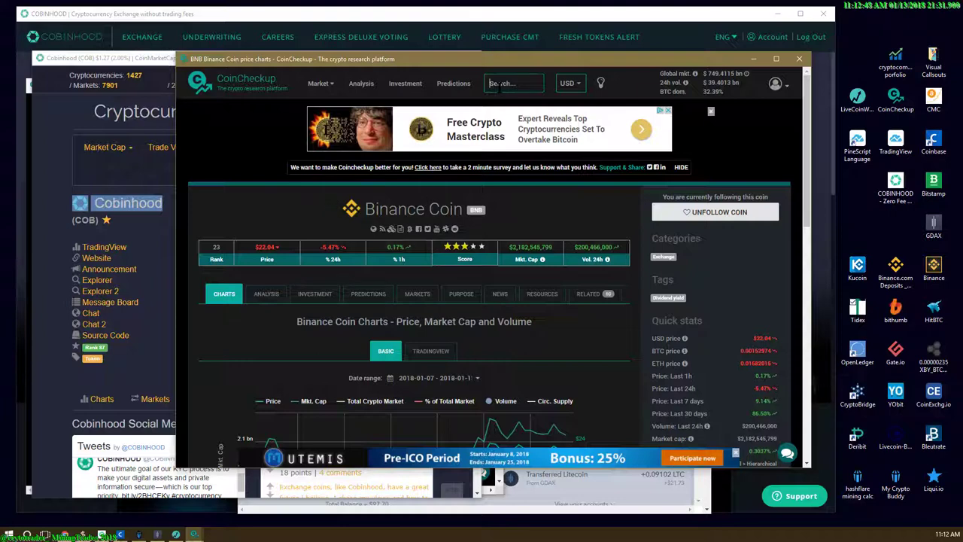
type("coinbakuse")
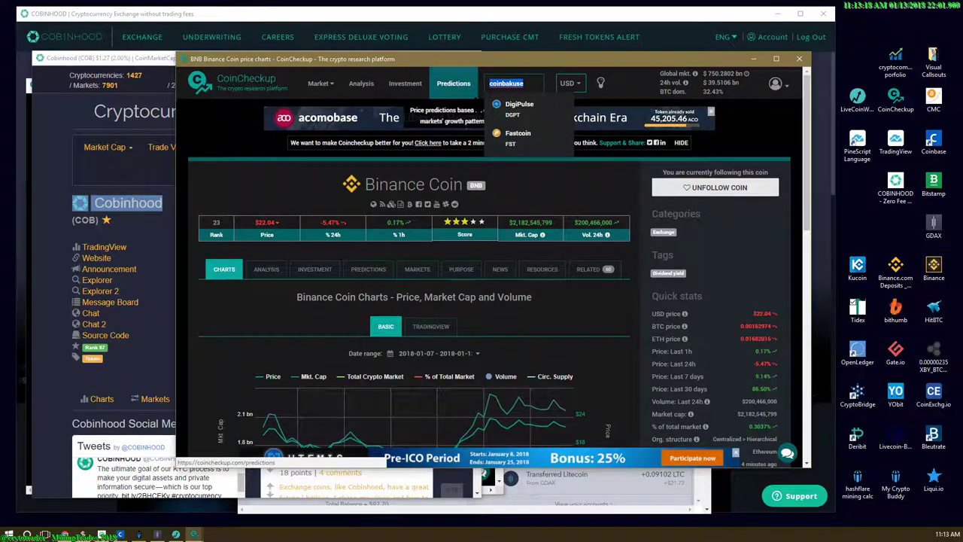
type("bitfinex")
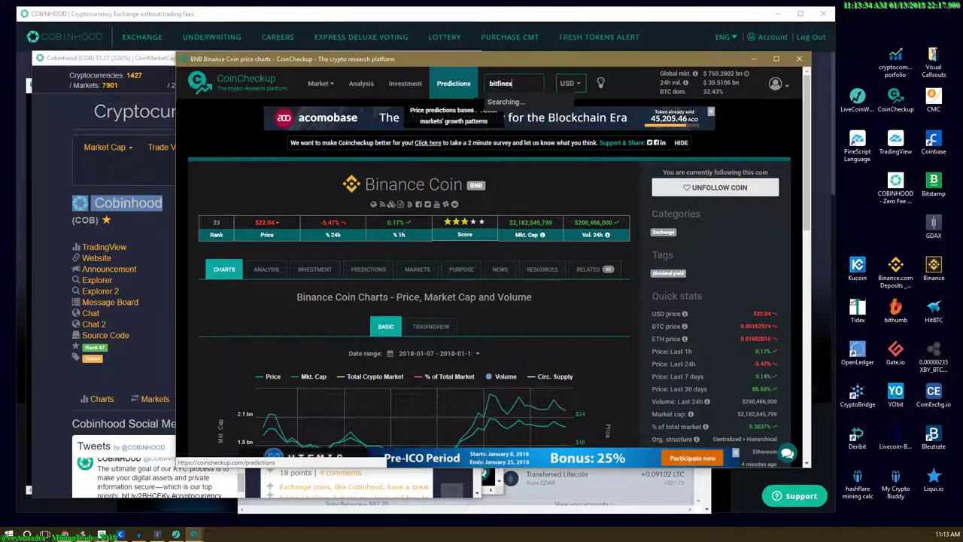
key("Backspace")
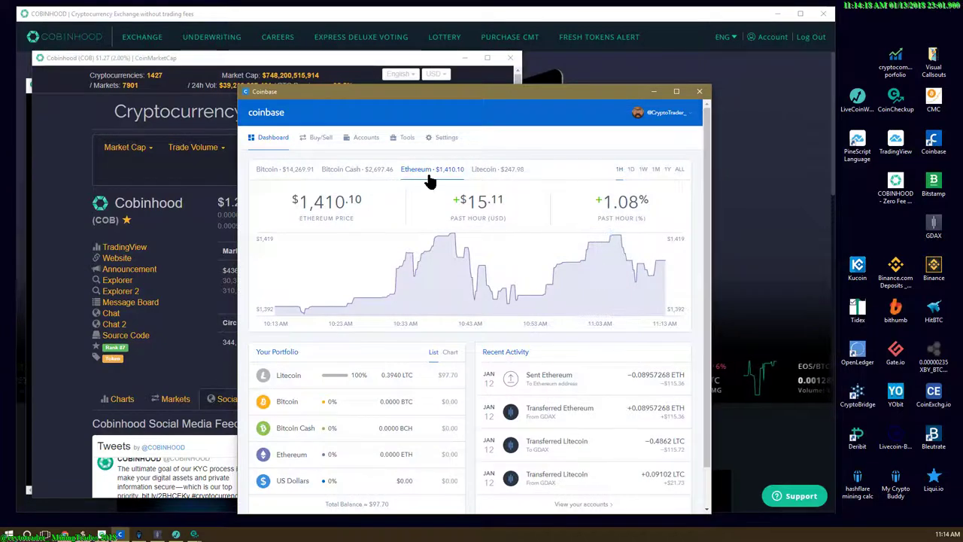
Step: View the Bitcoin Cash, Bitcoin and Litecoin charts, then put the Coinbase window away
left_click(340, 168)
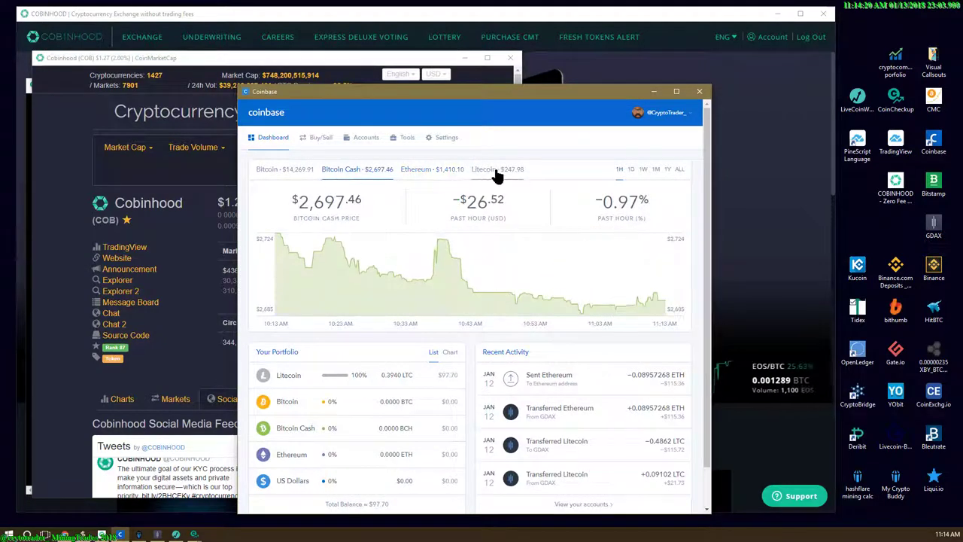
left_click(268, 168)
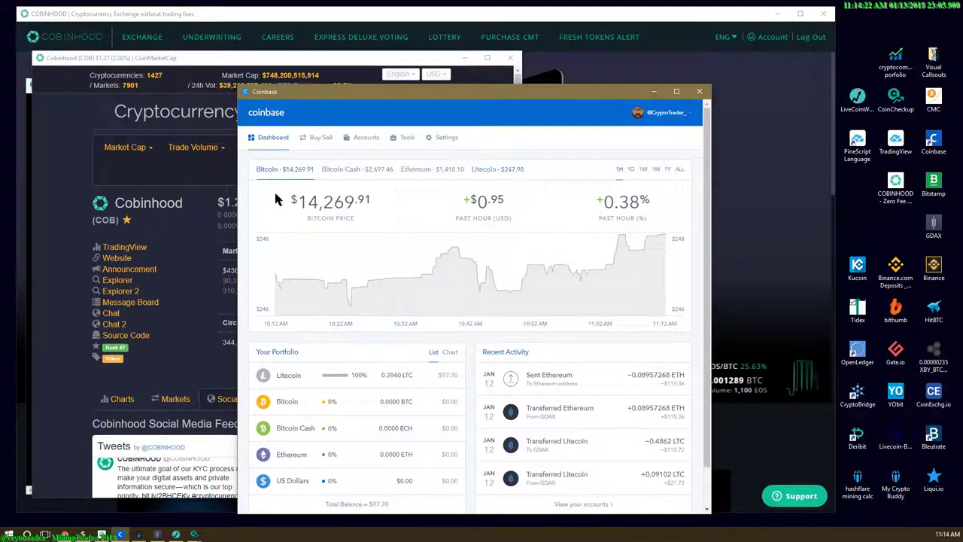
left_click(496, 169)
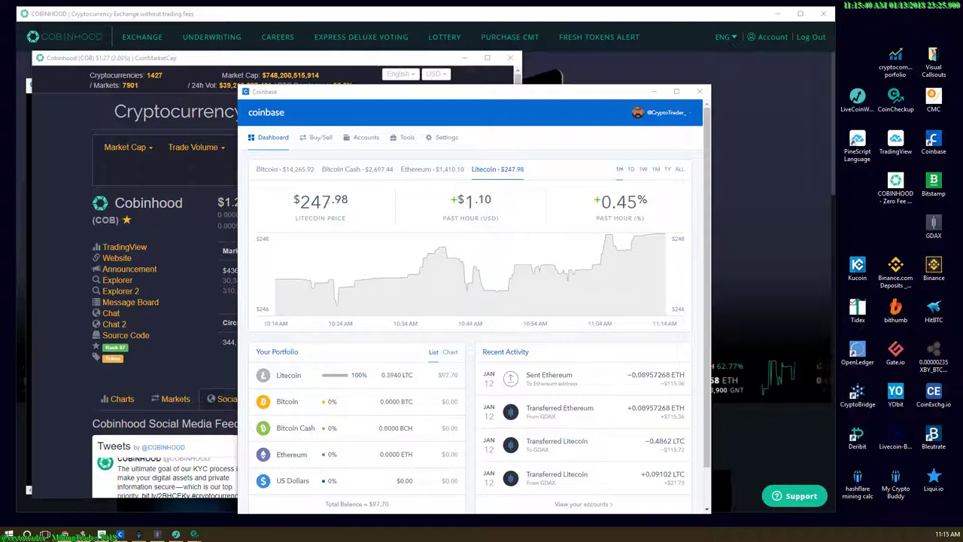
left_click(699, 92)
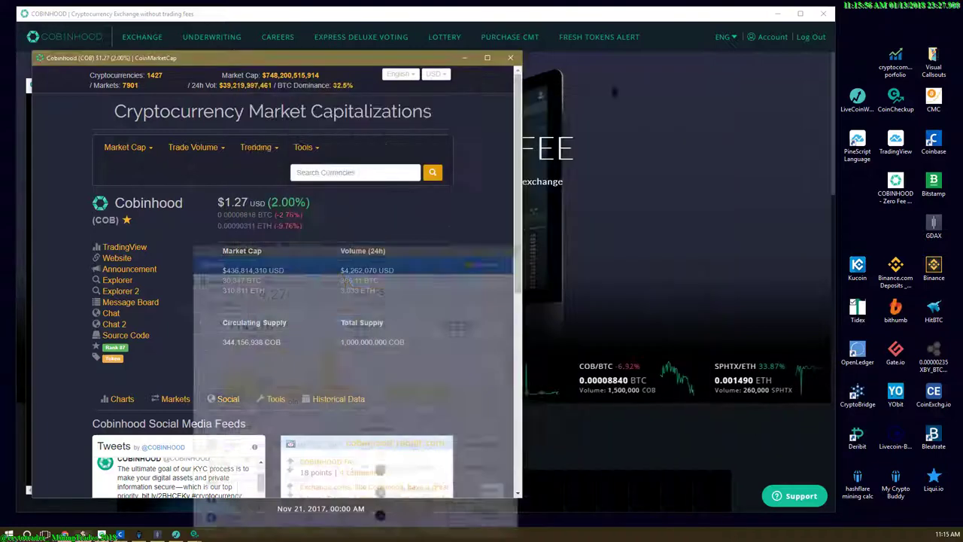
Step: Drag the CoinCheckup Cobinhood window into view and scroll through its Purpose text
left_click_drag(264, 58, 481, 54)
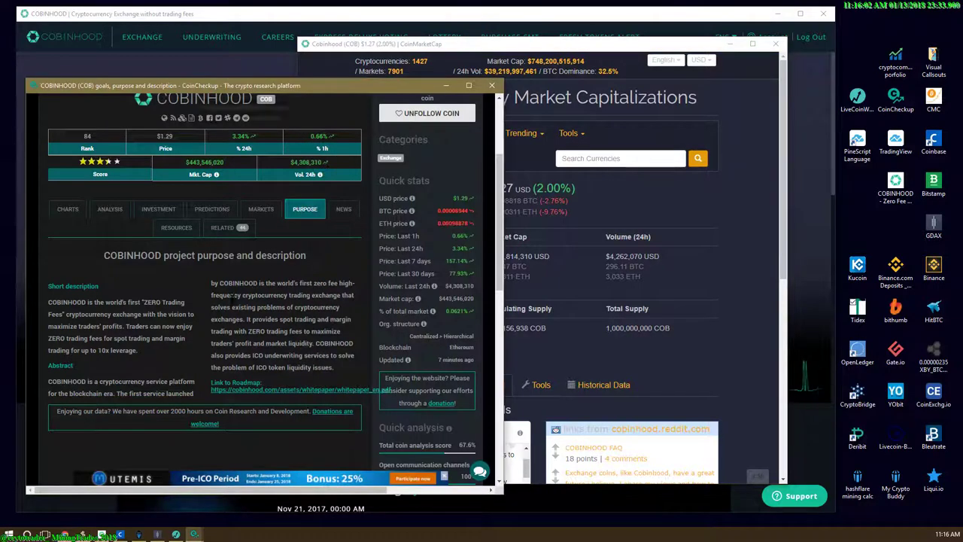
scroll("down", 3)
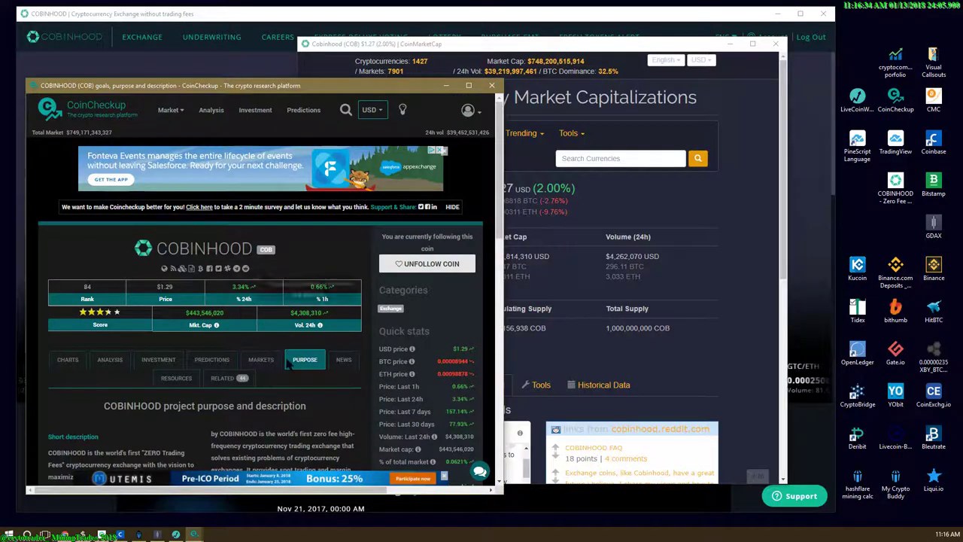
scroll("down", 3)
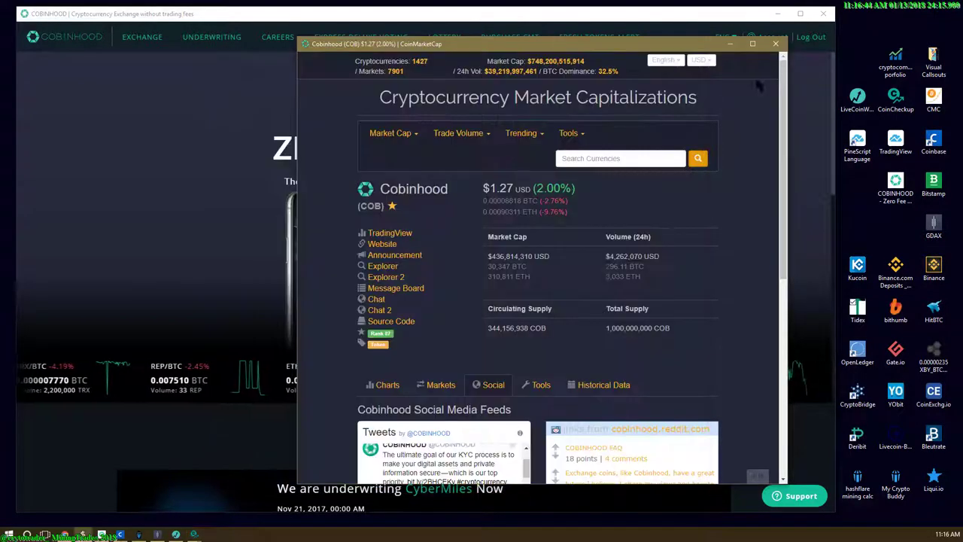
Step: Bring up the Cobinhood exchange and navigate via the menu to the Account profile
left_click(774, 42)
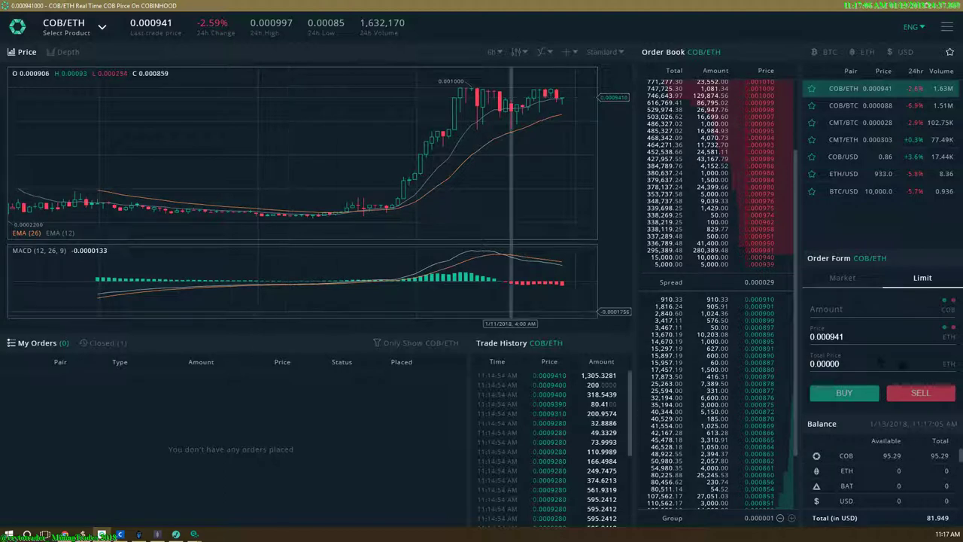
left_click(946, 28)
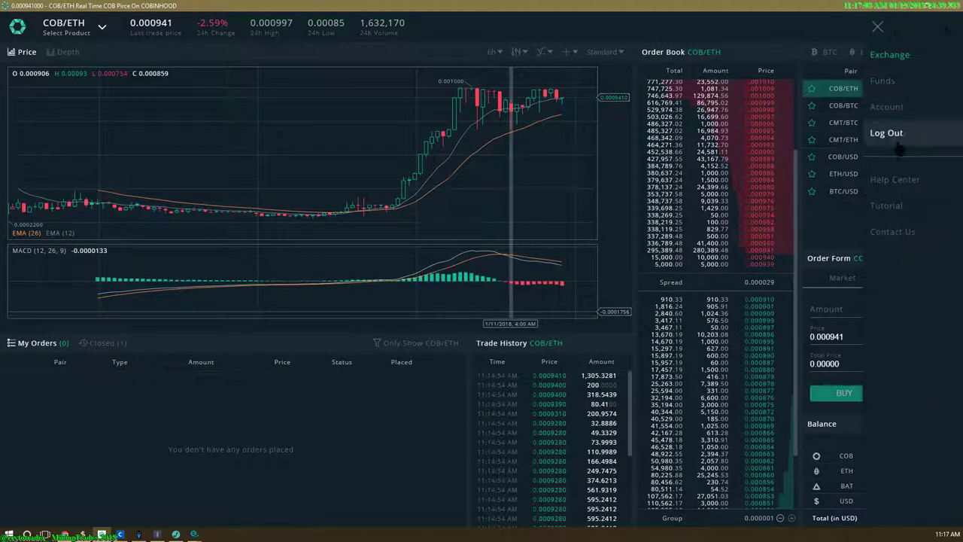
mouse_move(894, 179)
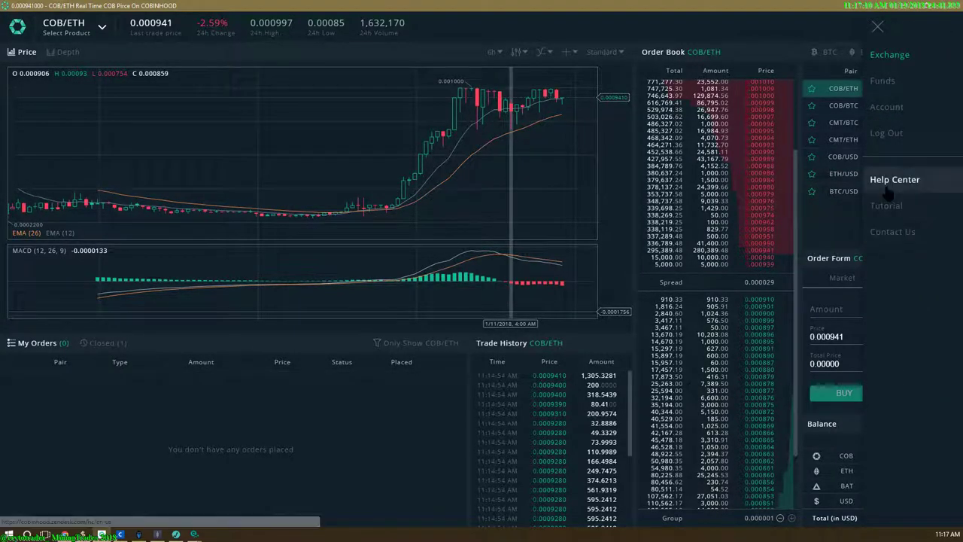
left_click(885, 107)
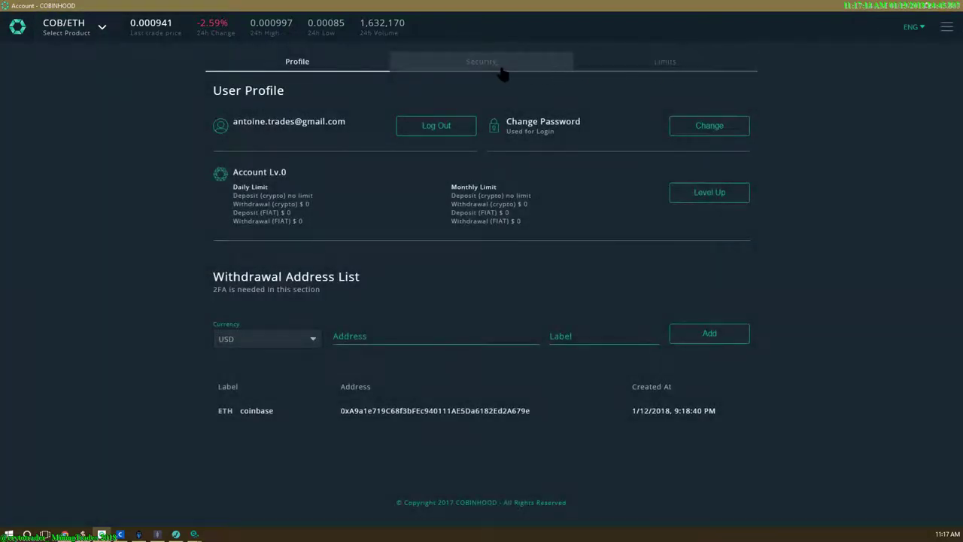
mouse_move(652, 77)
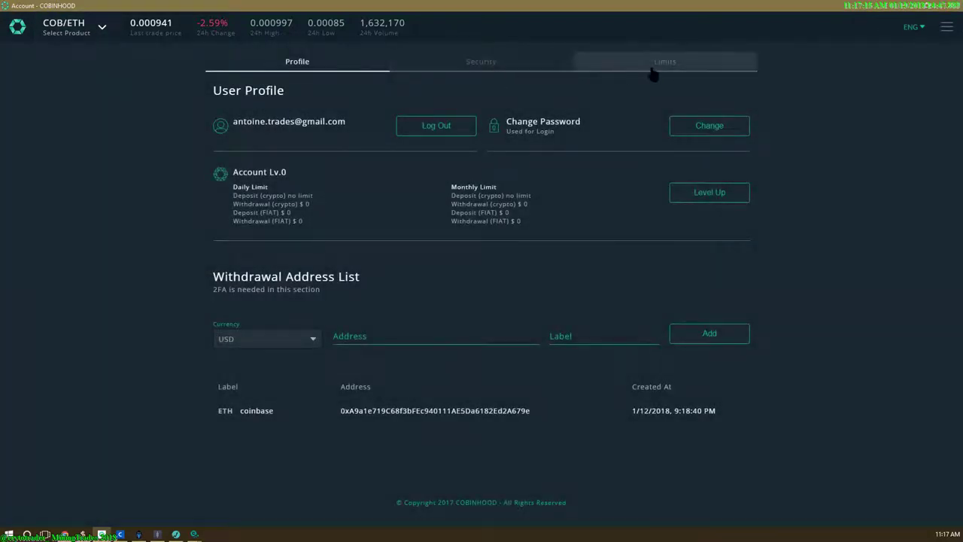
Step: Reach Contact Us from the side menu to show the Support panel's suggested articles
left_click(947, 30)
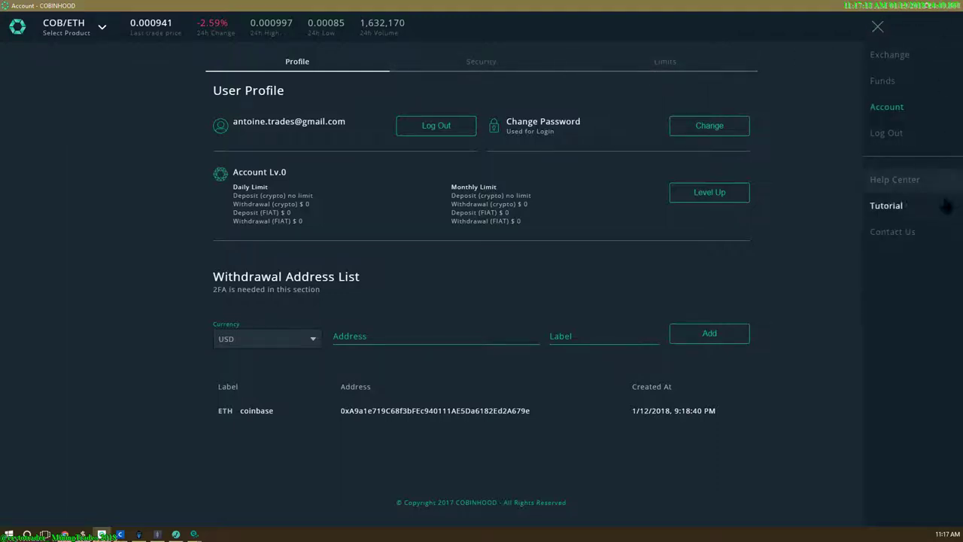
left_click(877, 29)
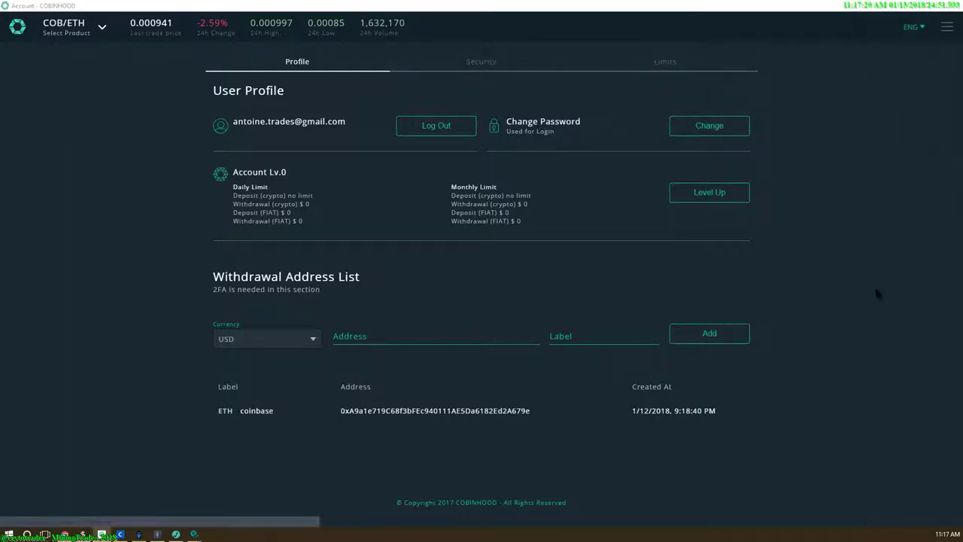
left_click(948, 27)
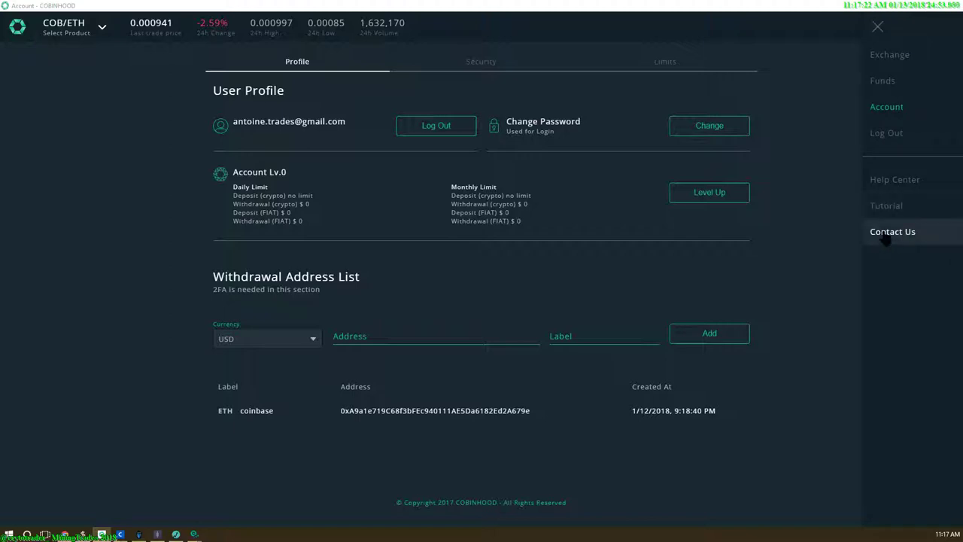
left_click(879, 27)
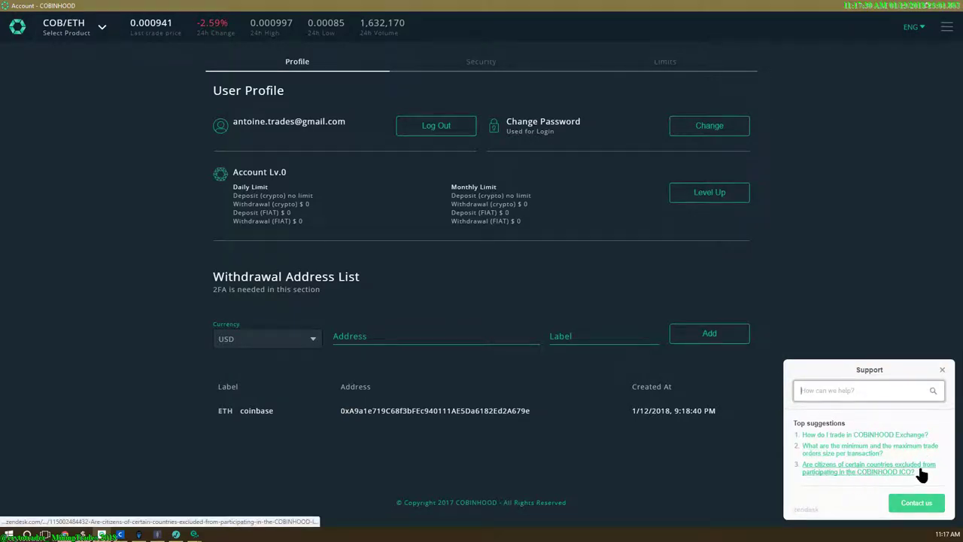
mouse_move(826, 473)
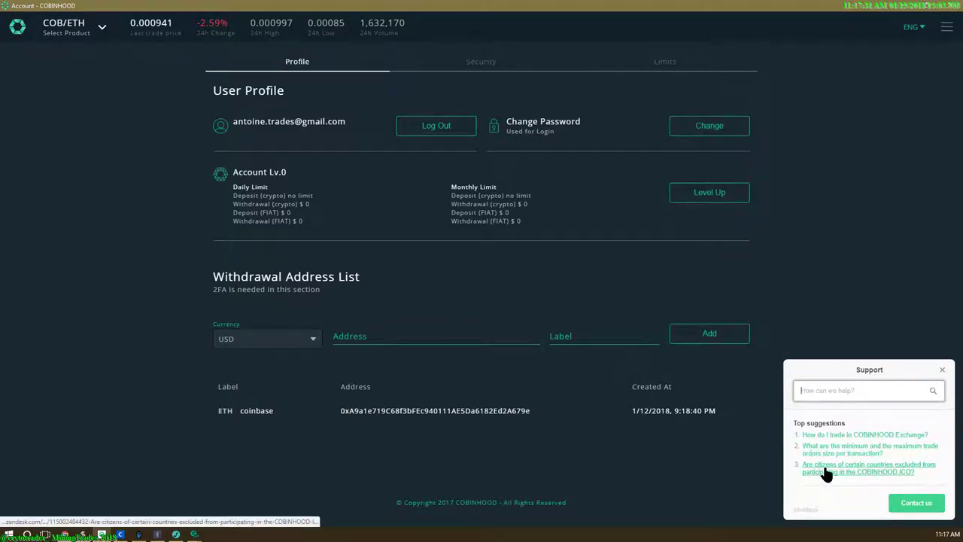
mouse_move(855, 479)
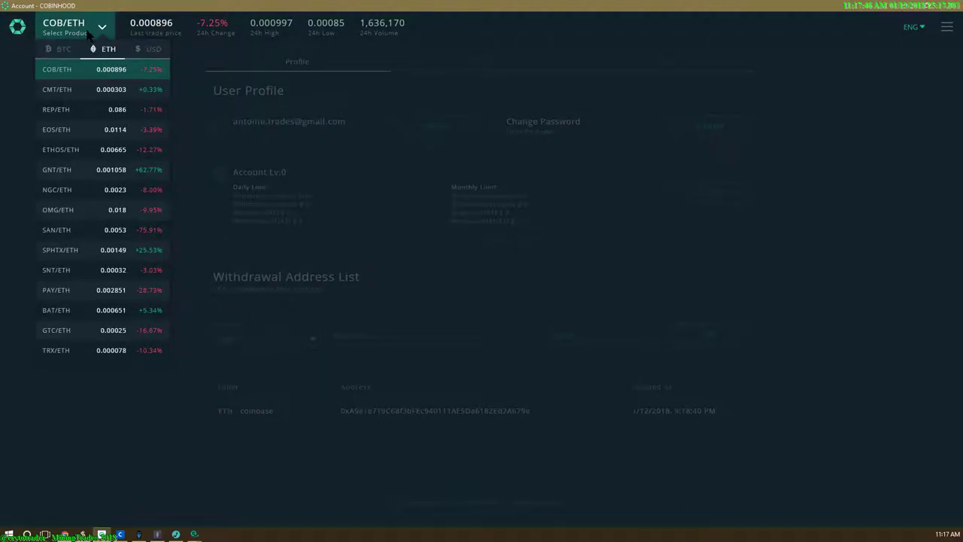
mouse_move(70, 310)
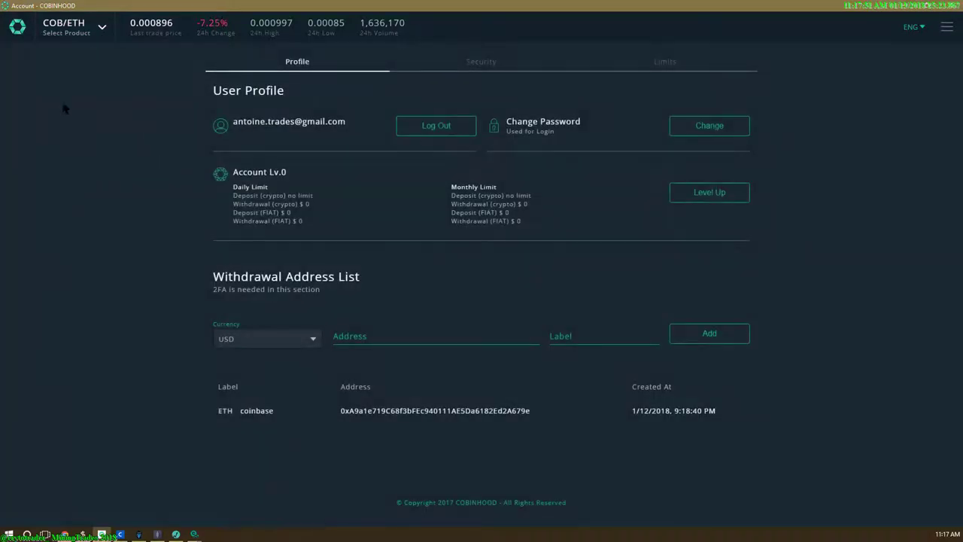
Step: Show the trading-pair list and switch to the USD pairs (BTC, ETH, COB)
left_click(72, 27)
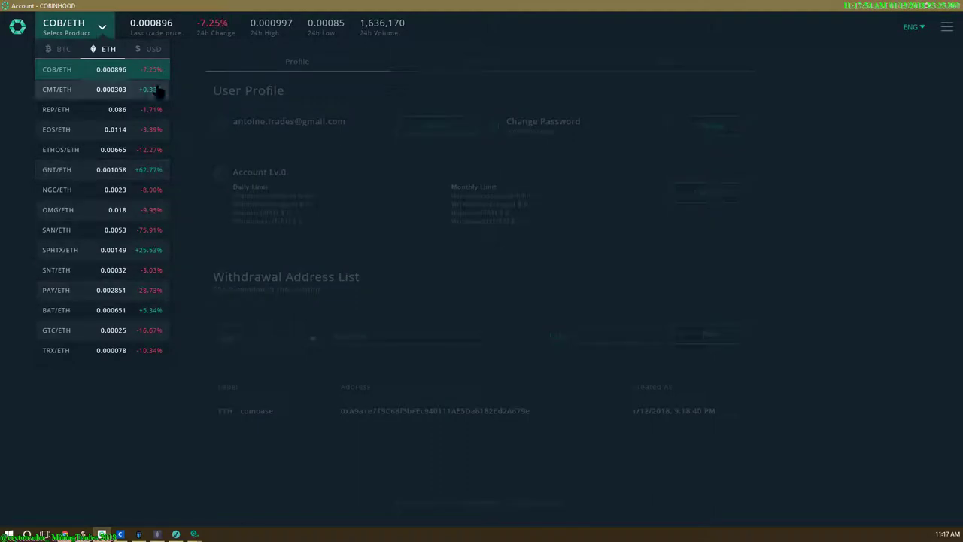
left_click(153, 48)
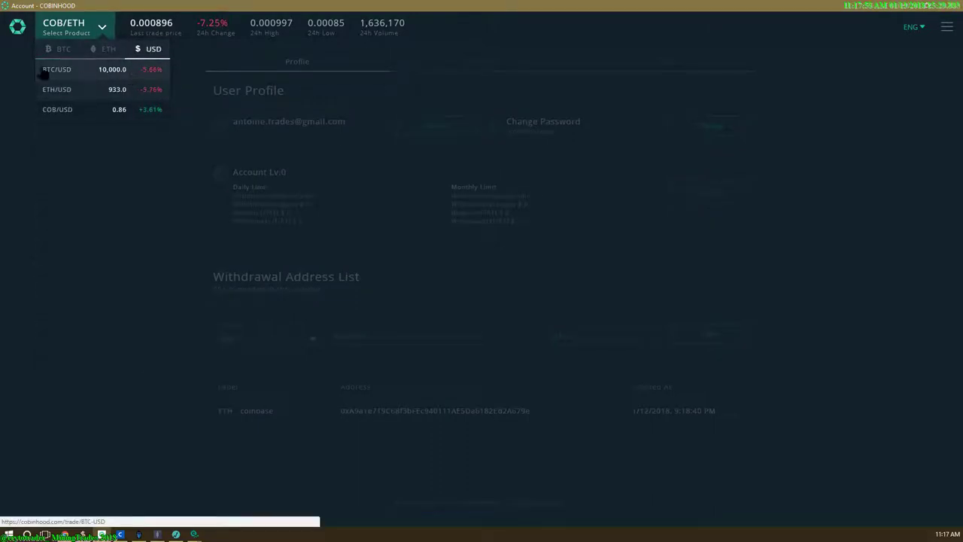
mouse_move(74, 78)
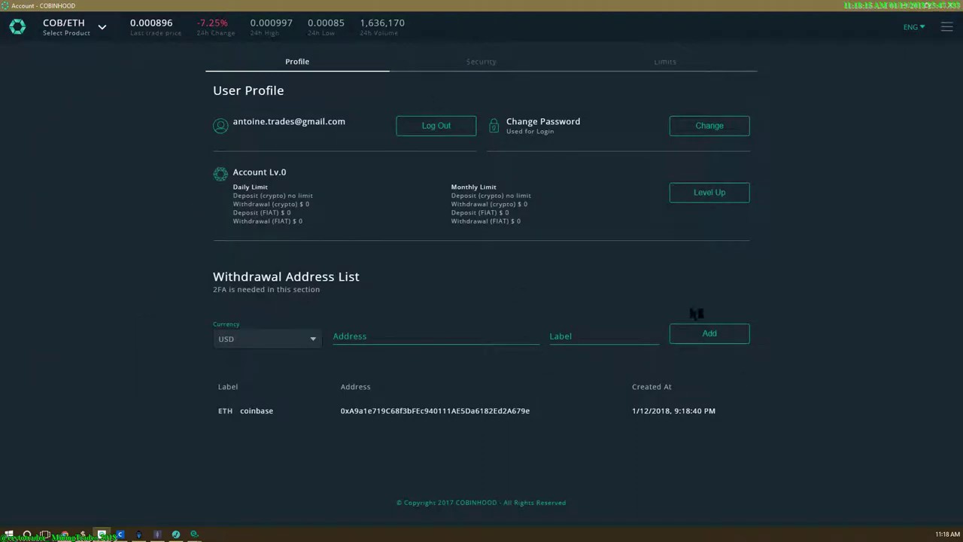
mouse_move(918, 295)
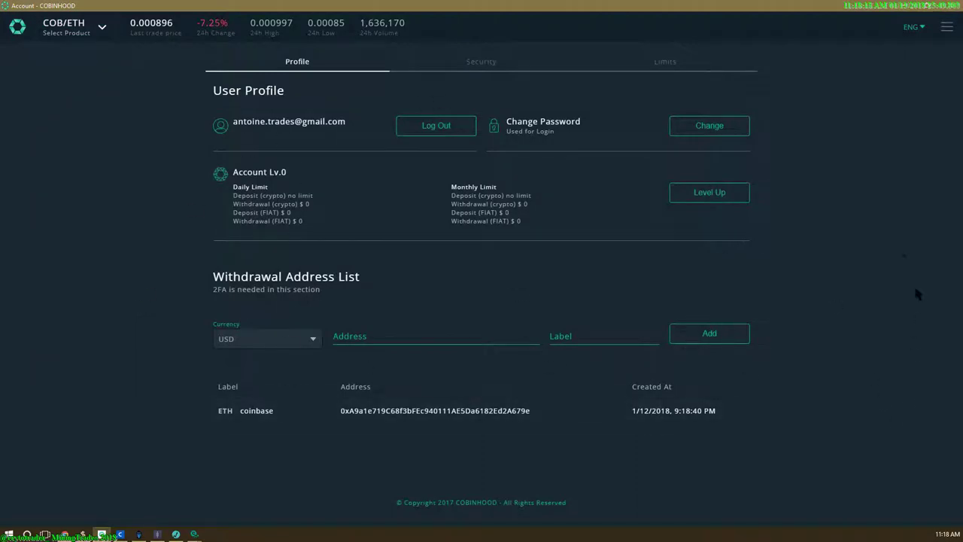
mouse_move(238, 424)
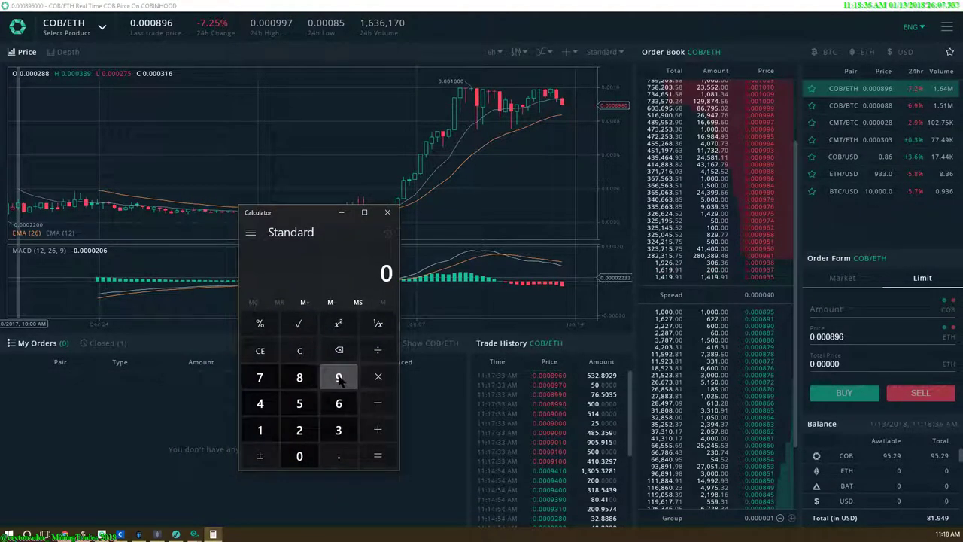
Step: Start entering the 95.29 COB balance into Windows Calculator
left_click(338, 376)
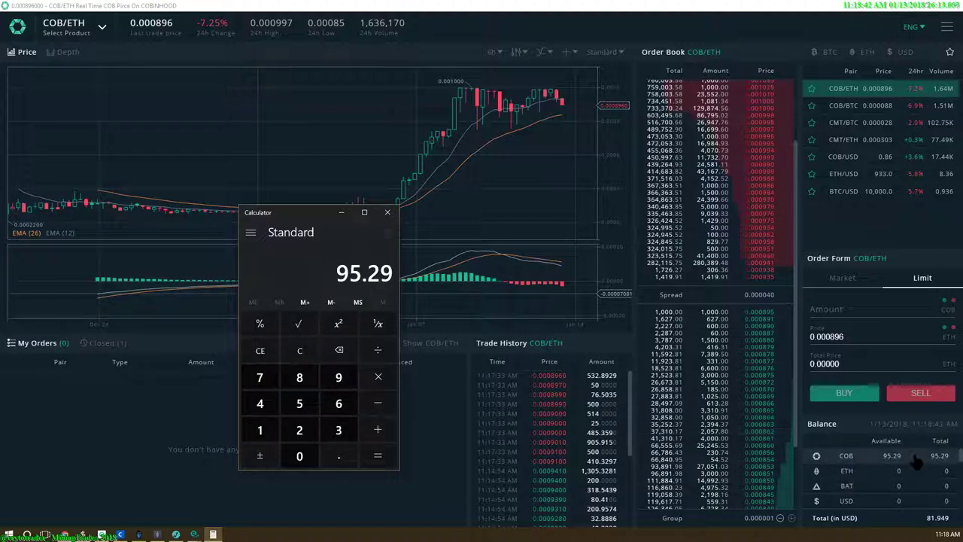
left_click(75, 27)
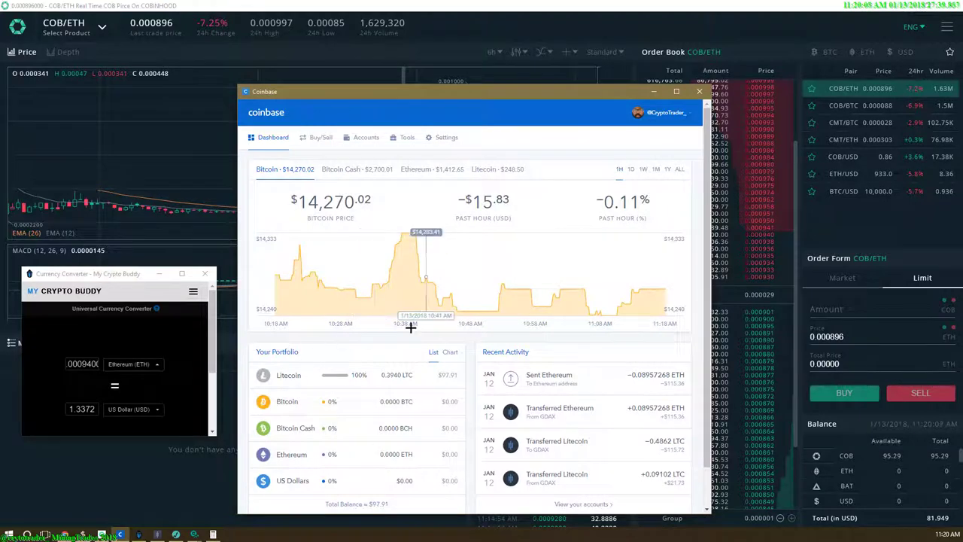
Step: Copy 0.08957268 ETH from the Sent Ethereum details and convert it in Crypto Buddy to $127.4171
left_click(548, 375)
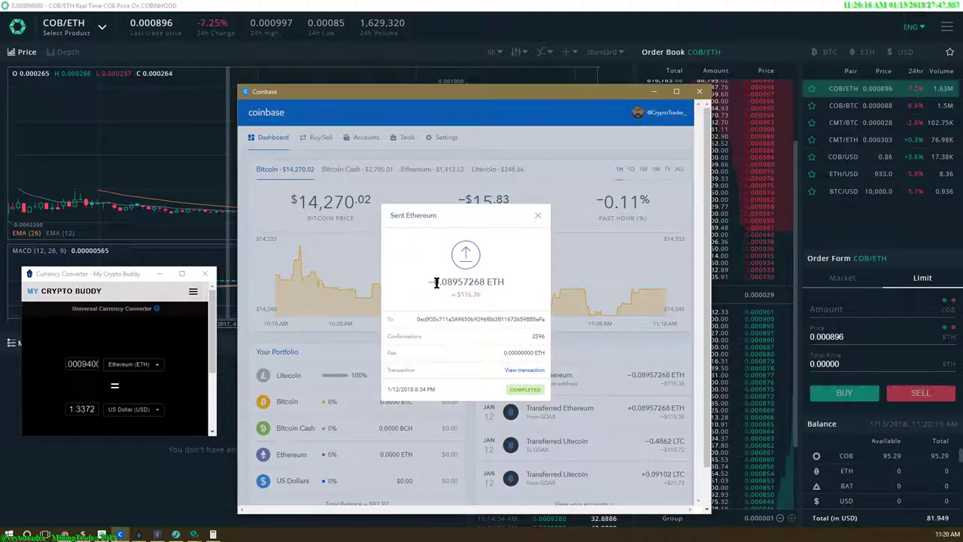
right_click(458, 281)
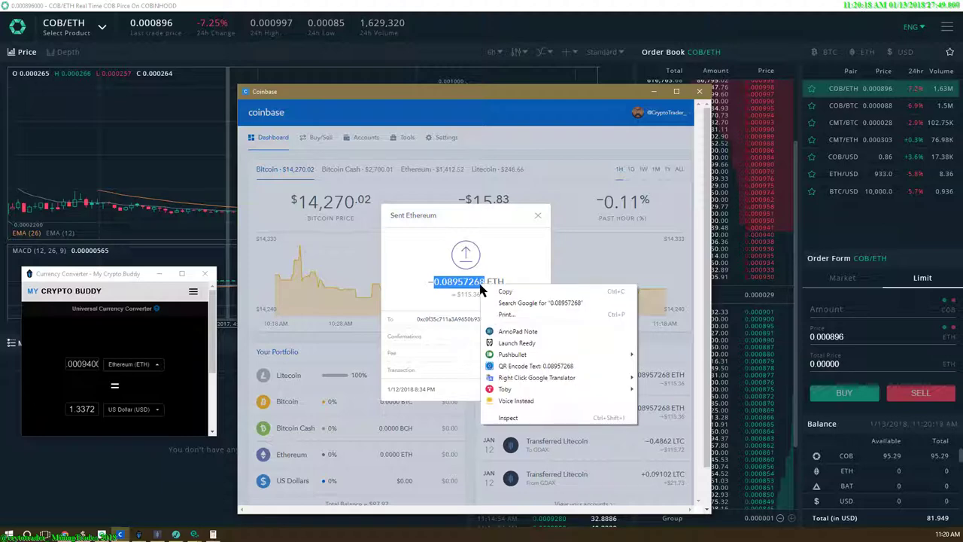
mouse_move(507, 292)
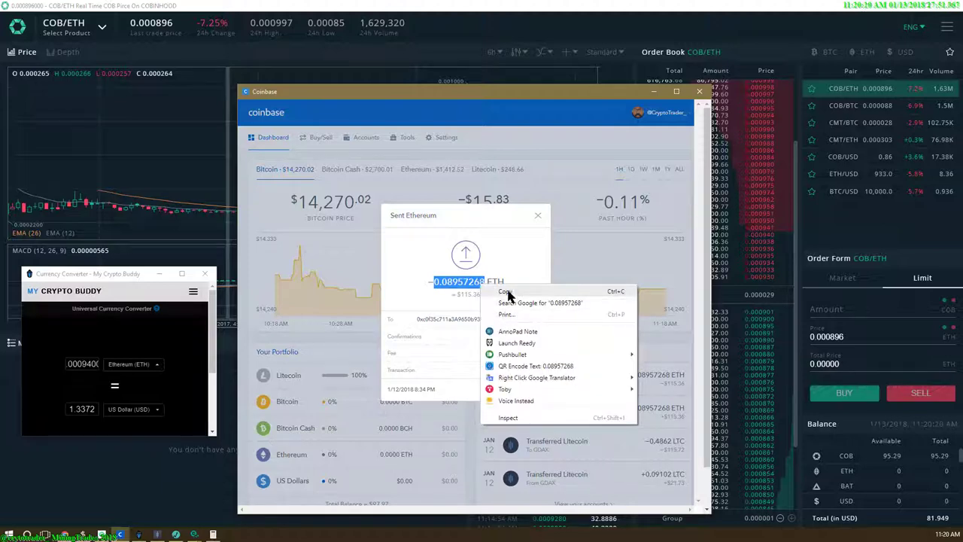
mouse_move(501, 296)
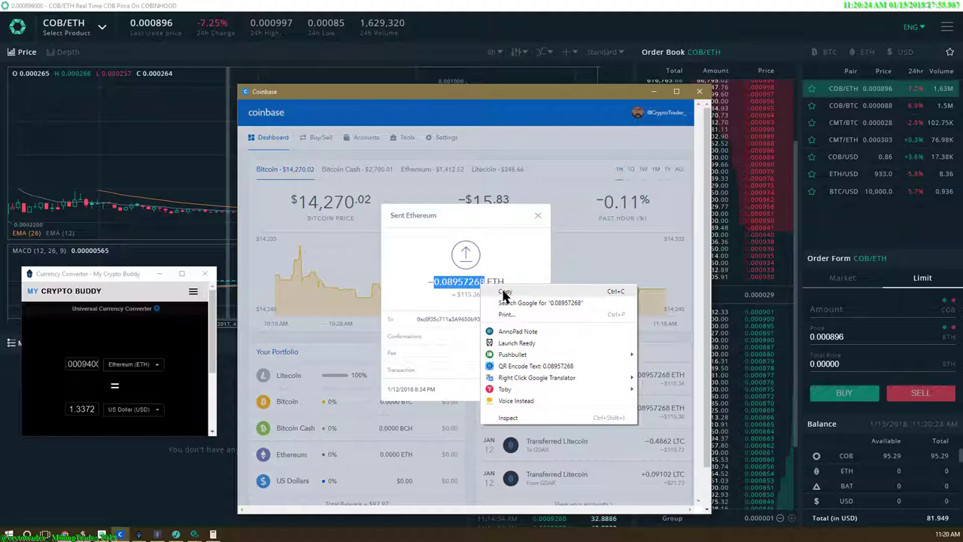
left_click(506, 290)
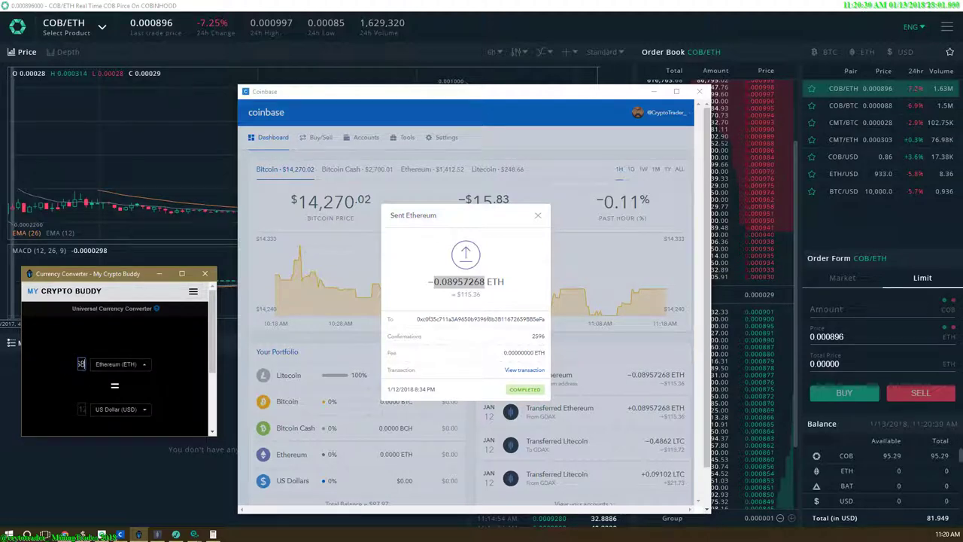
type("0.08957268")
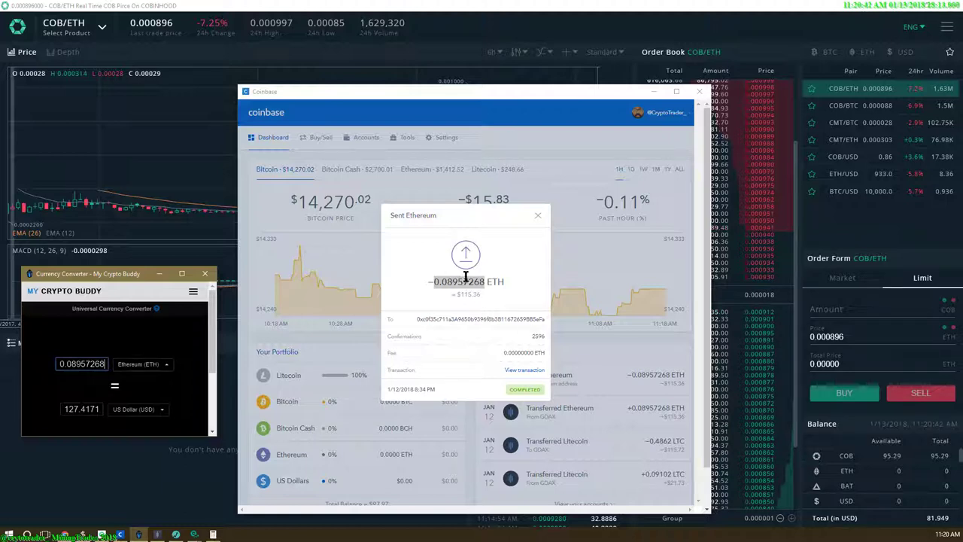
mouse_move(455, 305)
type("0.000896")
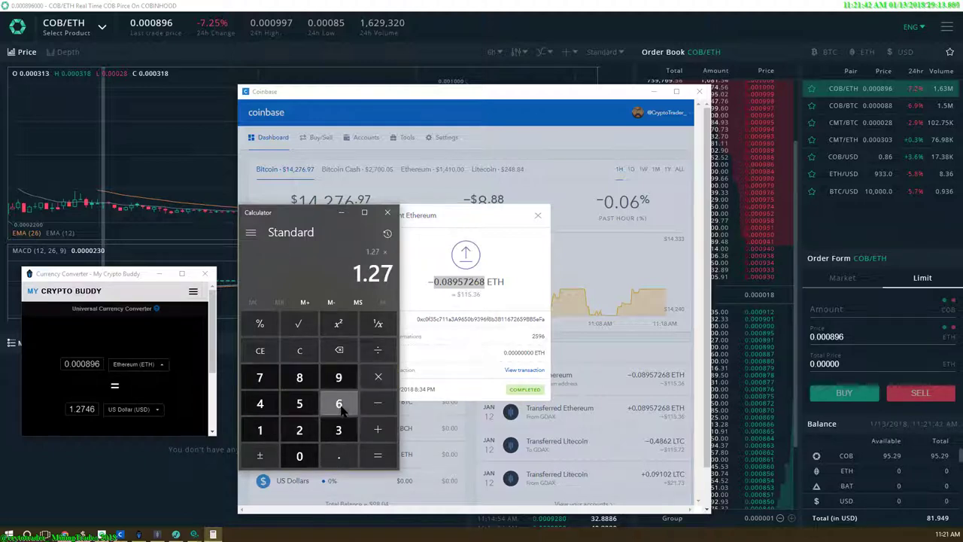
Step: Compute 95.29 × 1.27 = 121.0183 in Calculator, then close it
left_click(300, 404)
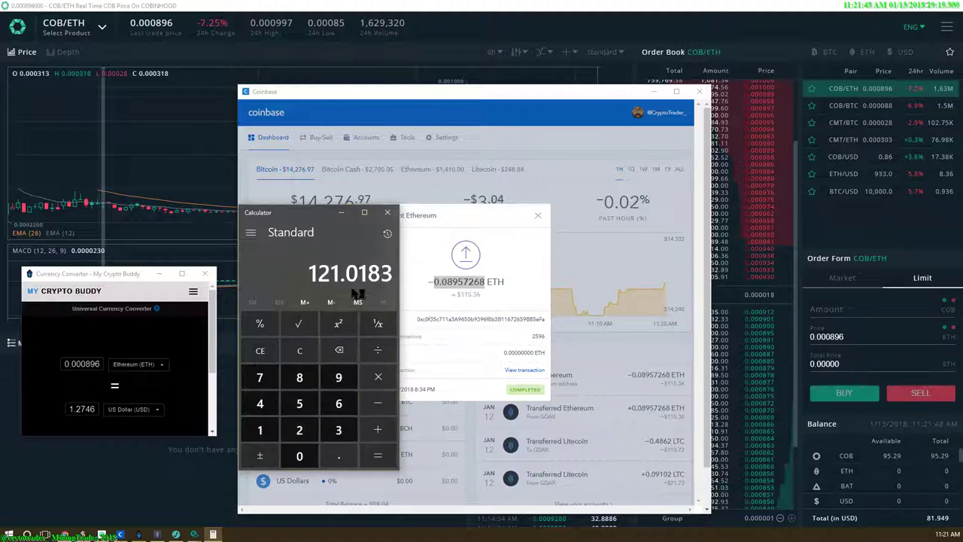
mouse_move(313, 272)
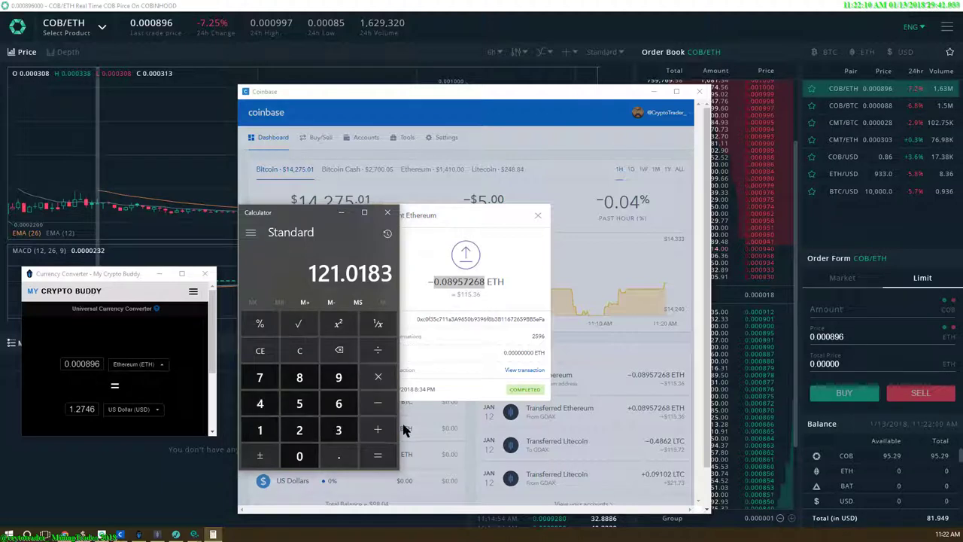
mouse_move(580, 430)
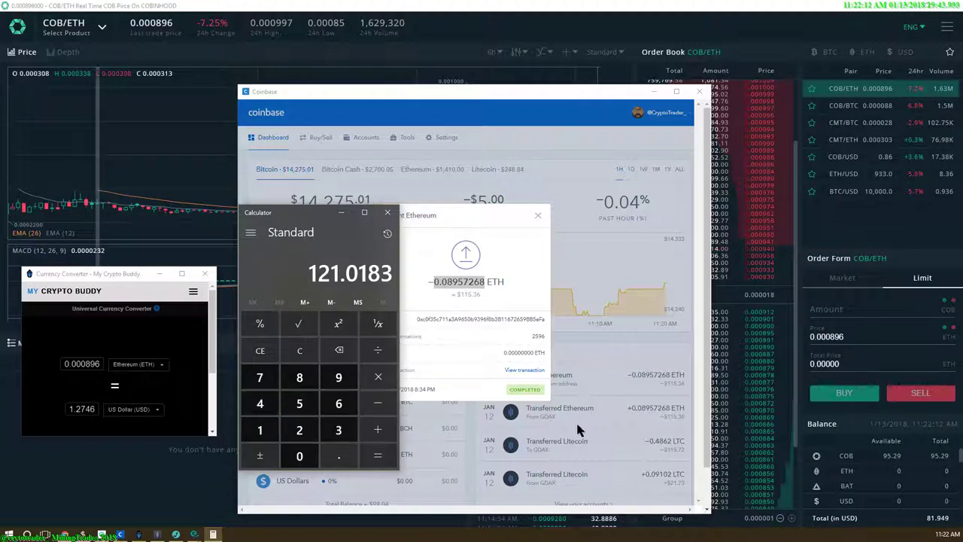
left_click(387, 211)
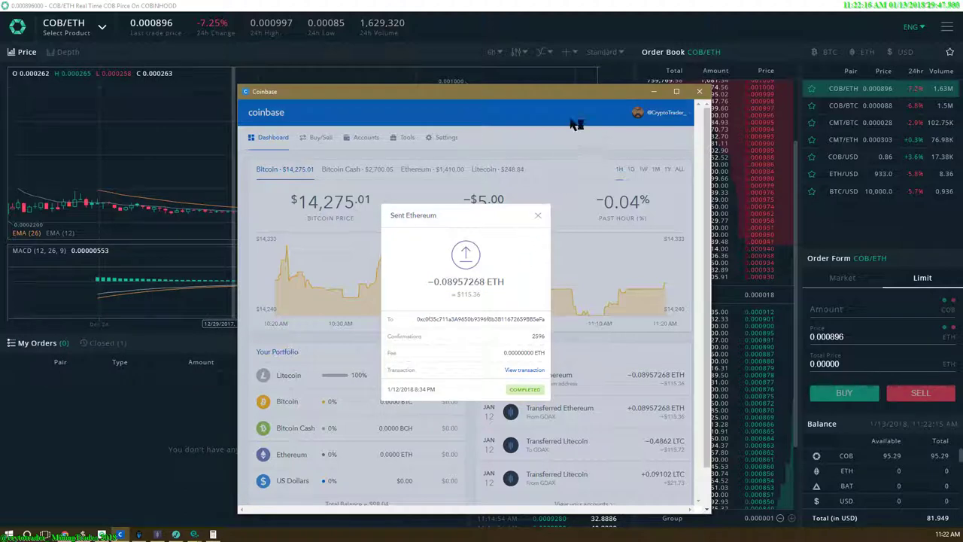
Step: Close Coinbase and show Cobinhood's site navigation menu over the COB/ETH page
left_click(698, 92)
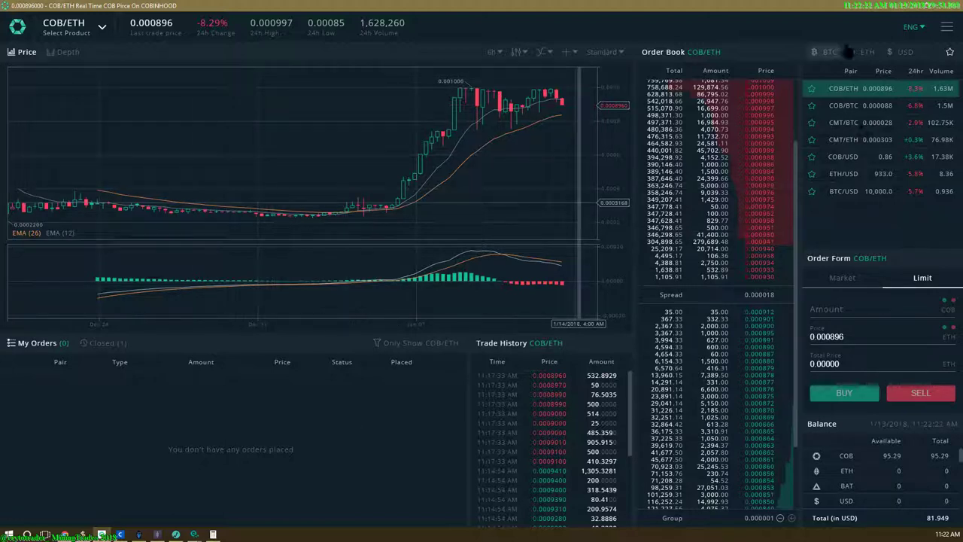
left_click(942, 28)
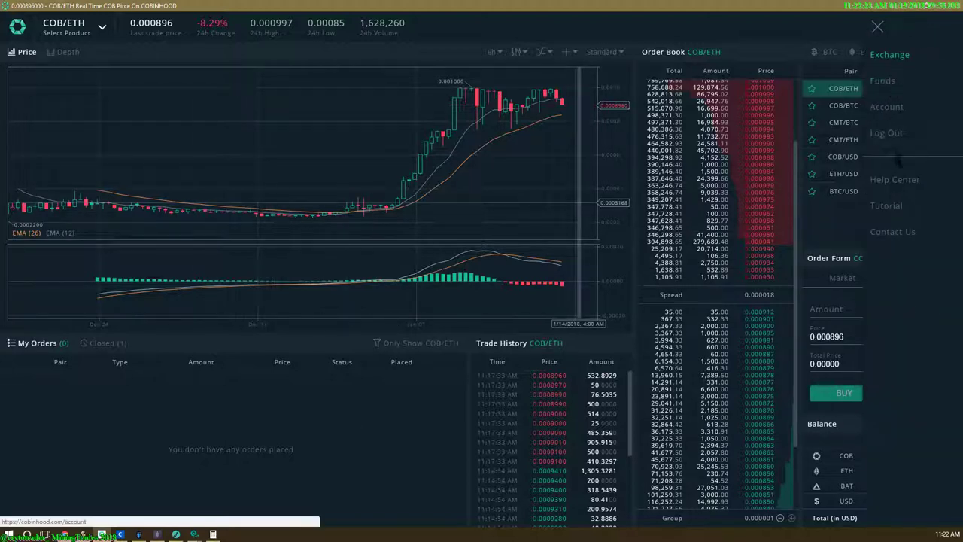
Step: View the Funds page's 95.29 COB ($81.95), check the CMT deposit address, and list BTC pairs
left_click(890, 82)
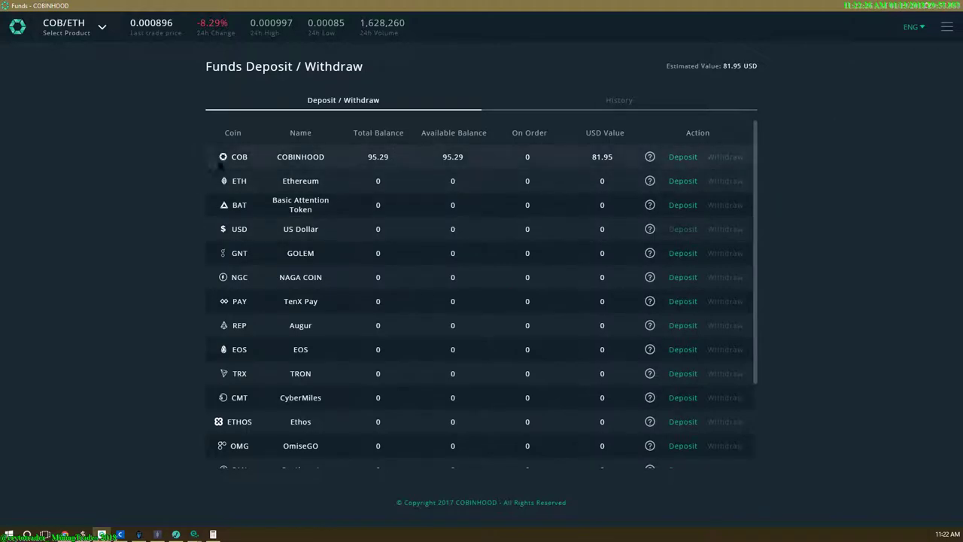
mouse_move(671, 188)
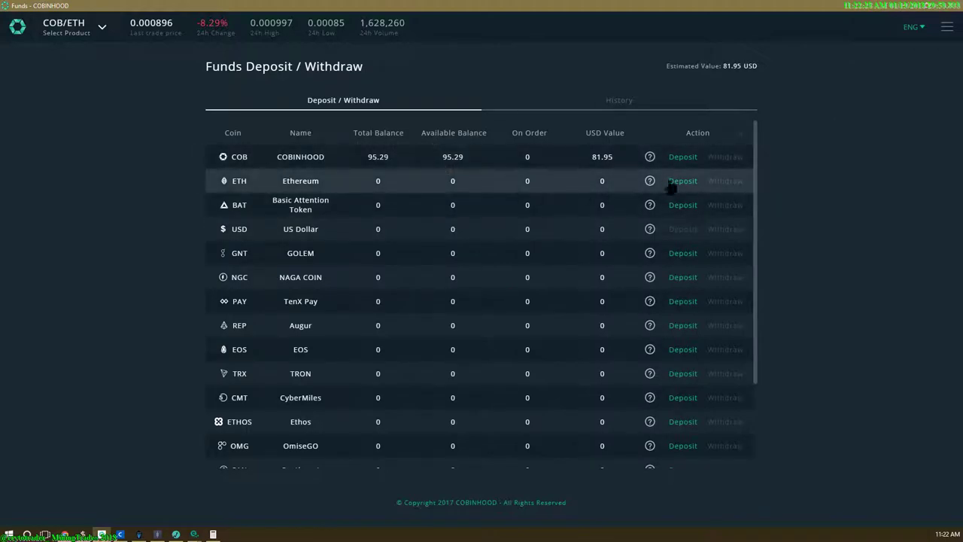
scroll("down", 3)
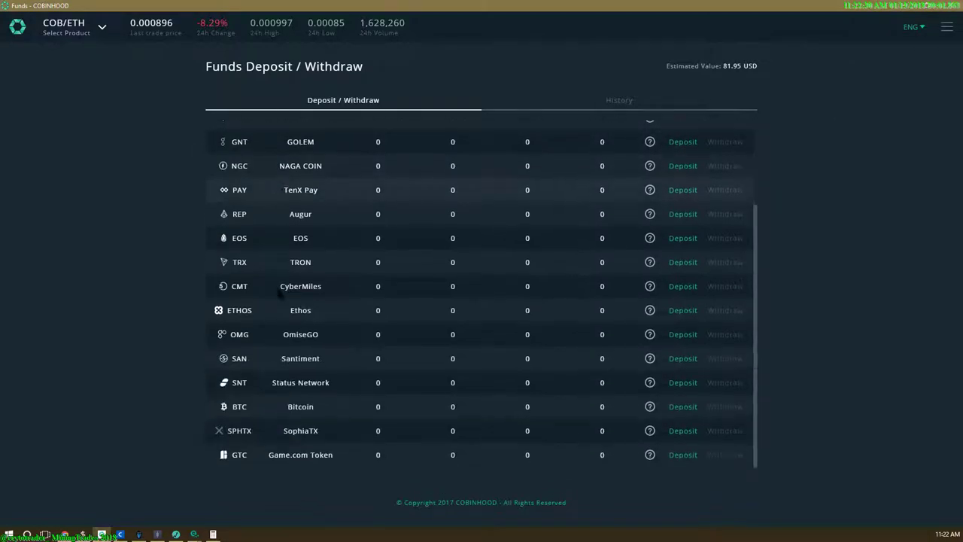
mouse_move(265, 347)
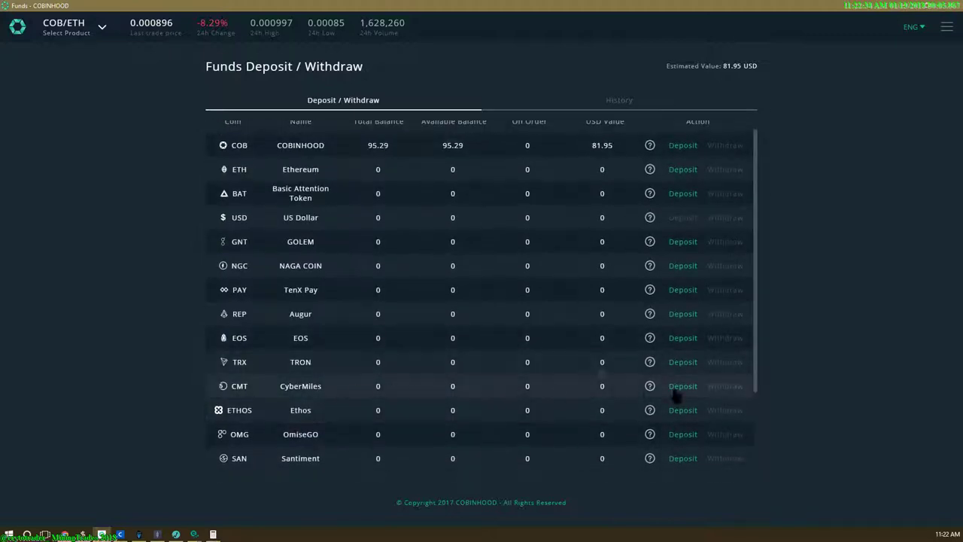
left_click(682, 385)
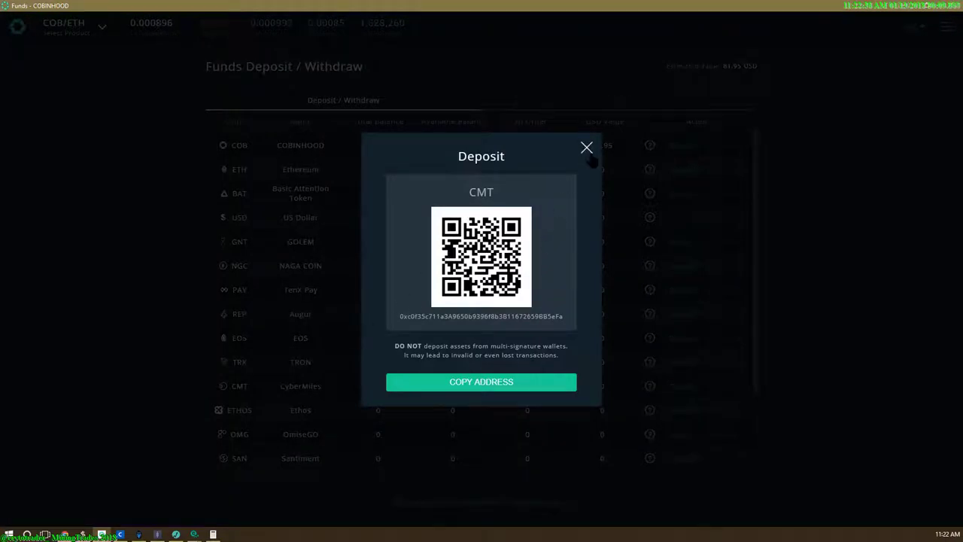
left_click(587, 147)
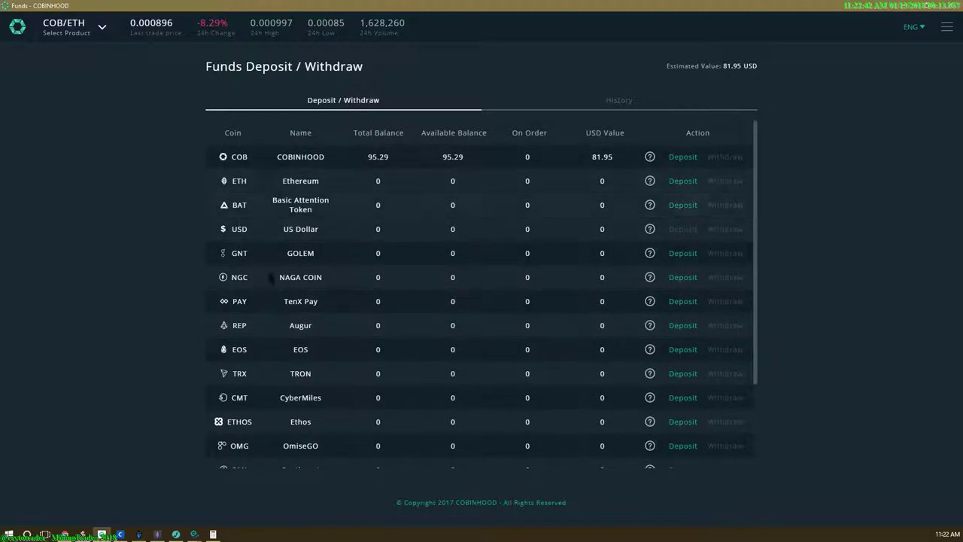
scroll("down", 3)
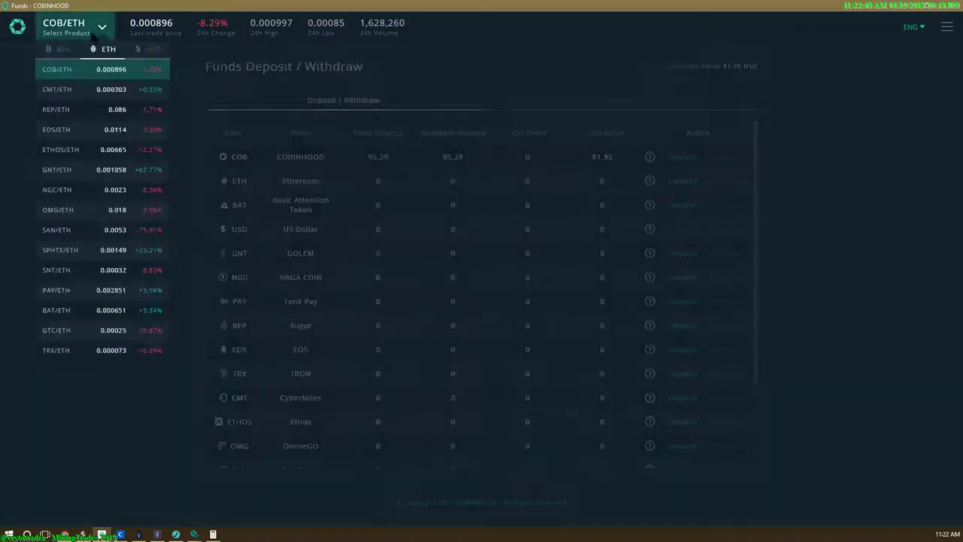
mouse_move(60, 322)
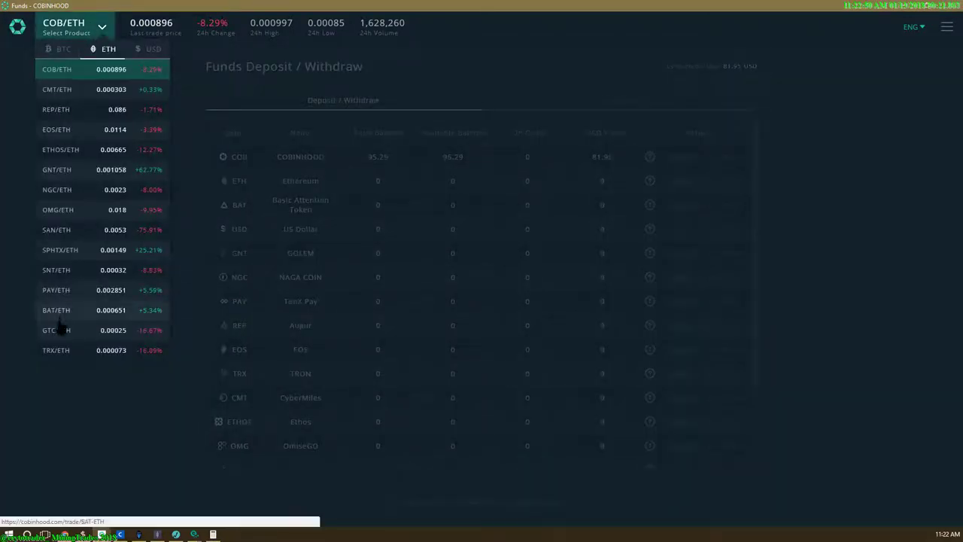
left_click(44, 51)
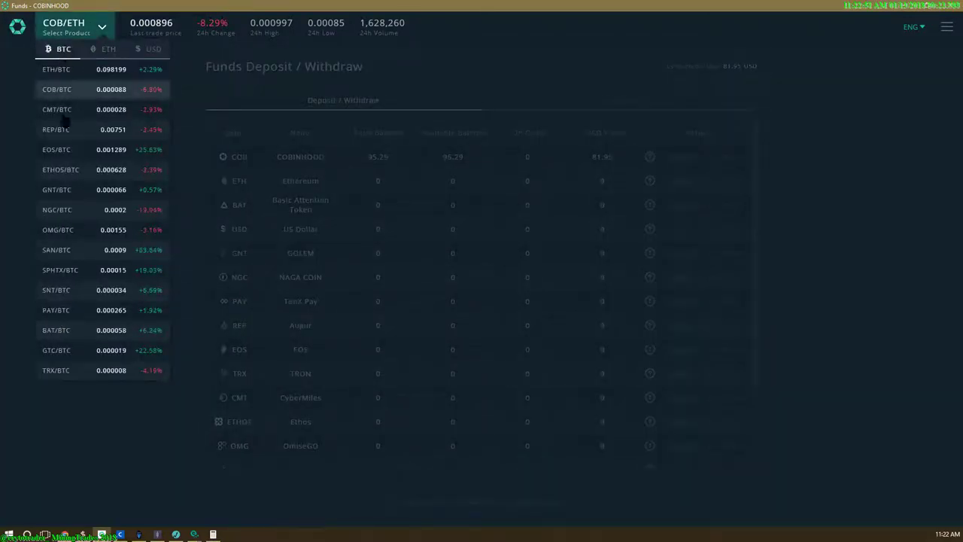
mouse_move(78, 129)
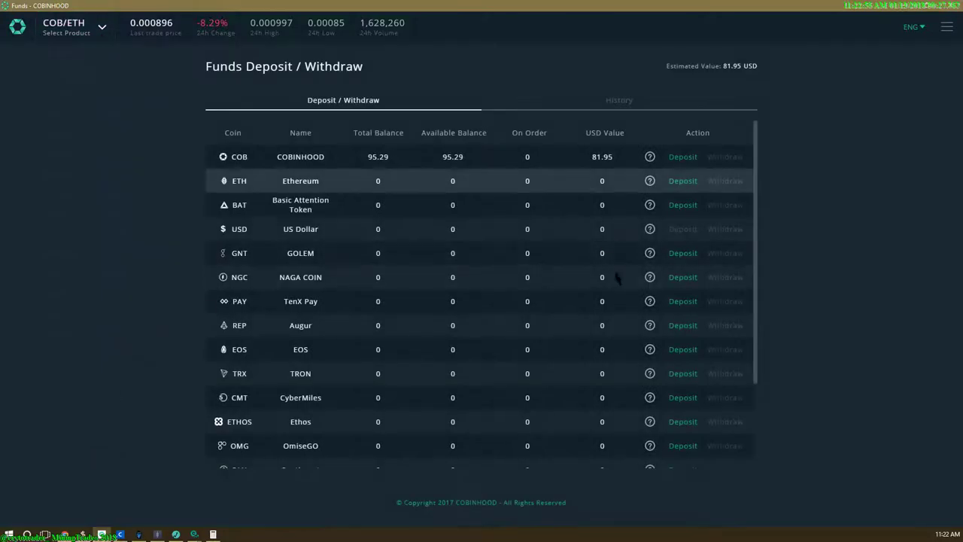
mouse_move(734, 229)
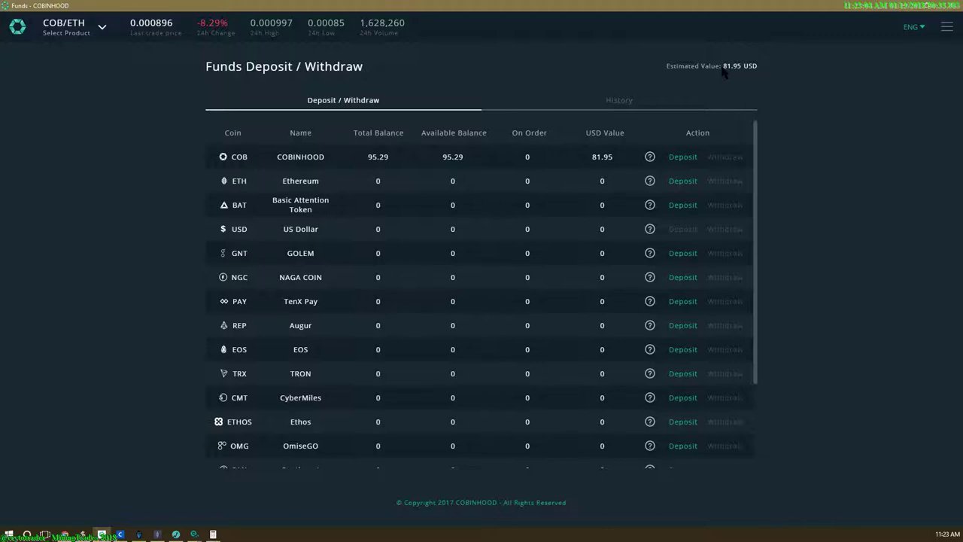
mouse_move(740, 78)
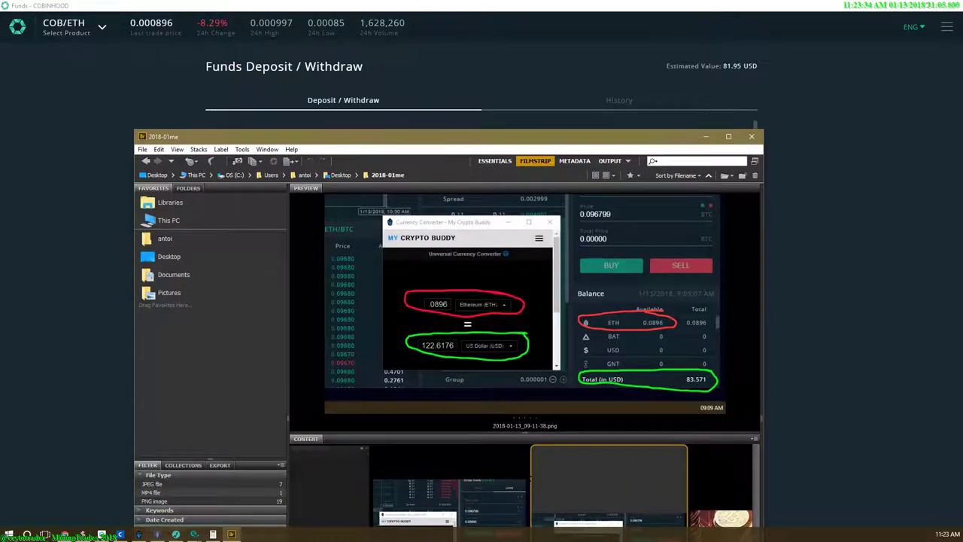
mouse_move(499, 361)
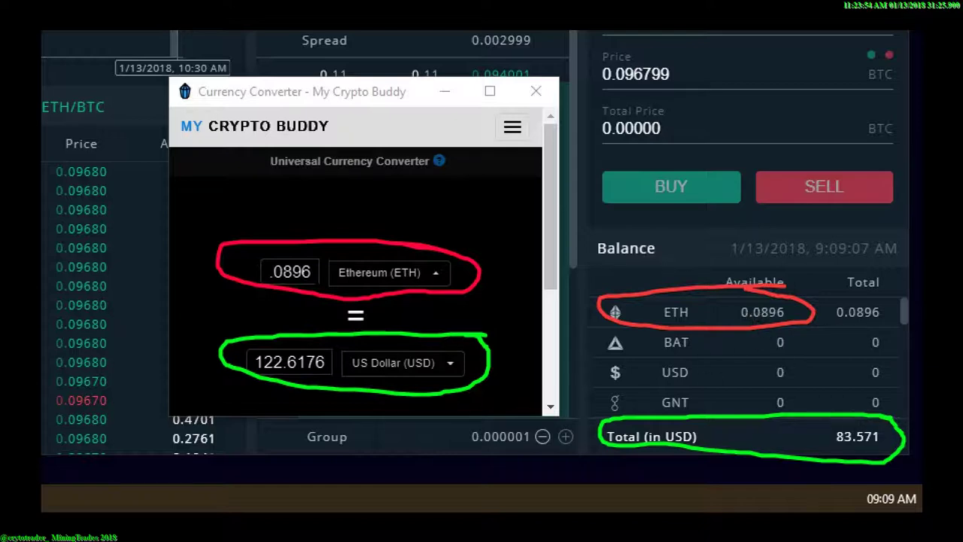
mouse_move(745, 155)
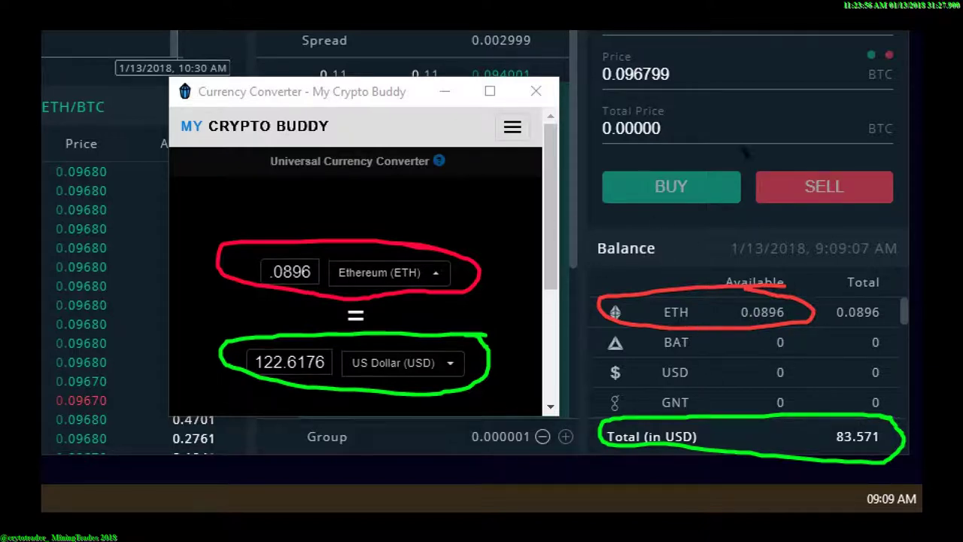